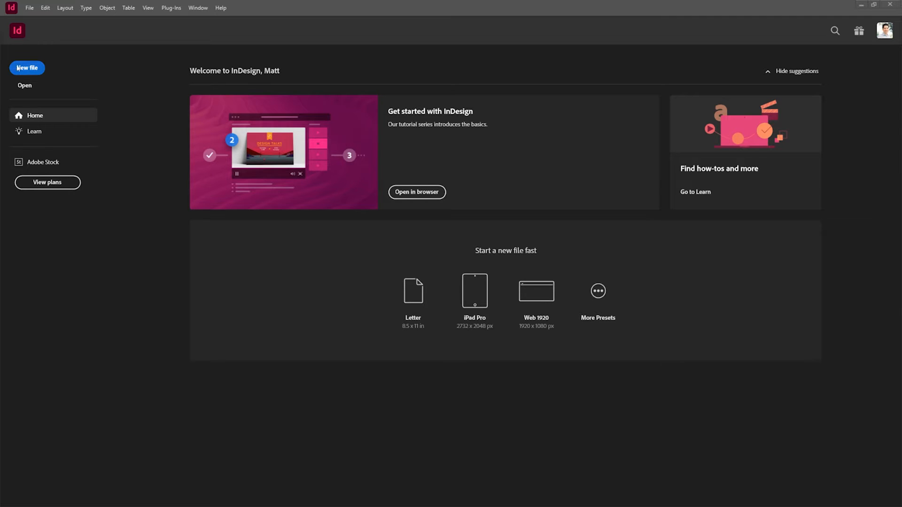
# Begin a new file from the InDesign home screen
pyautogui.click(27, 68)
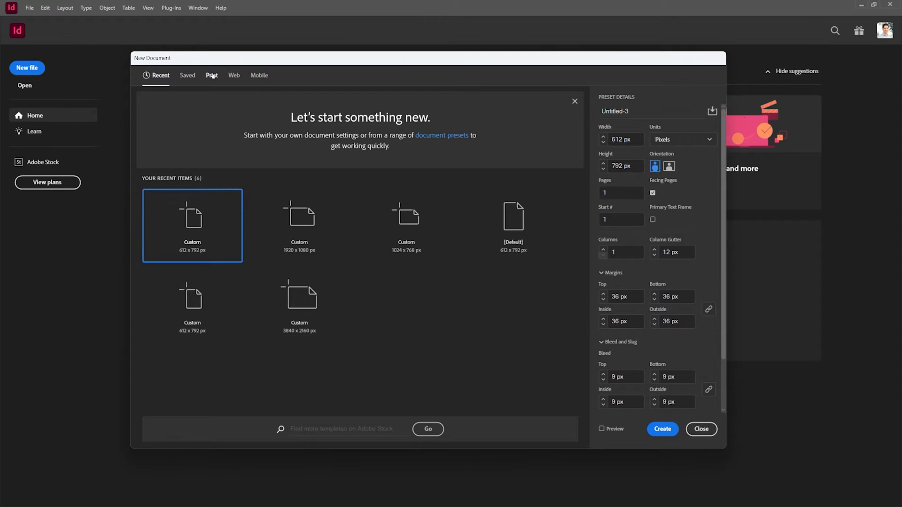
# Choose the A4 print preset and set the document to 3 pages
pyautogui.click(211, 75)
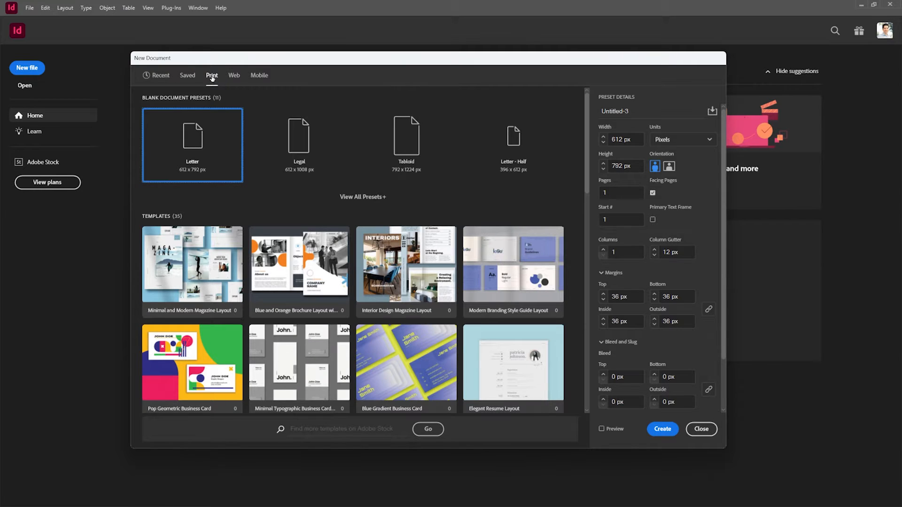
pyautogui.moveTo(362, 196)
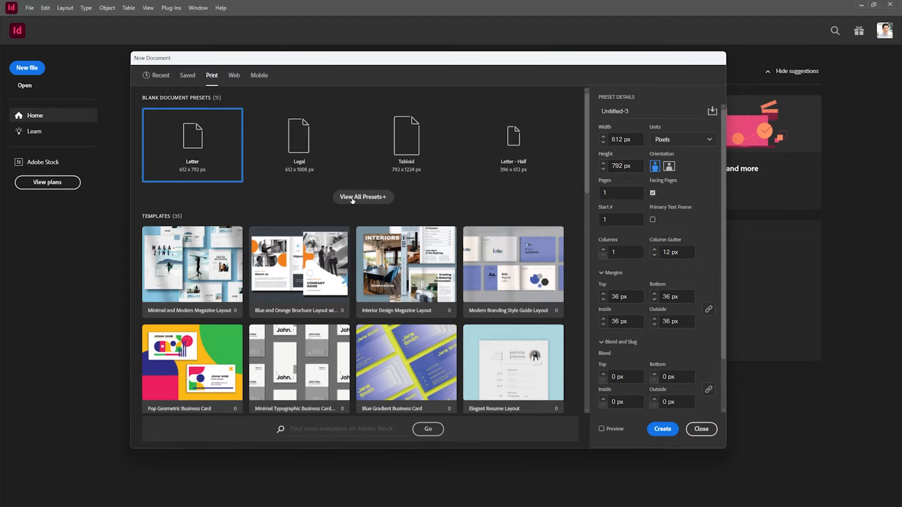
pyautogui.click(362, 196)
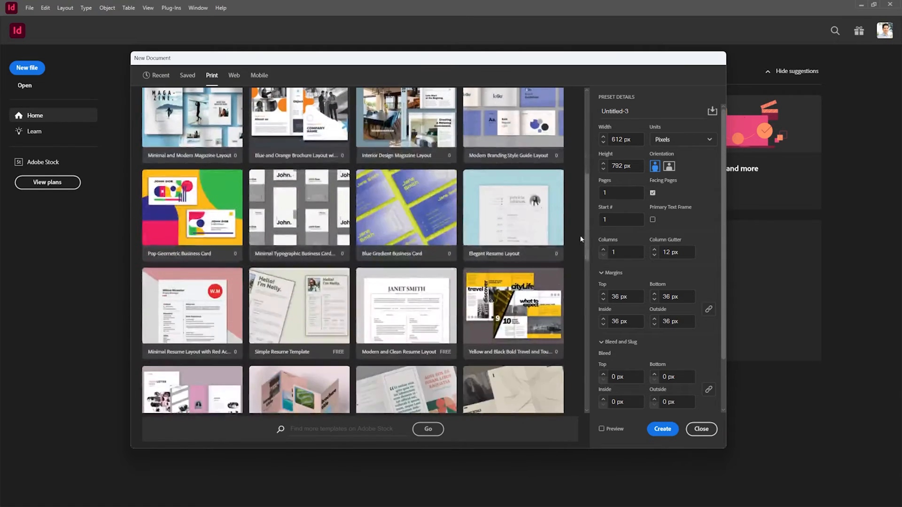
pyautogui.moveTo(406, 307)
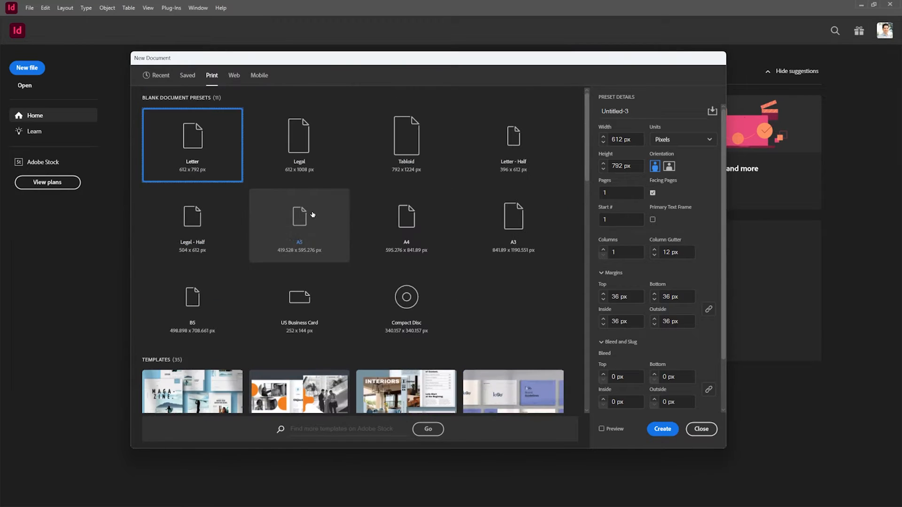
pyautogui.moveTo(406, 223)
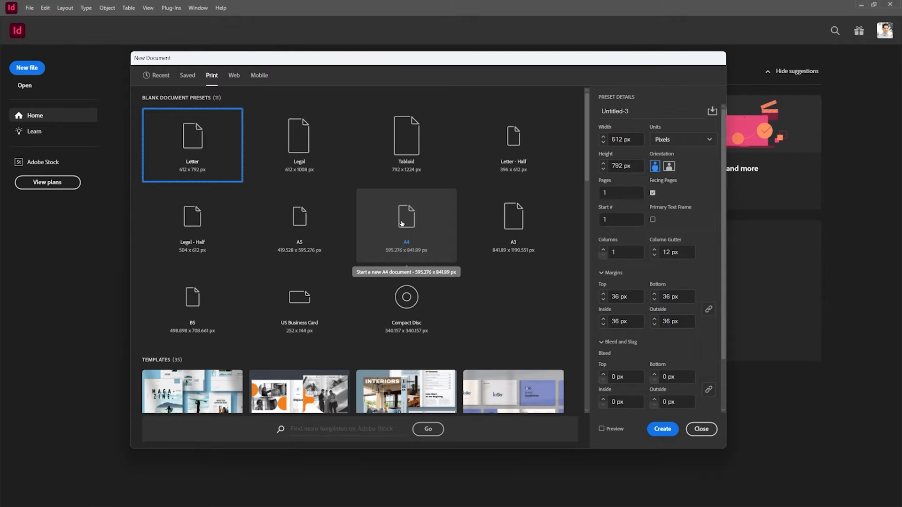
pyautogui.click(406, 225)
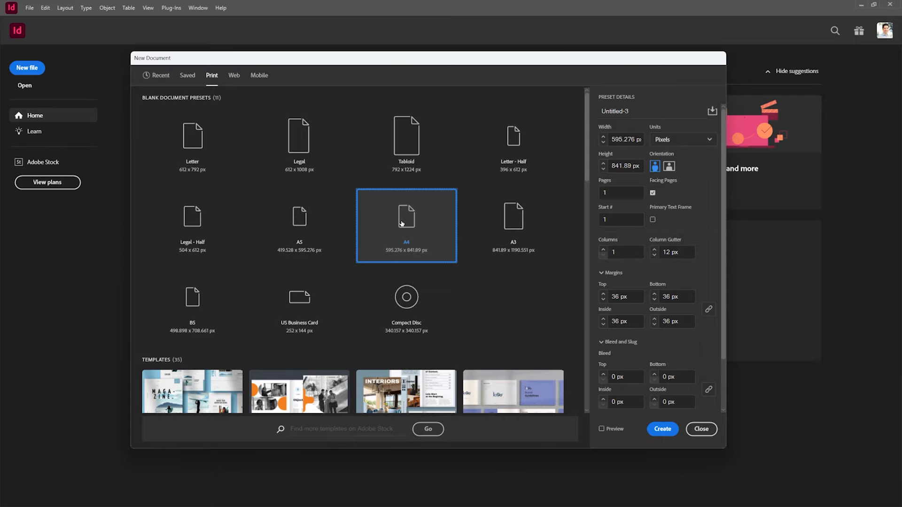
pyautogui.moveTo(408, 235)
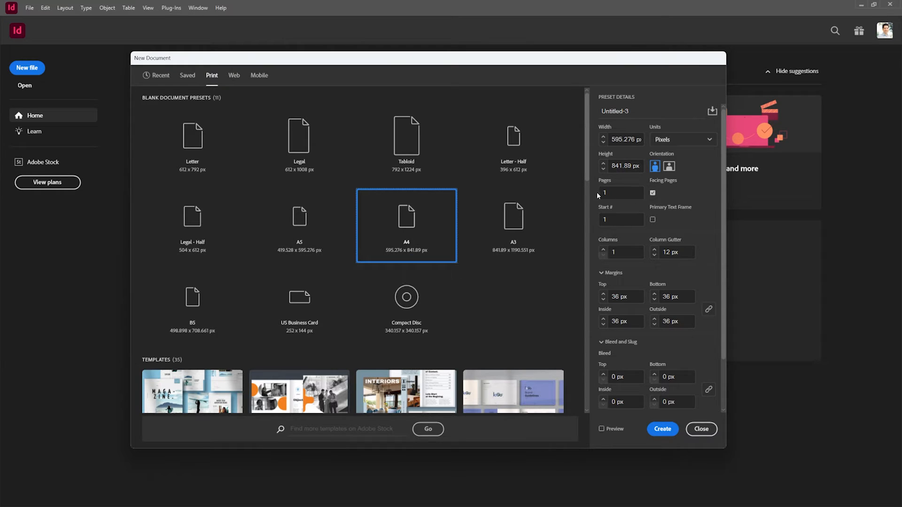
pyautogui.write('3')
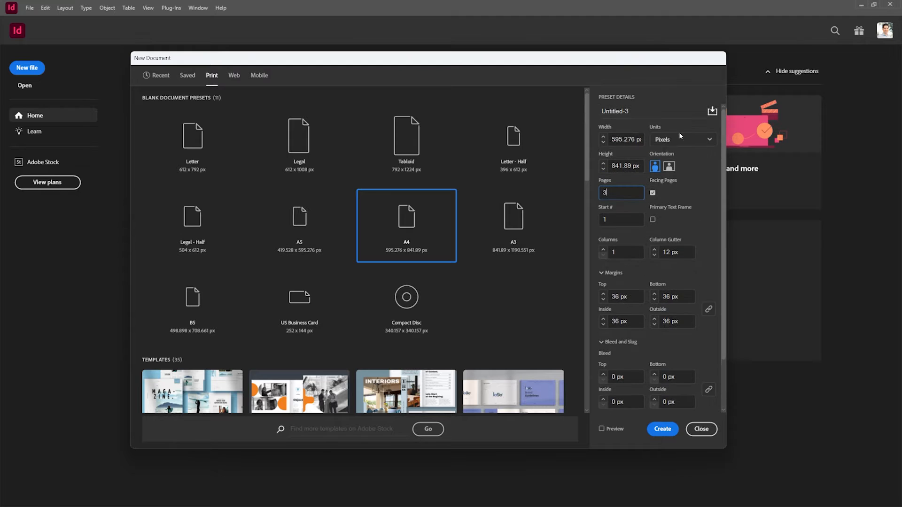
# Measure the document in inches and set a 0.125 in bleed
pyautogui.click(683, 139)
pyautogui.write('Magazine Layout')
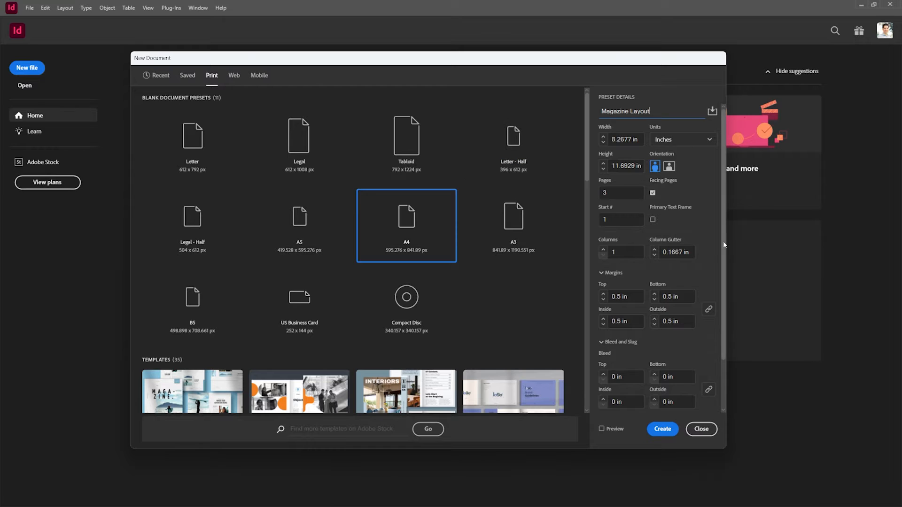
pyautogui.scroll(-3)
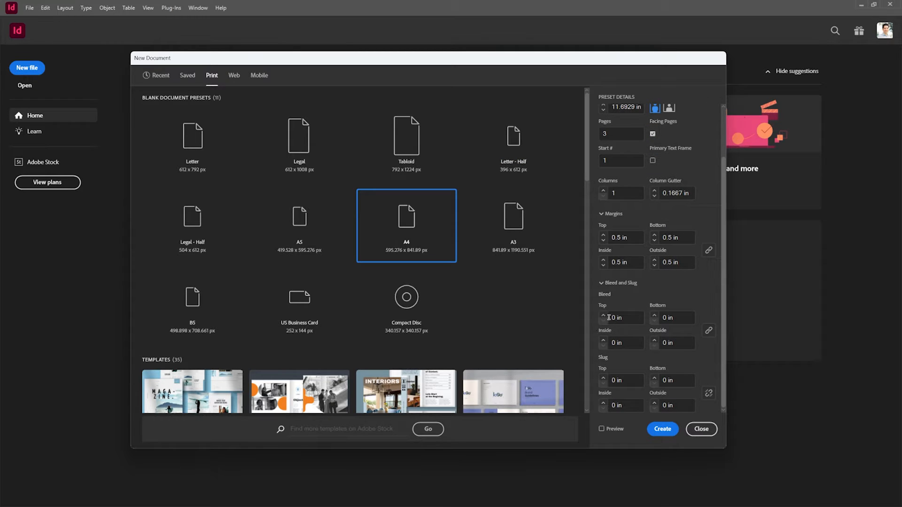
pyautogui.click(621, 317)
pyautogui.write('0.125')
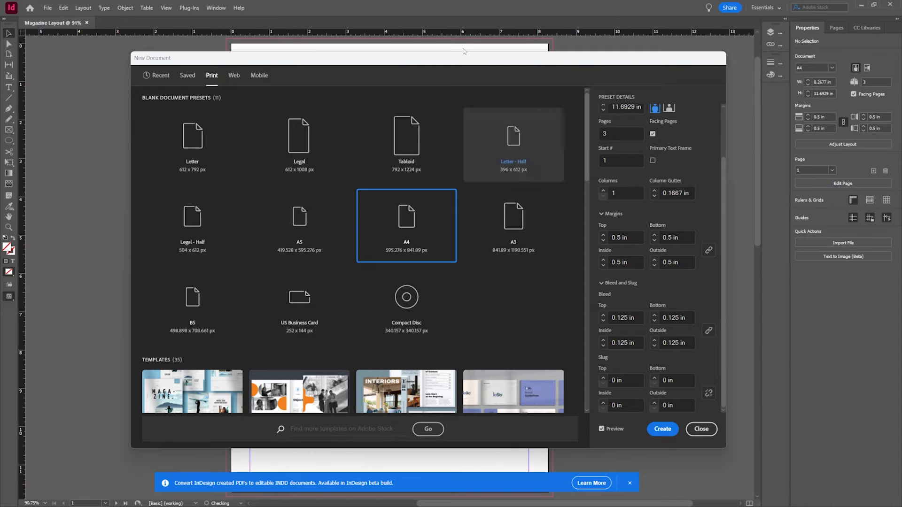
# Create the document and dismiss the InDesign beta announcement
pyautogui.click(663, 430)
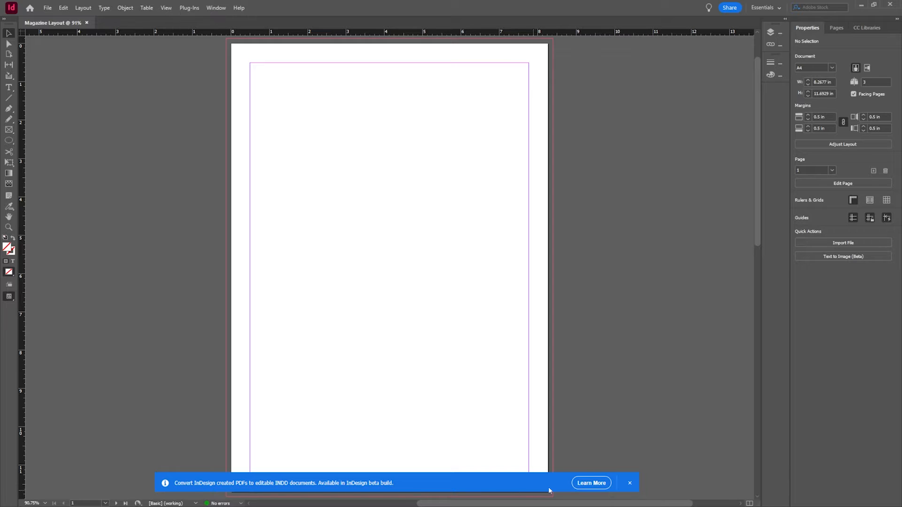
pyautogui.click(629, 482)
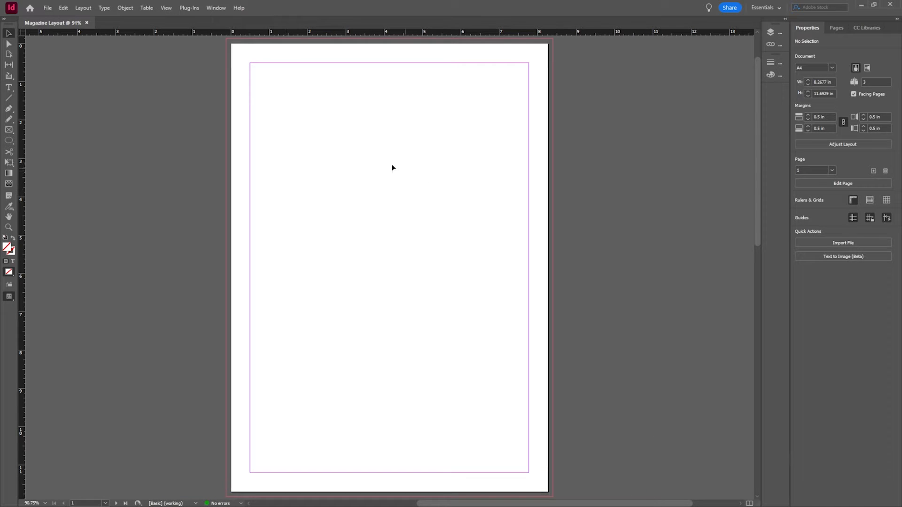
pyautogui.moveTo(566, 140)
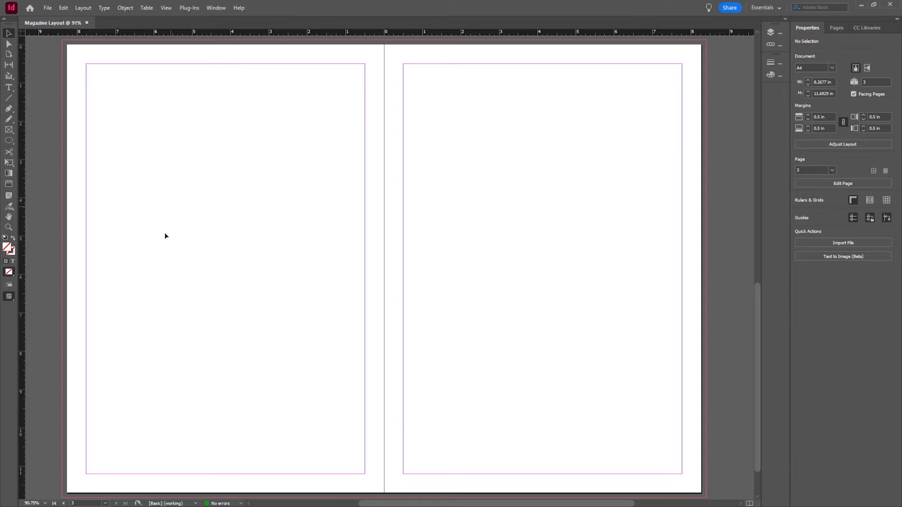
pyautogui.moveTo(486, 145)
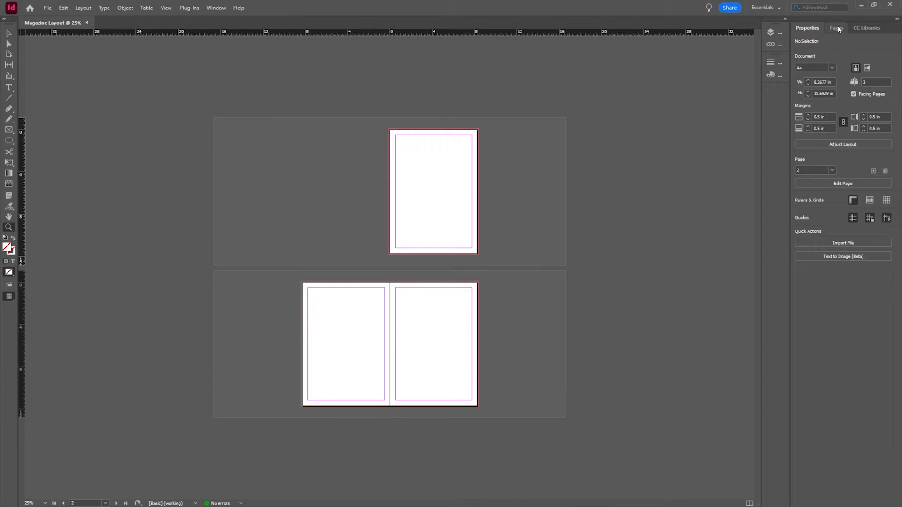
pyautogui.click(837, 27)
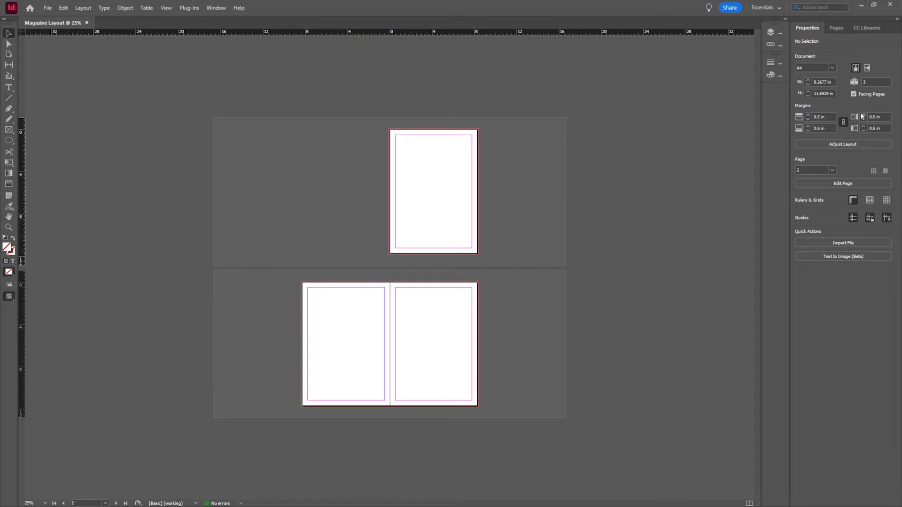
# Toggle Facing Pages off and back on so pages 2 and 3 pair as a spread
pyautogui.click(853, 94)
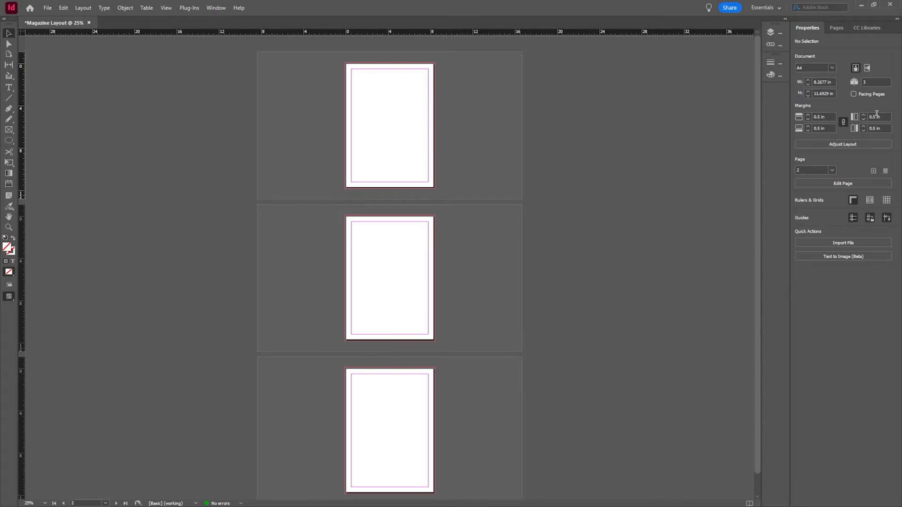
pyautogui.click(854, 94)
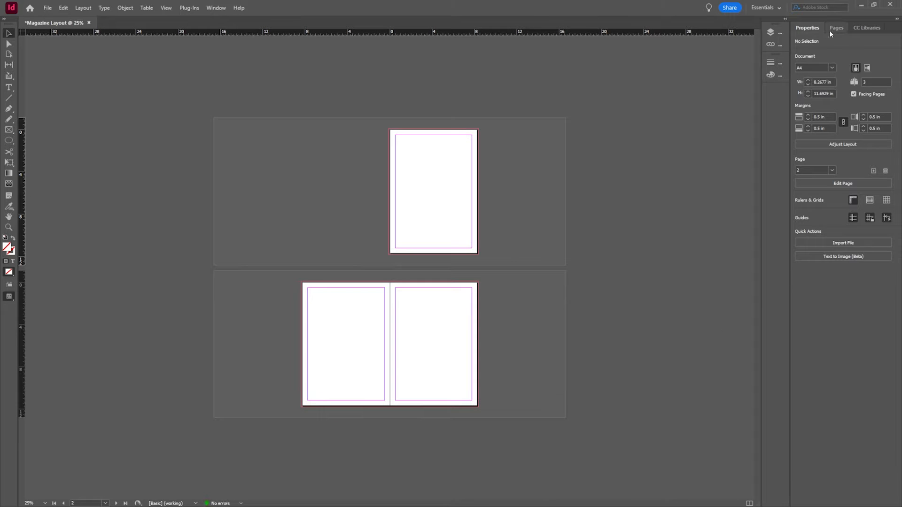
pyautogui.moveTo(408, 331)
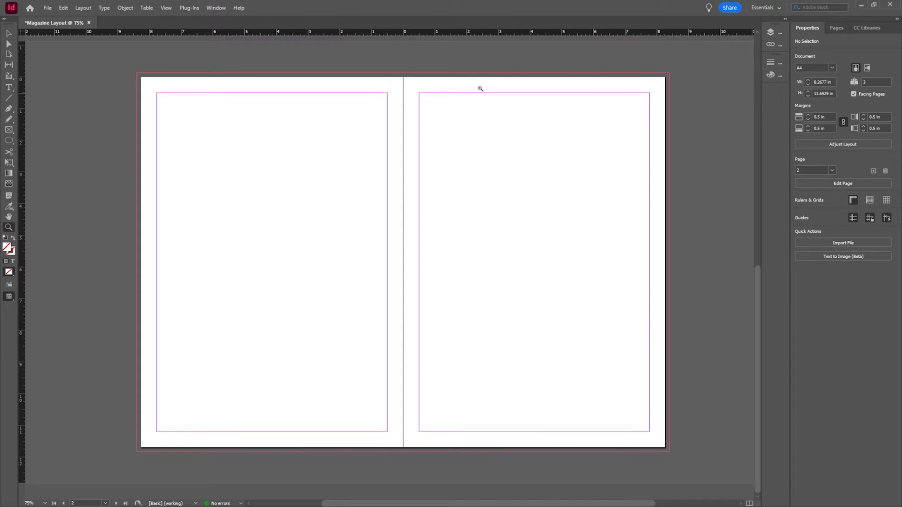
pyautogui.moveTo(423, 374)
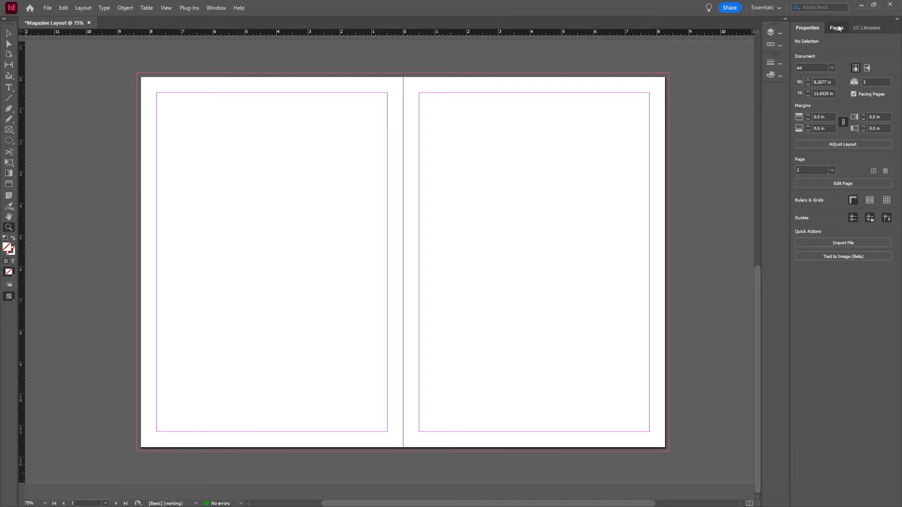
# Show the Pages panel and select page 2 of the spread
pyautogui.click(836, 27)
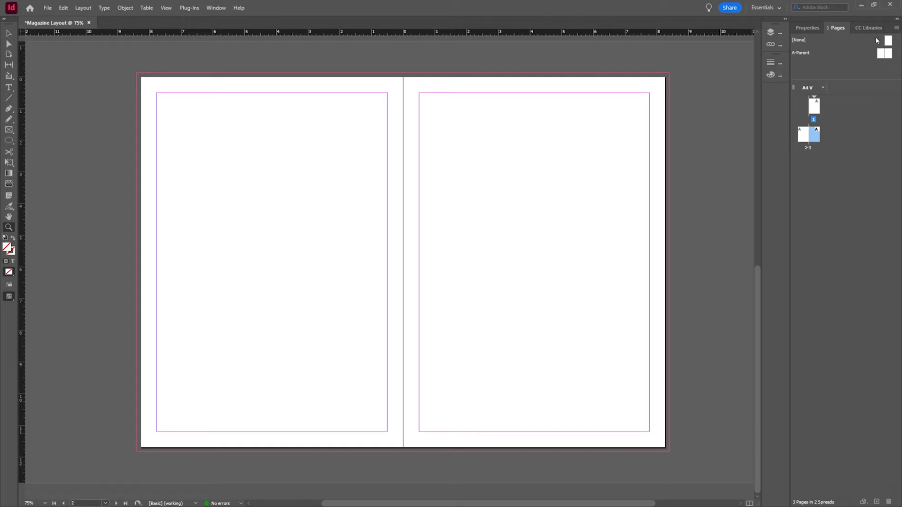
pyautogui.moveTo(806, 53)
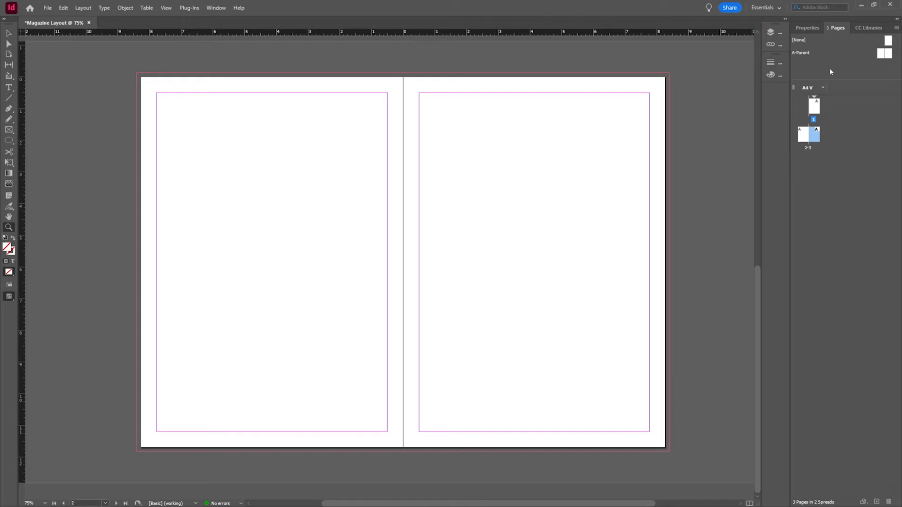
pyautogui.moveTo(780, 148)
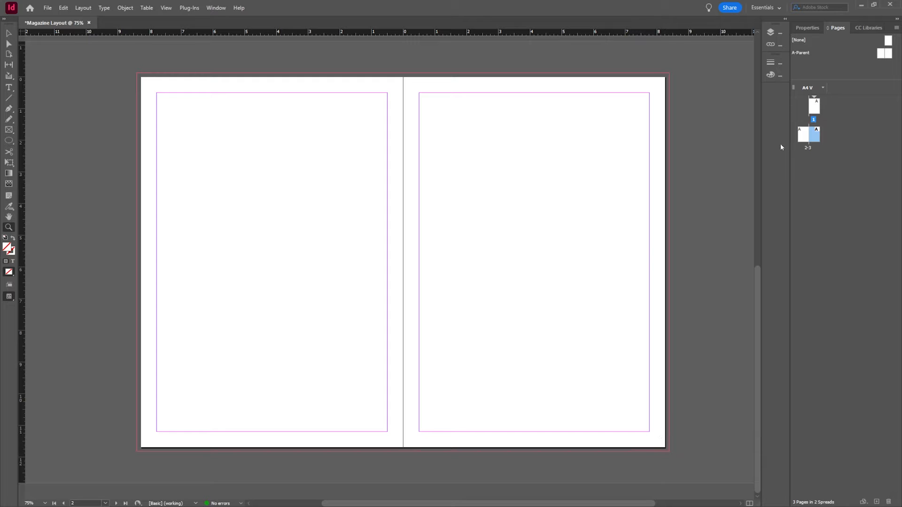
pyautogui.click(801, 135)
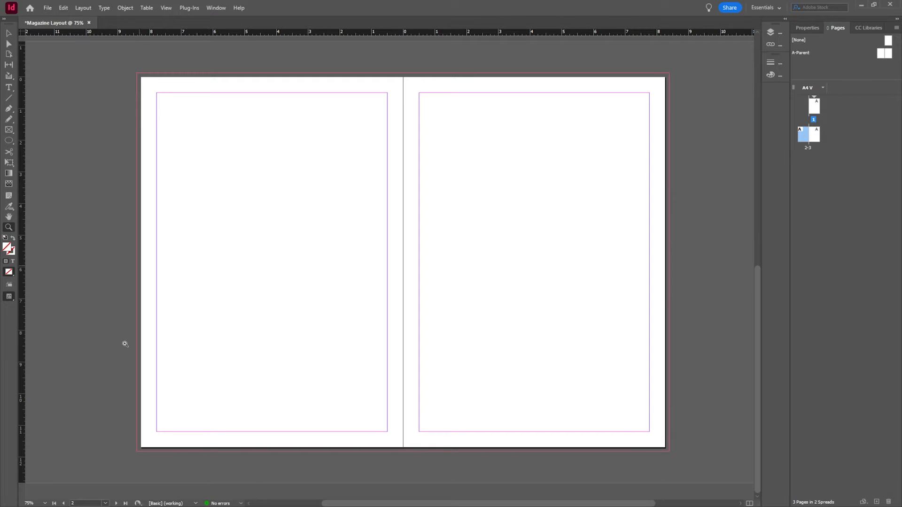
pyautogui.moveTo(2, 160)
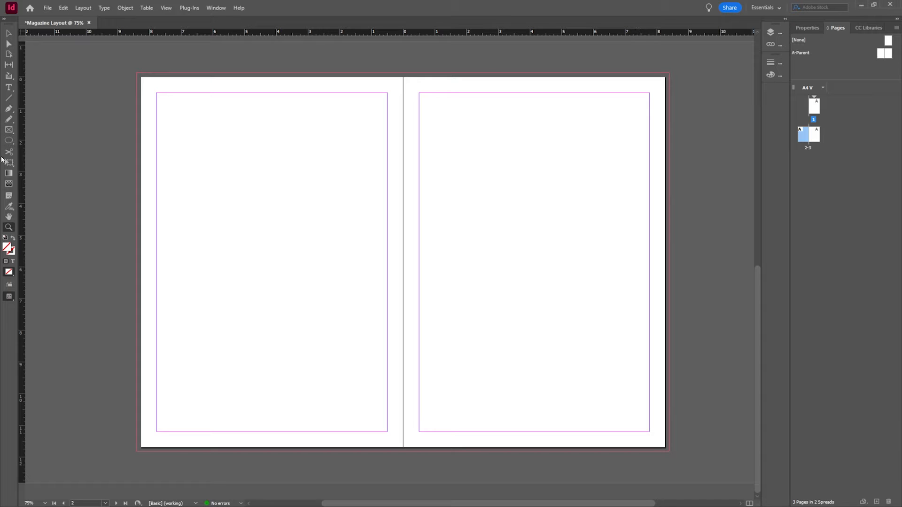
pyautogui.moveTo(10, 140)
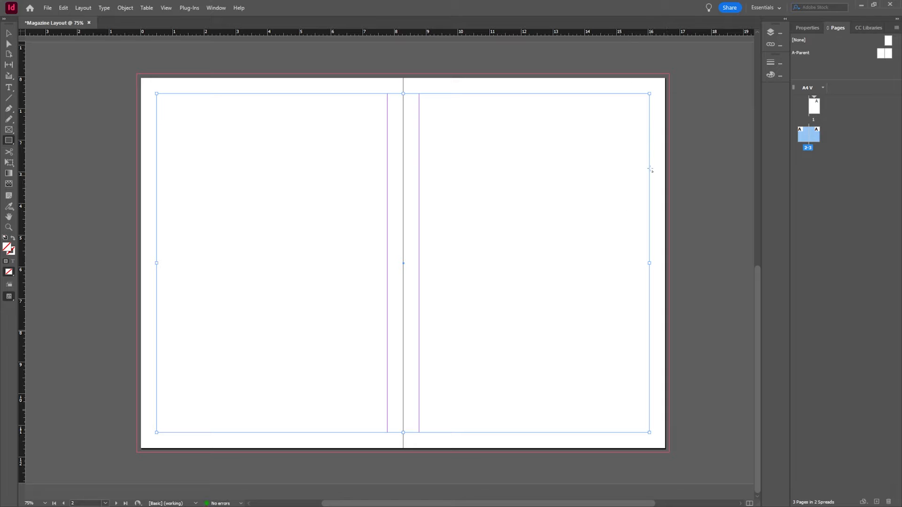
pyautogui.moveTo(653, 161)
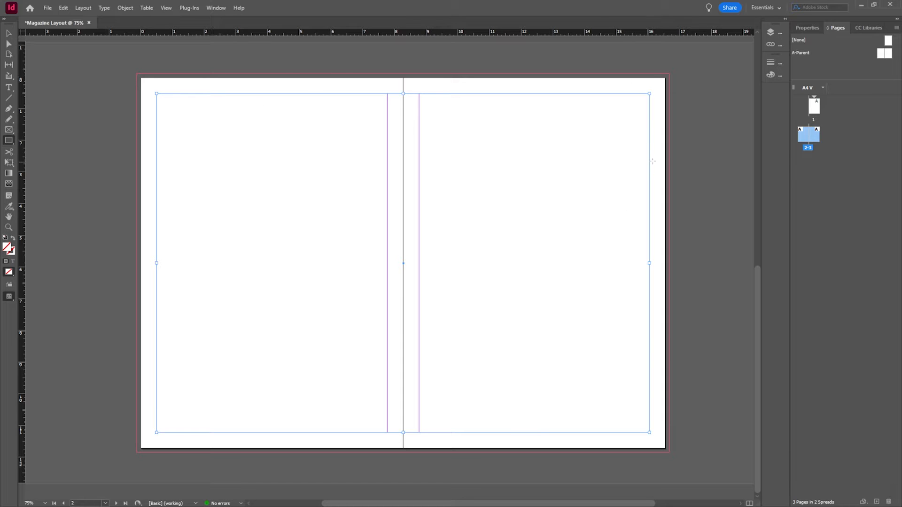
# Recolor the border rectangle's 5 pt stroke to cyan blue (C=100) in Swatches
pyautogui.click(806, 27)
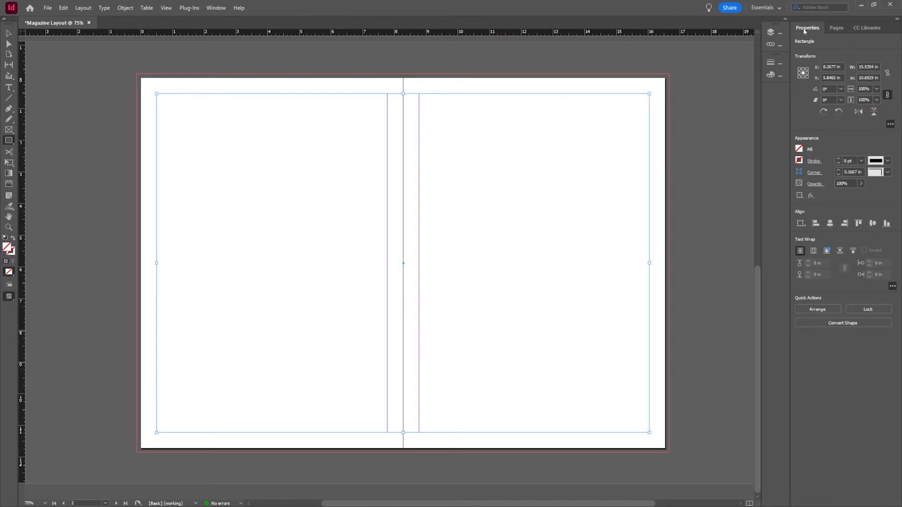
pyautogui.moveTo(811, 33)
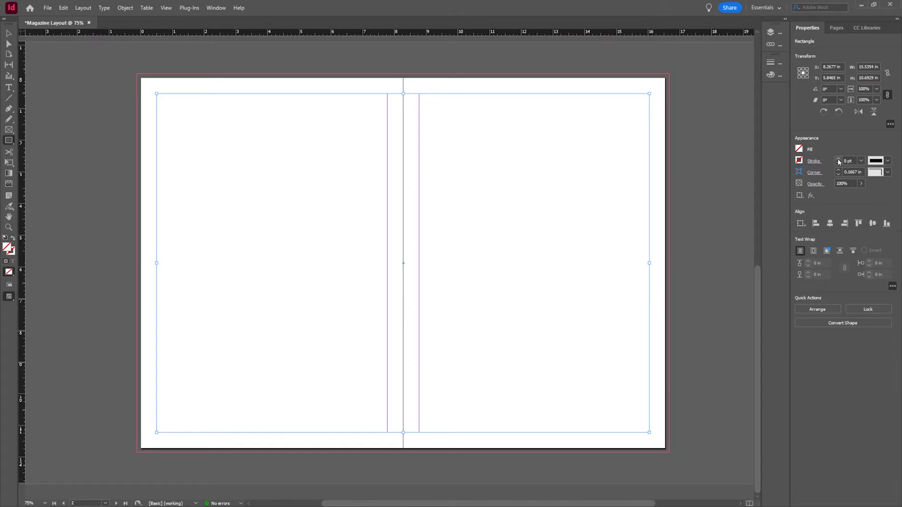
pyautogui.click(849, 161)
pyautogui.write('5')
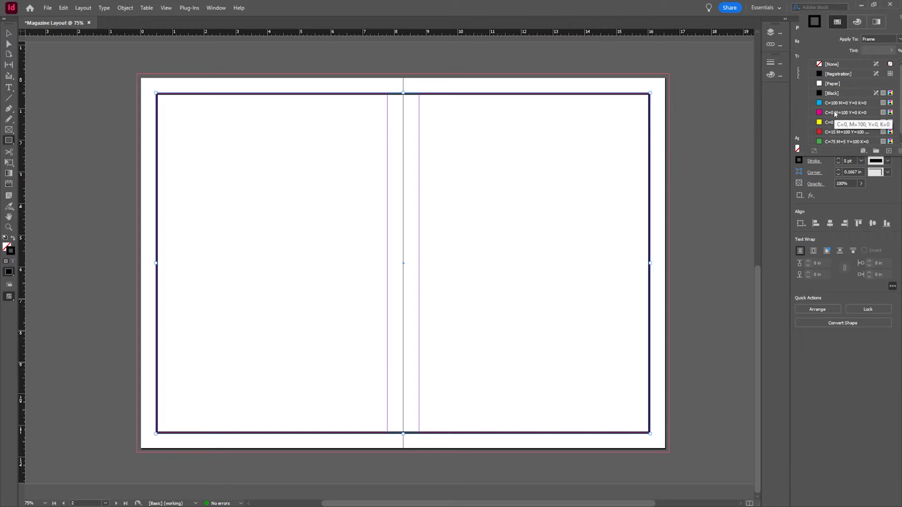
pyautogui.click(845, 131)
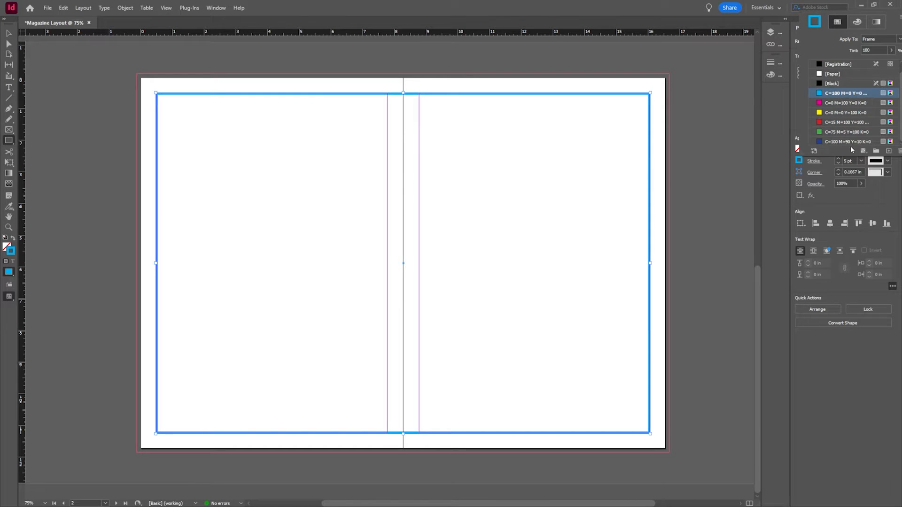
pyautogui.click(846, 142)
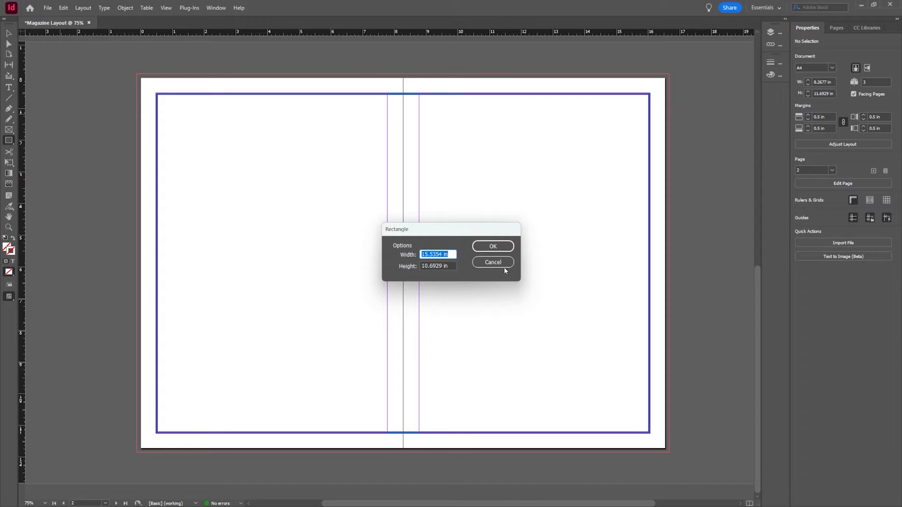
# Cancel the rectangle size prompt, deselect the border, and peek at the Layers panel
pyautogui.click(492, 262)
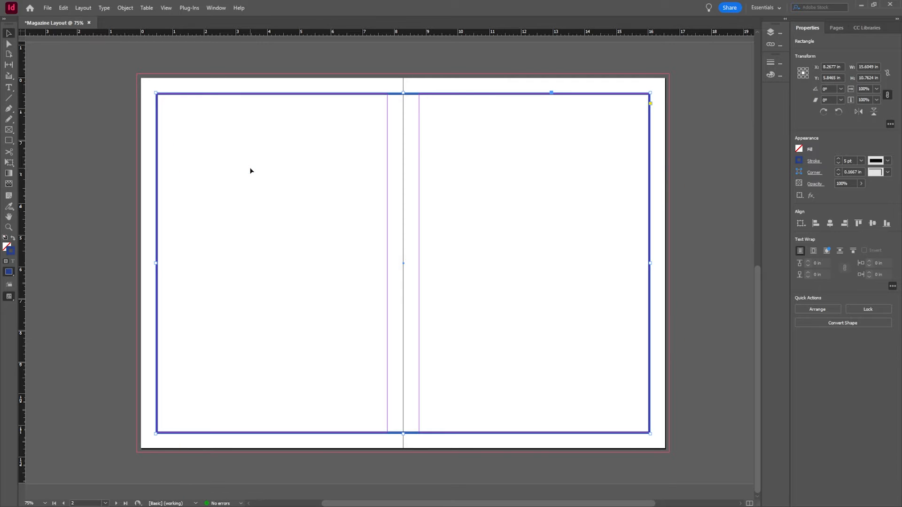
pyautogui.click(250, 171)
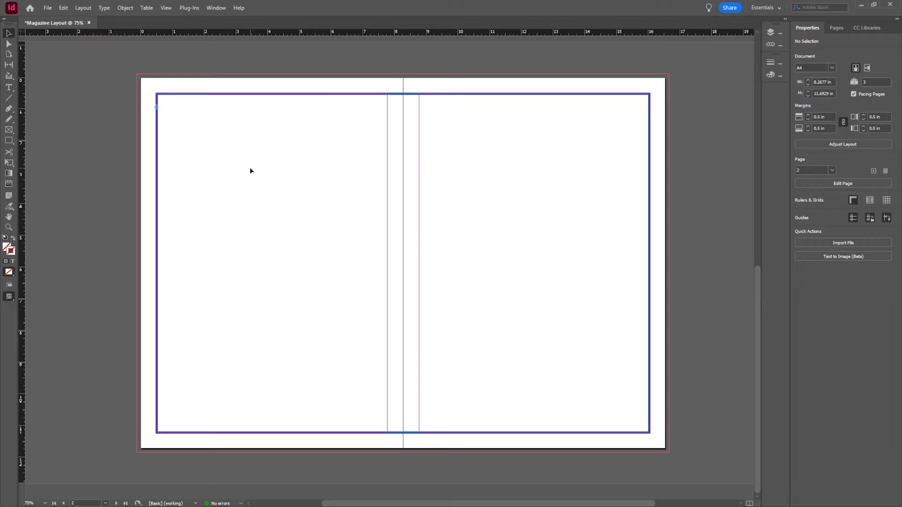
pyautogui.click(770, 32)
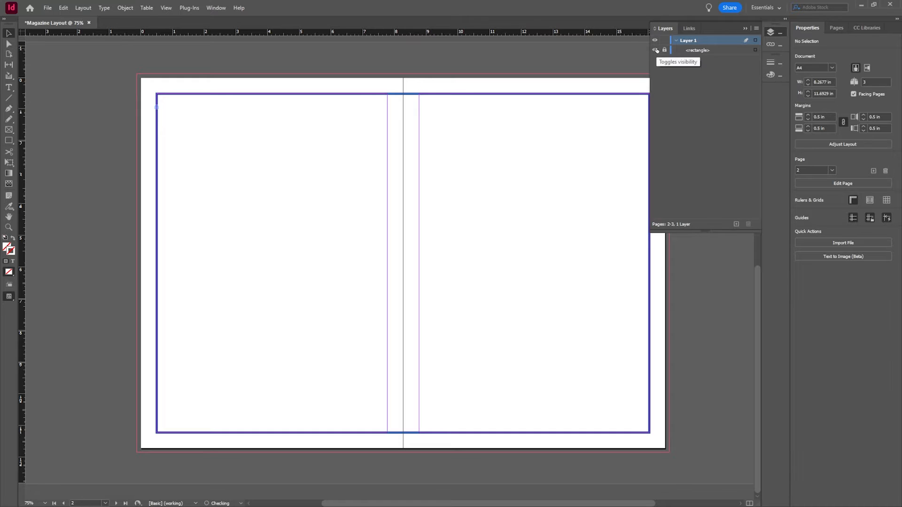
pyautogui.click(771, 32)
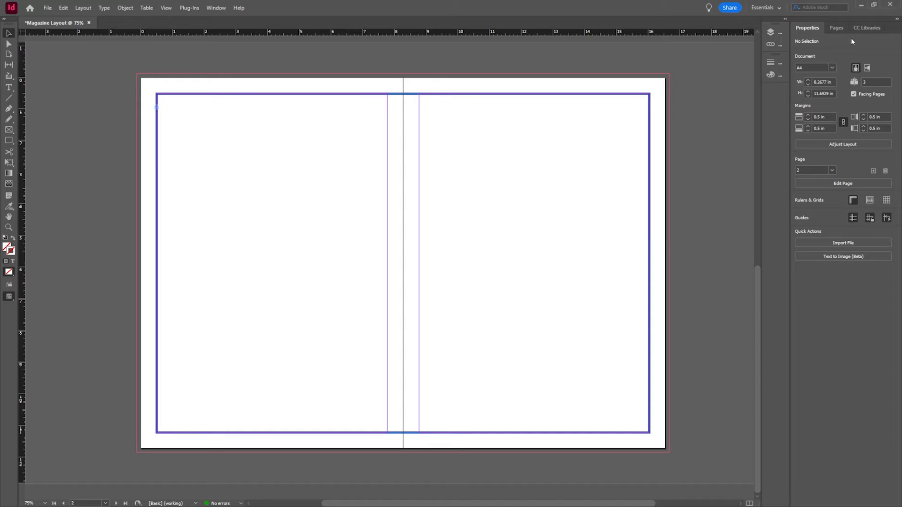
pyautogui.moveTo(563, 143)
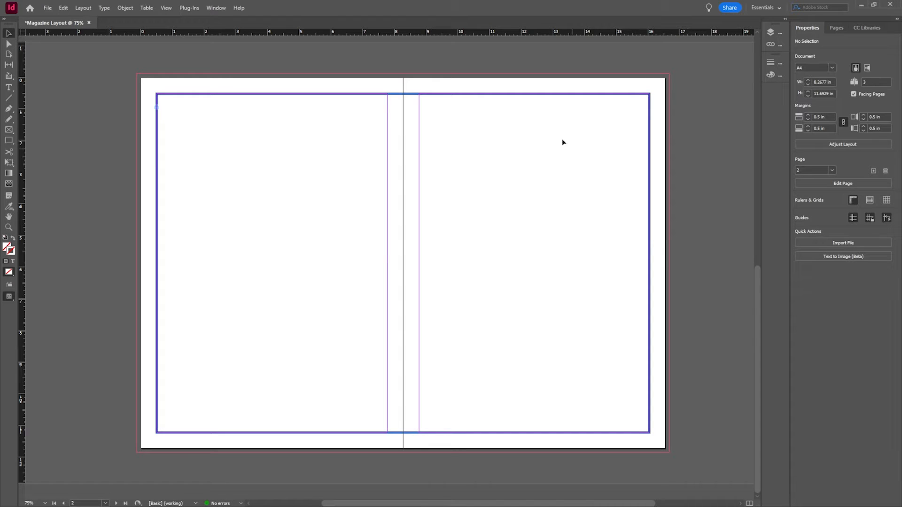
pyautogui.moveTo(674, 377)
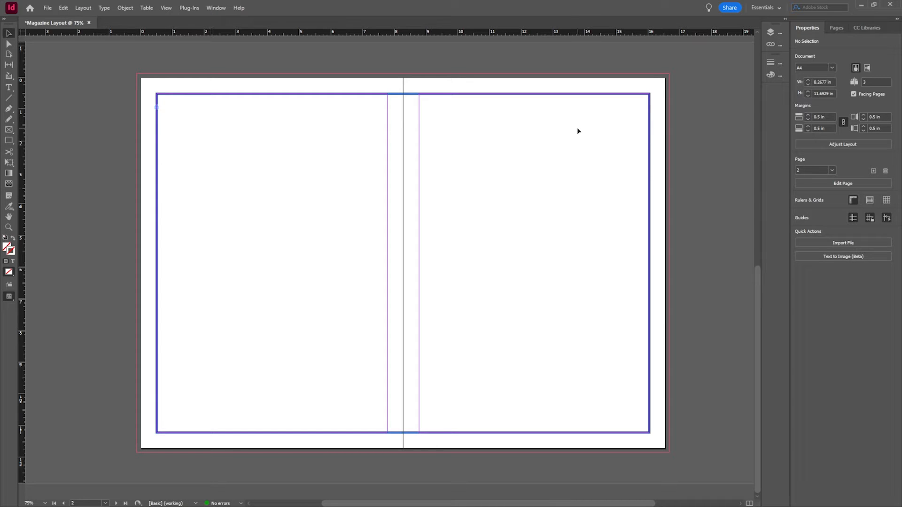
pyautogui.moveTo(391, 133)
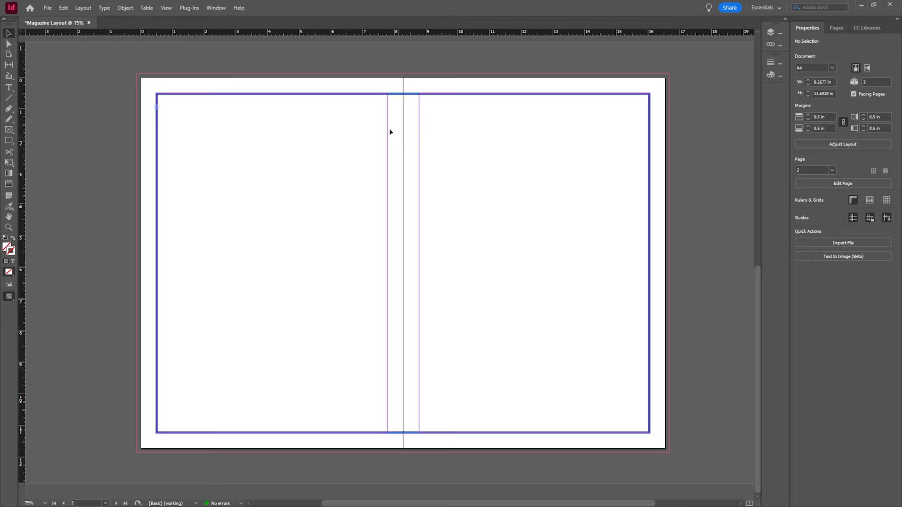
pyautogui.moveTo(96, 12)
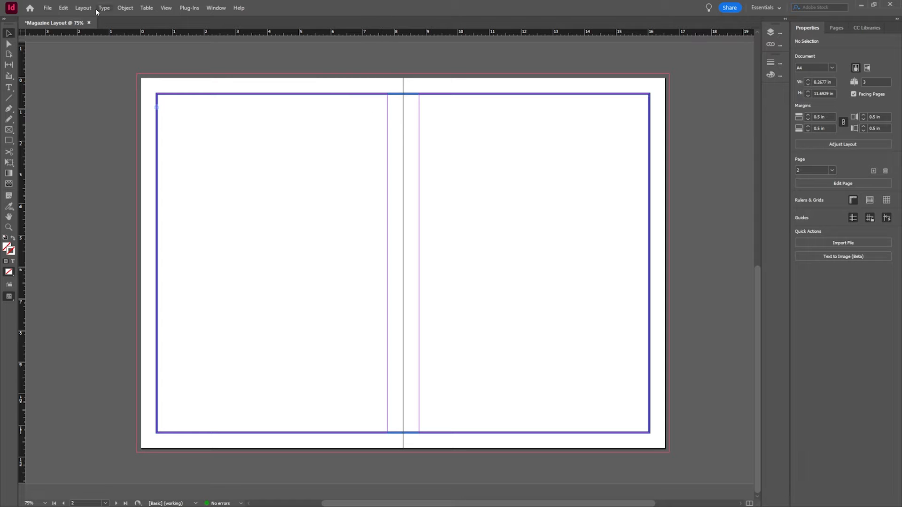
# In Margins and Columns, set the page to 3 columns
pyautogui.click(83, 8)
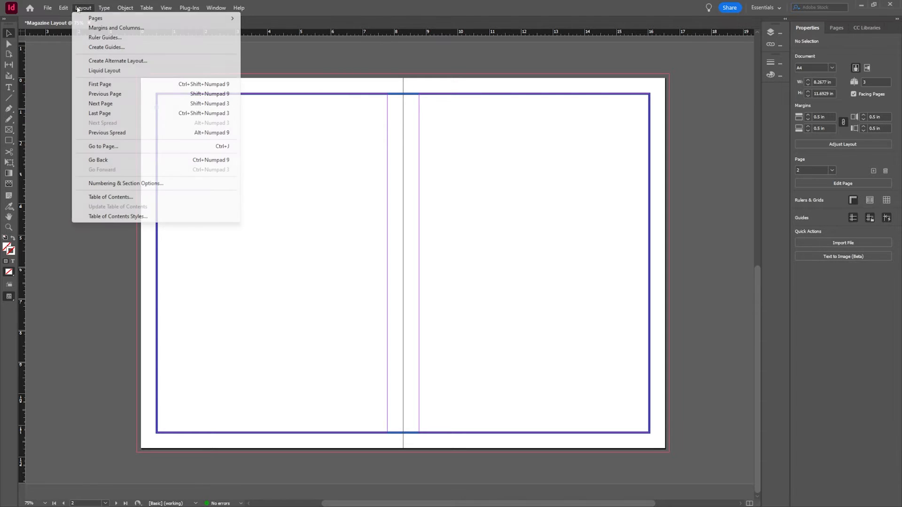
pyautogui.moveTo(116, 28)
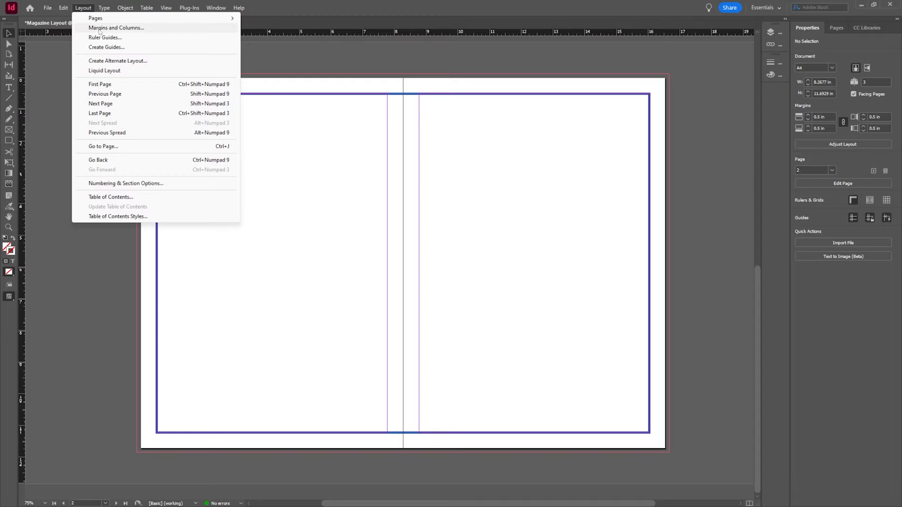
pyautogui.click(116, 27)
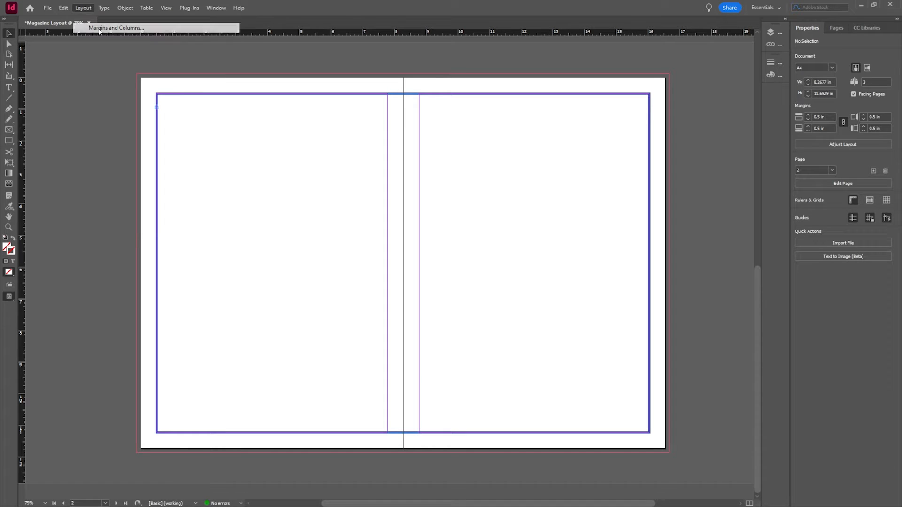
pyautogui.click(115, 28)
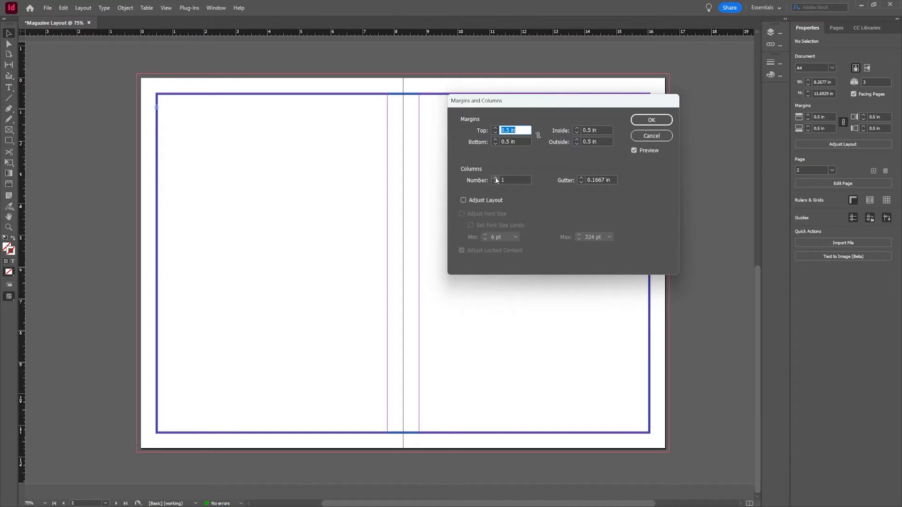
pyautogui.write('5')
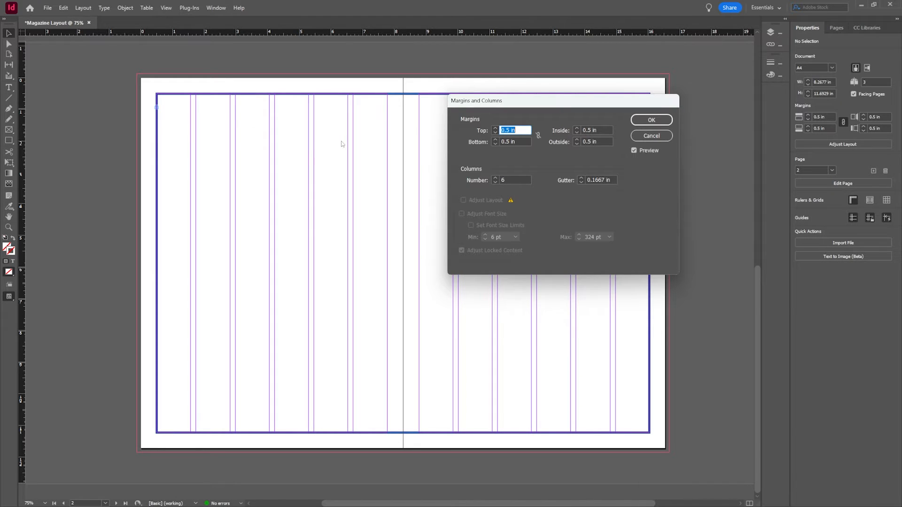
pyautogui.click(495, 182)
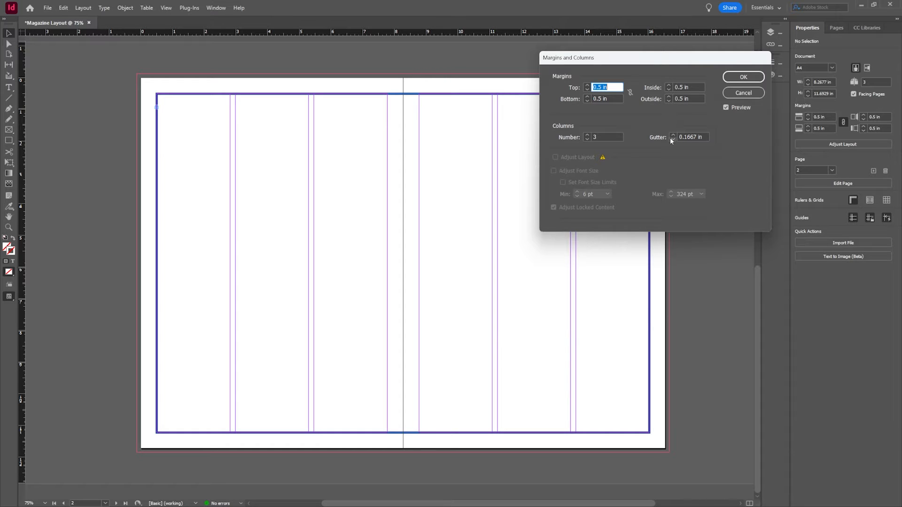
# Set the column gutter to 0.1875 in and confirm the layout
pyautogui.click(673, 135)
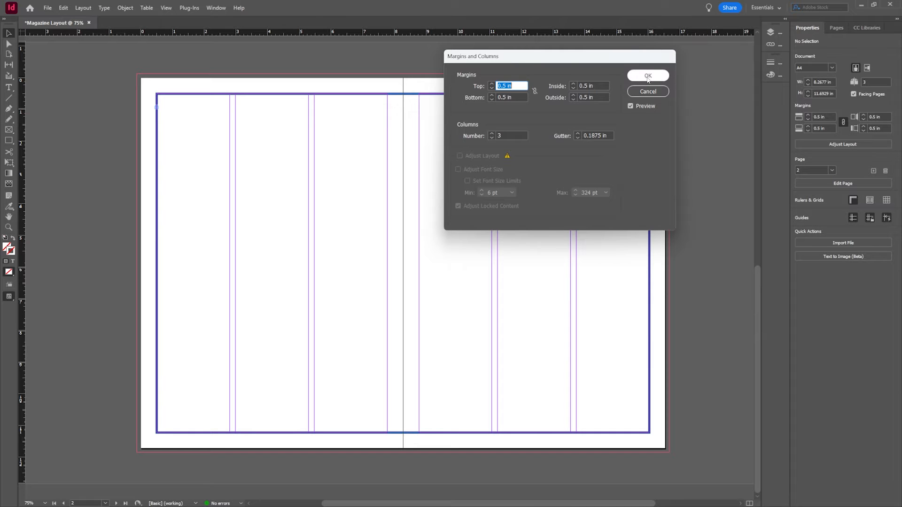
pyautogui.click(647, 75)
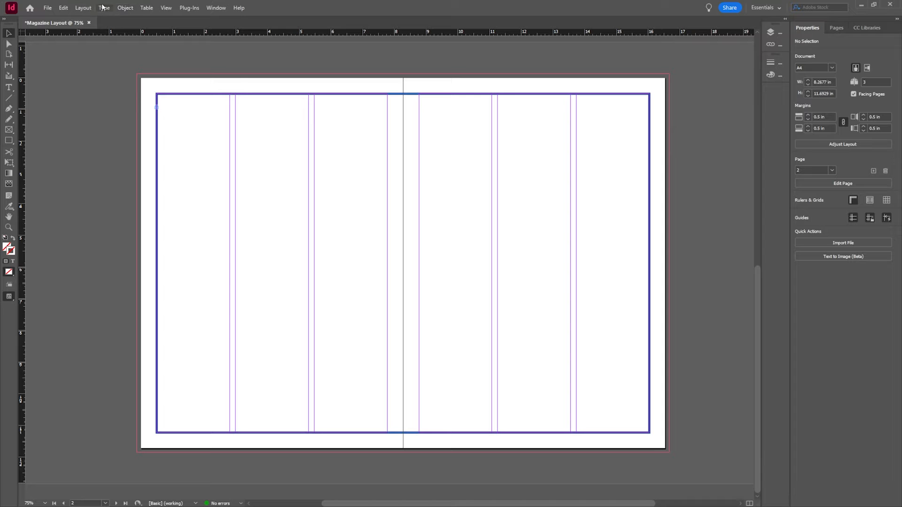
# Create guides for 3 rows with a 0 in gutter across the spread
pyautogui.click(83, 7)
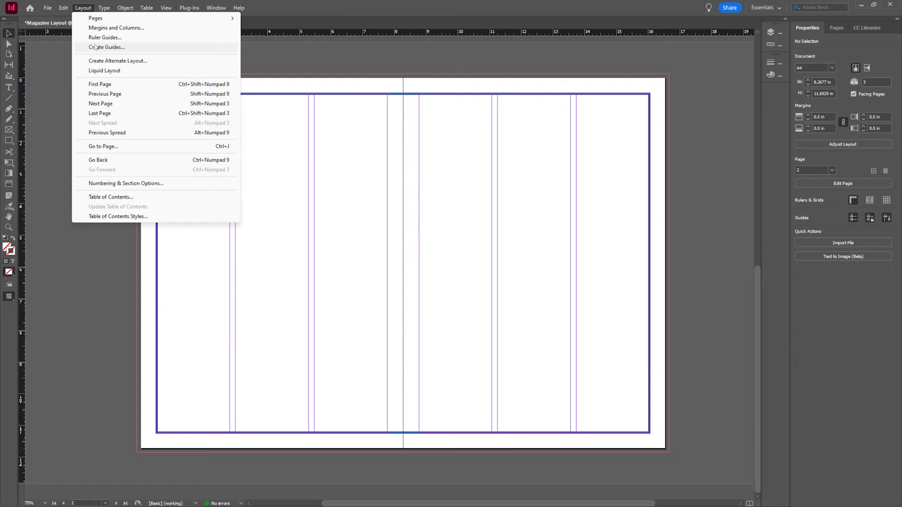
pyautogui.click(107, 47)
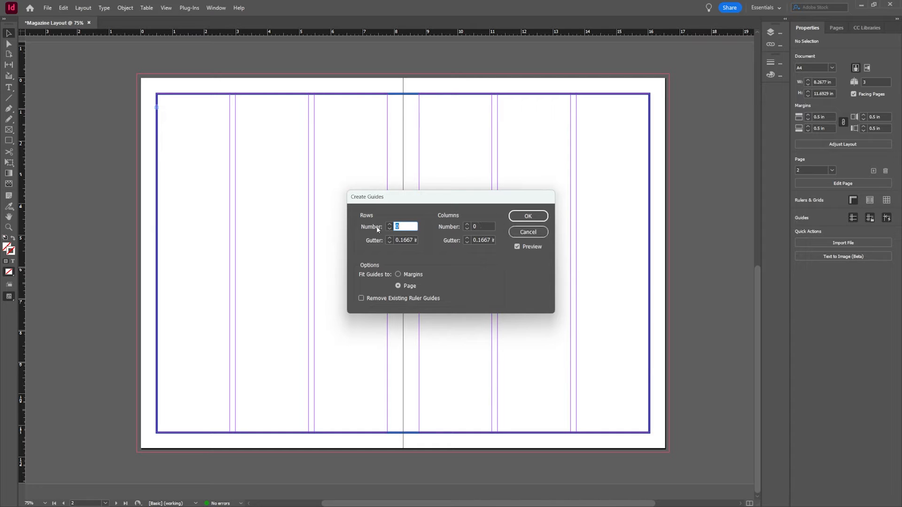
pyautogui.write('3')
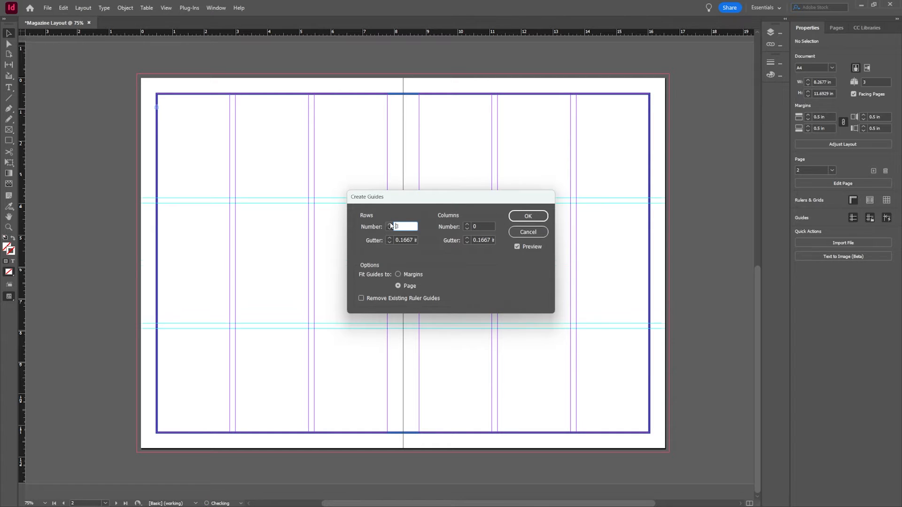
pyautogui.write('4')
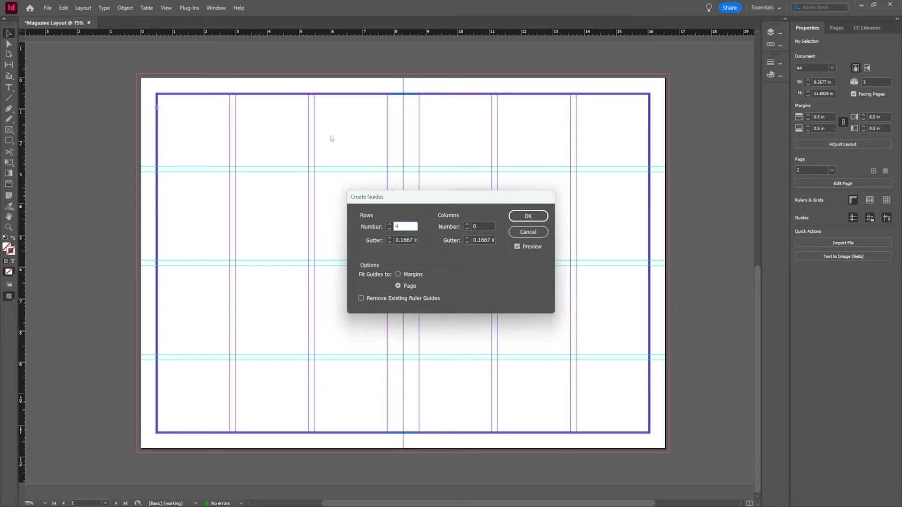
pyautogui.click(389, 224)
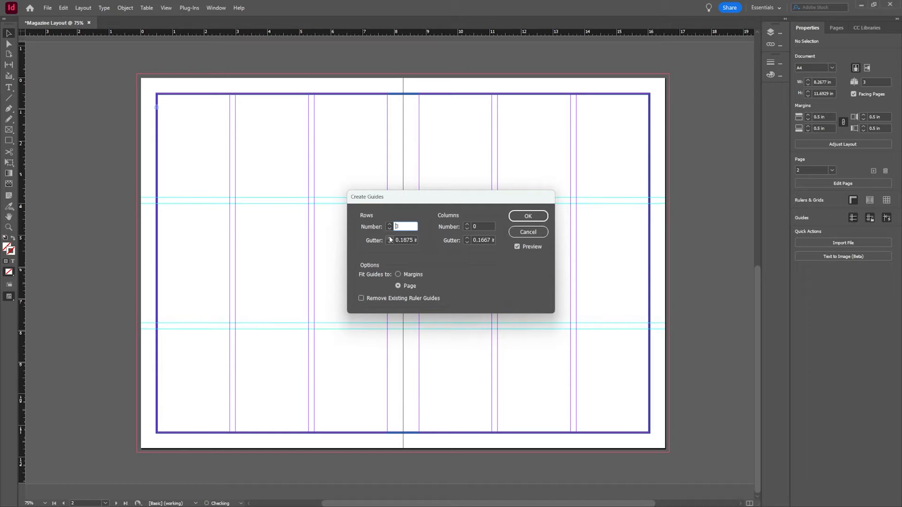
pyautogui.write('0 in')
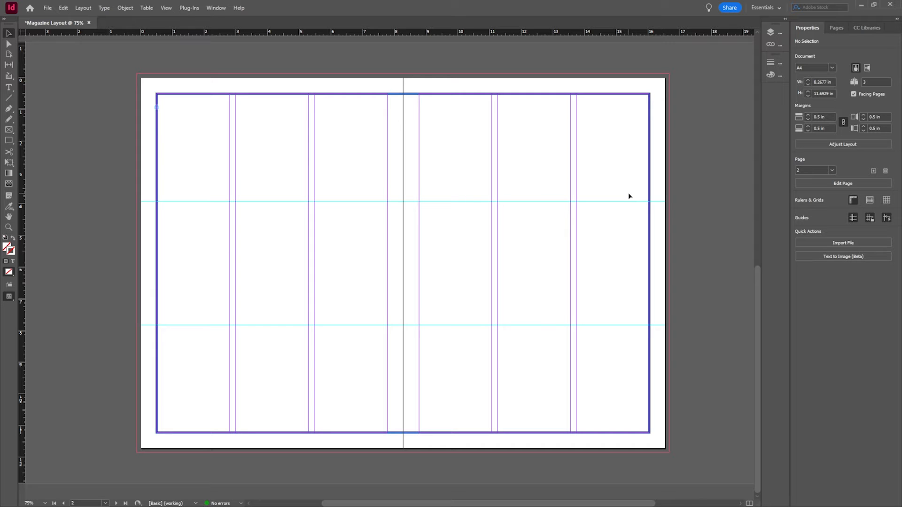
pyautogui.moveTo(213, 224)
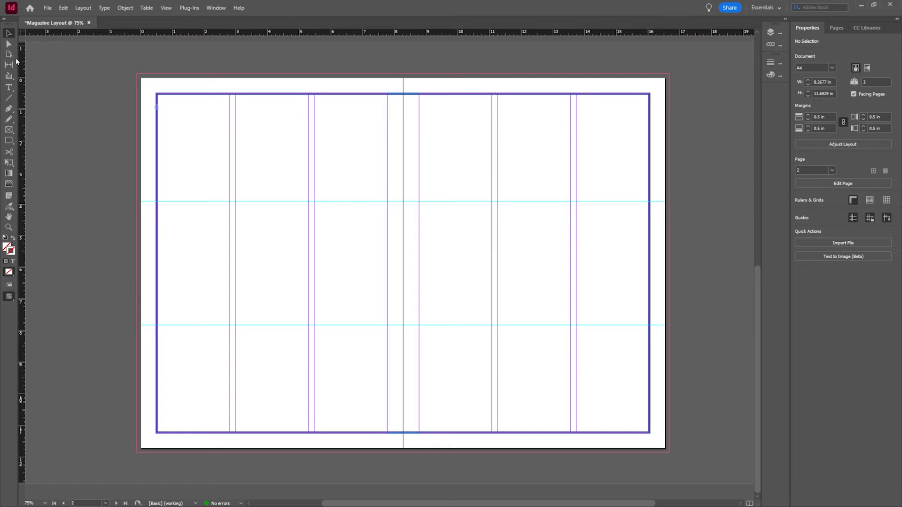
pyautogui.moveTo(16, 113)
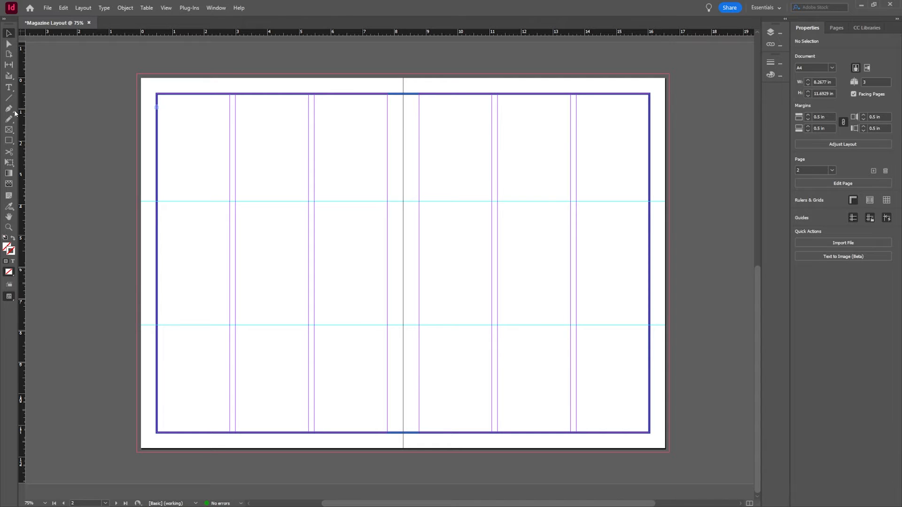
pyautogui.moveTo(9, 131)
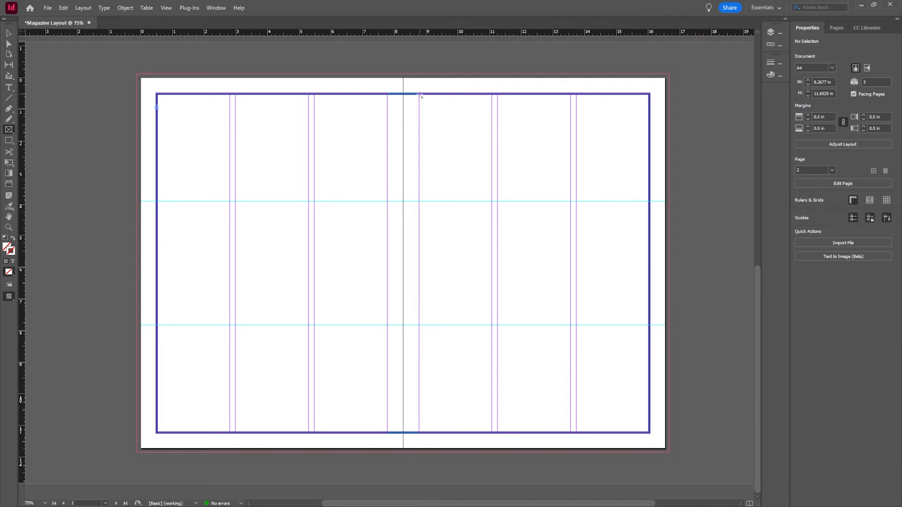
# Draw an image frame covering the right page from inner margin to the blue border
pyautogui.moveTo(419, 94); pyautogui.dragTo(612, 460)
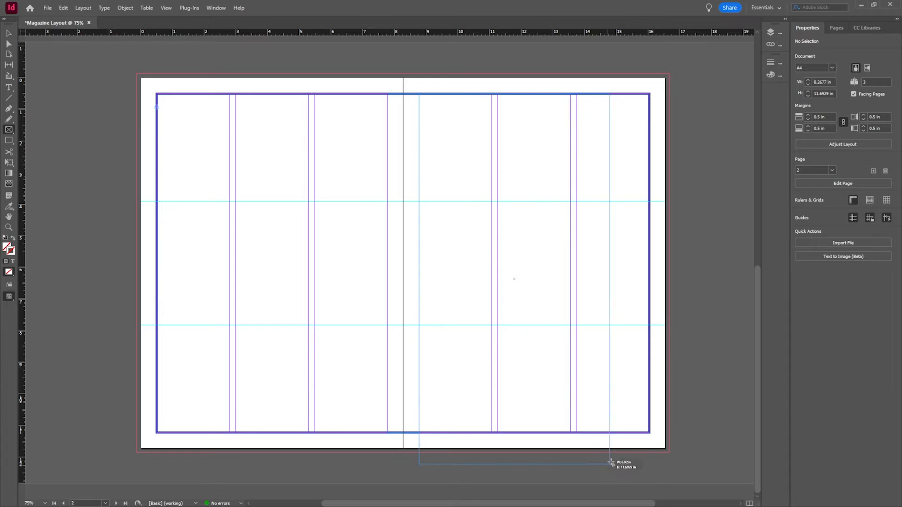
pyautogui.moveTo(609, 463); pyautogui.dragTo(647, 431)
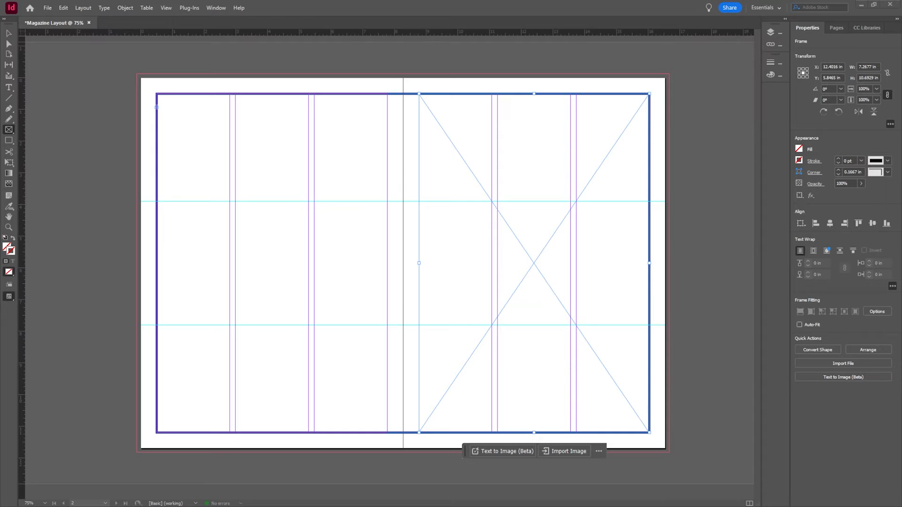
pyautogui.moveTo(606, 182)
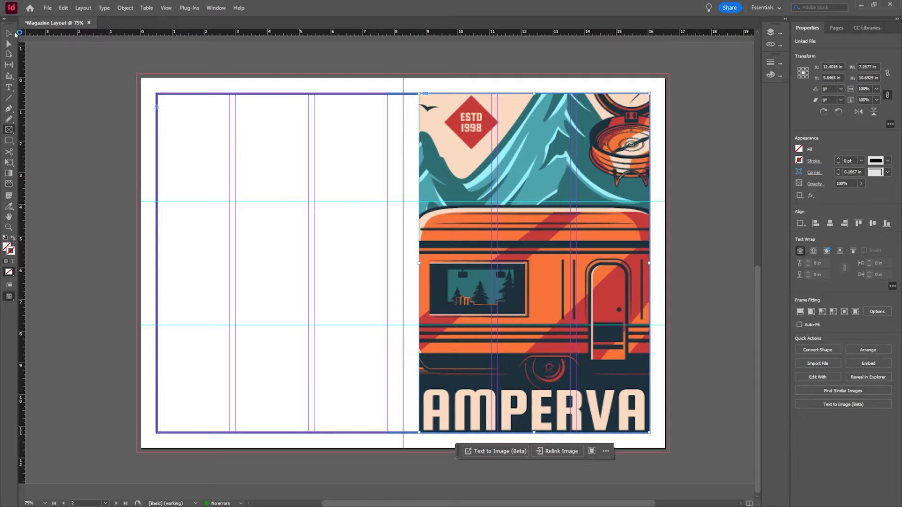
# Apply a Fitting option so the whole campervan poster shows inside its frame
pyautogui.rightClick(532, 263)
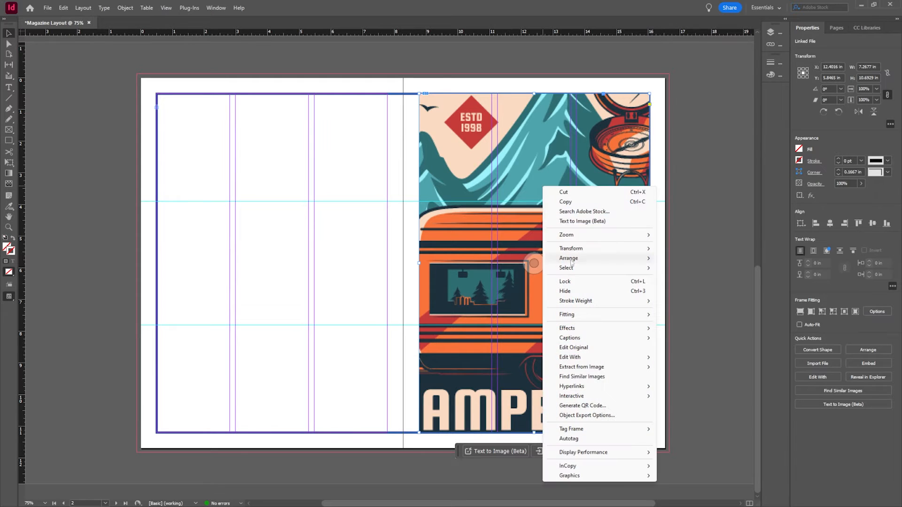
pyautogui.moveTo(584, 248)
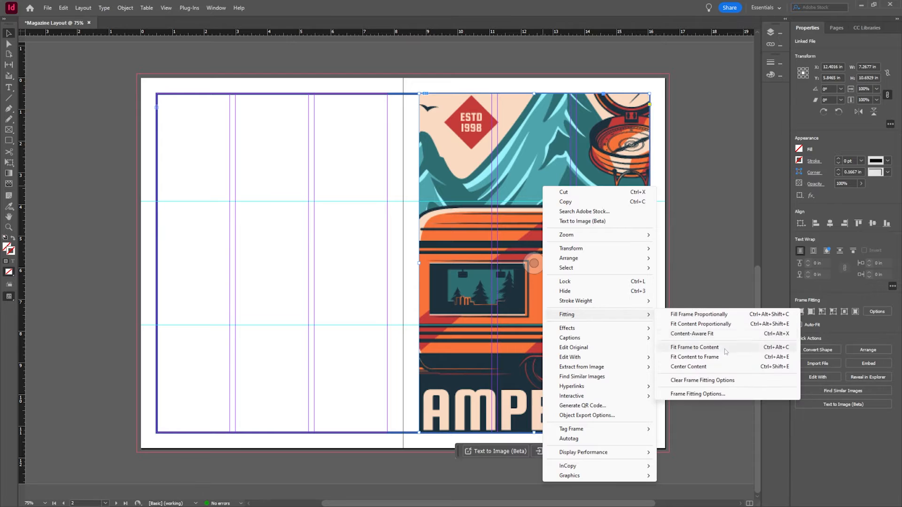
pyautogui.click(693, 346)
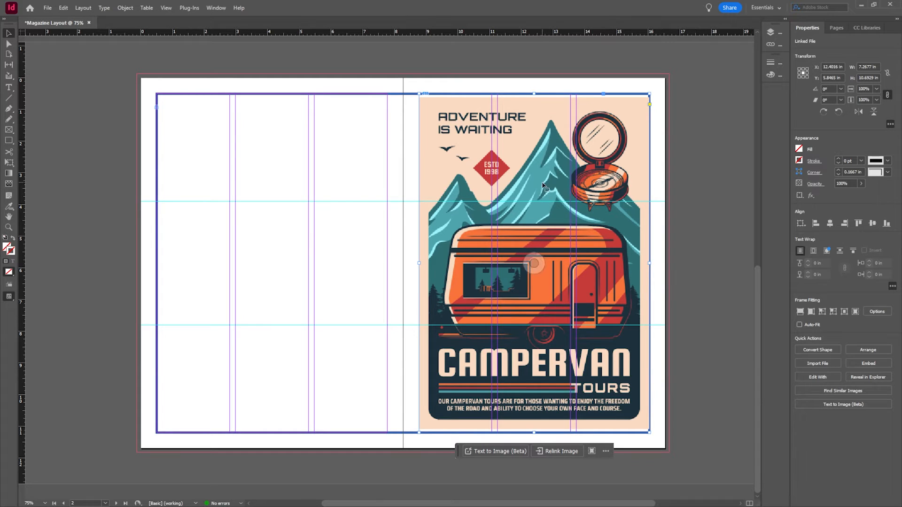
pyautogui.moveTo(507, 172)
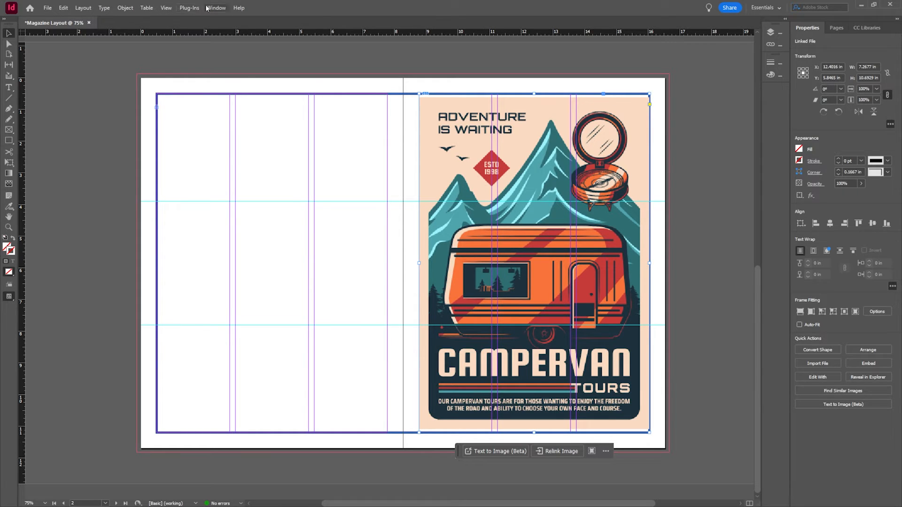
pyautogui.click(165, 7)
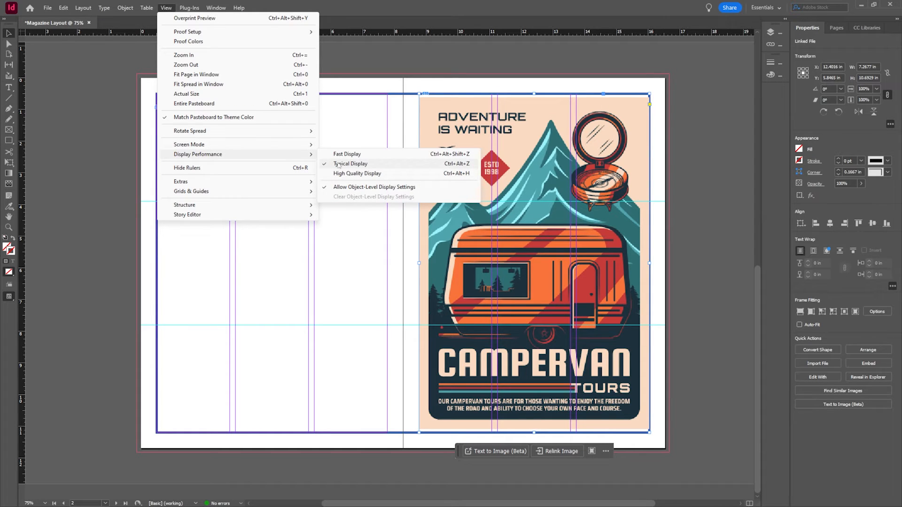
pyautogui.click(347, 154)
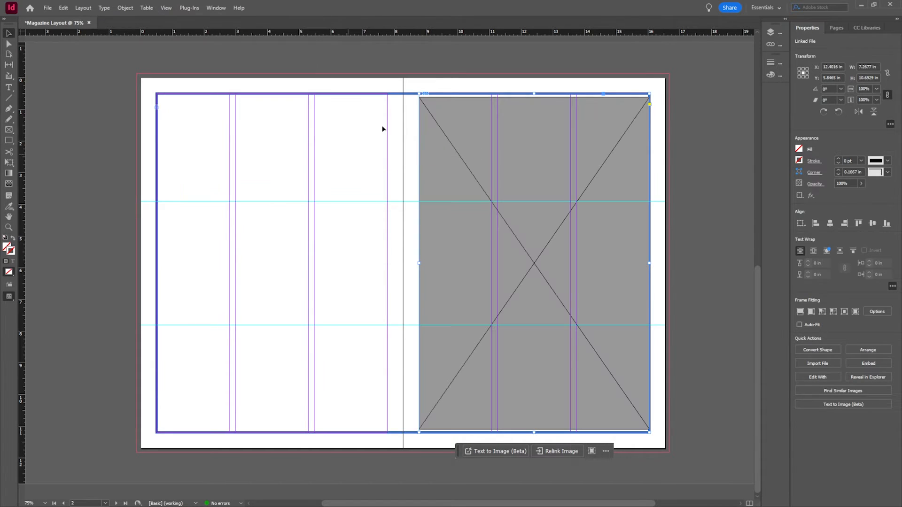
pyautogui.click(165, 7)
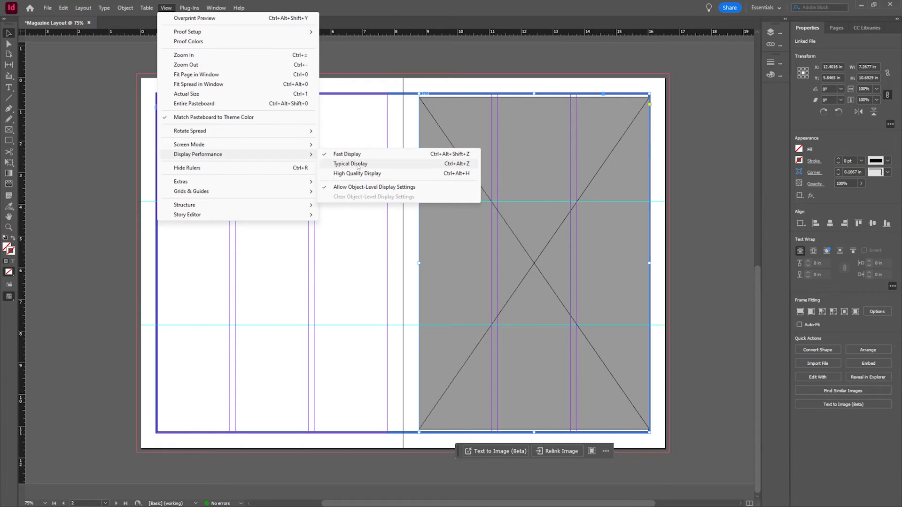
pyautogui.click(357, 173)
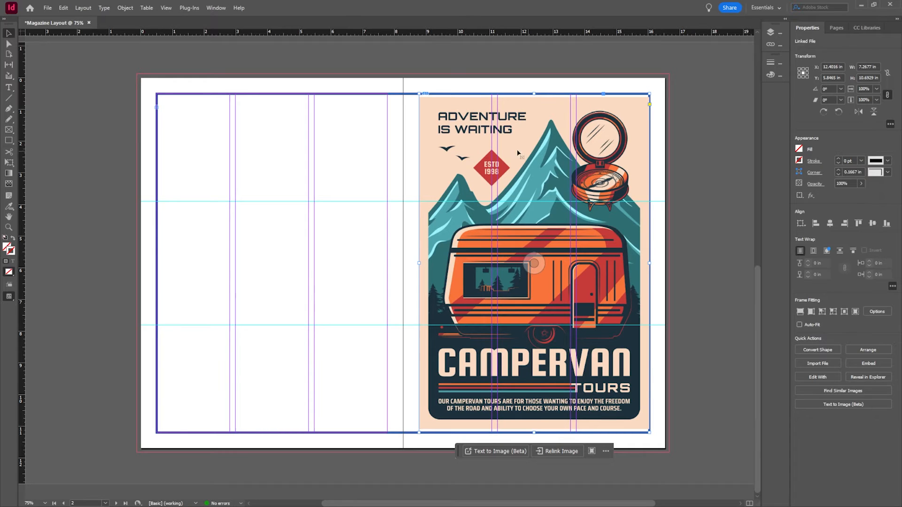
pyautogui.click(166, 8)
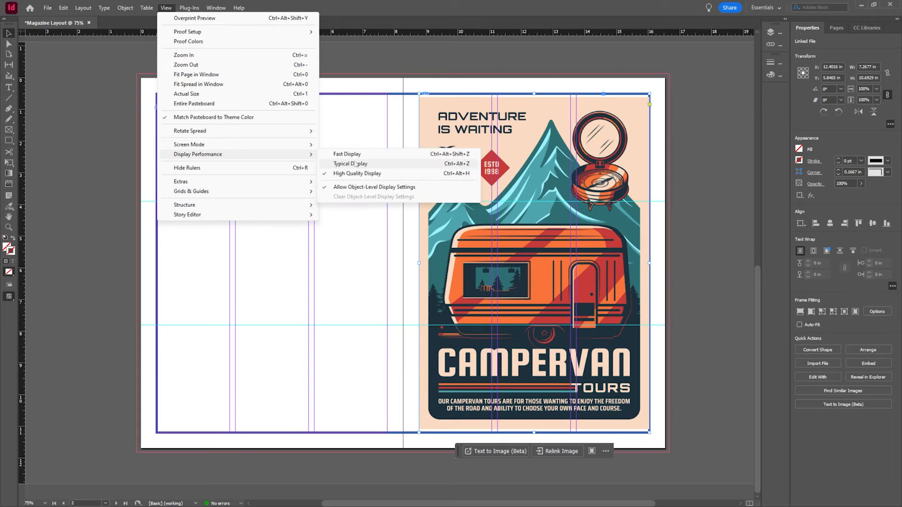
pyautogui.click(357, 174)
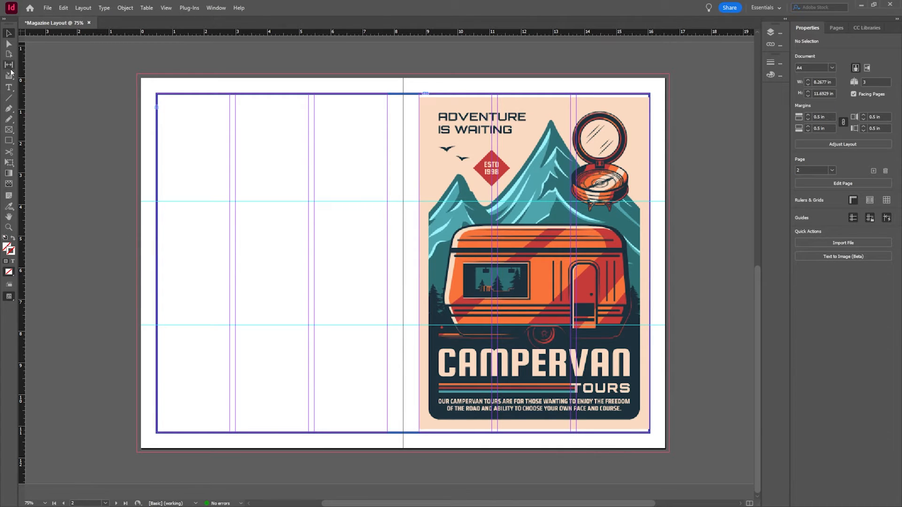
pyautogui.moveTo(10, 129)
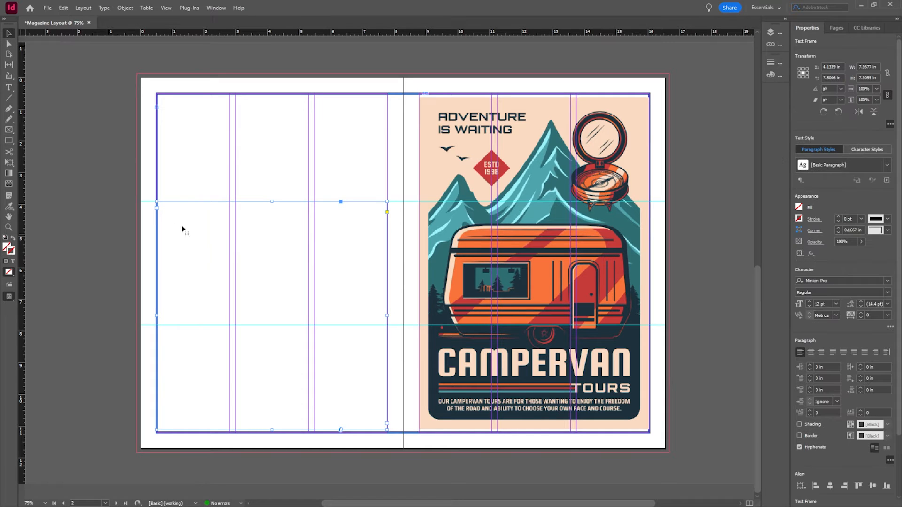
pyautogui.moveTo(247, 240)
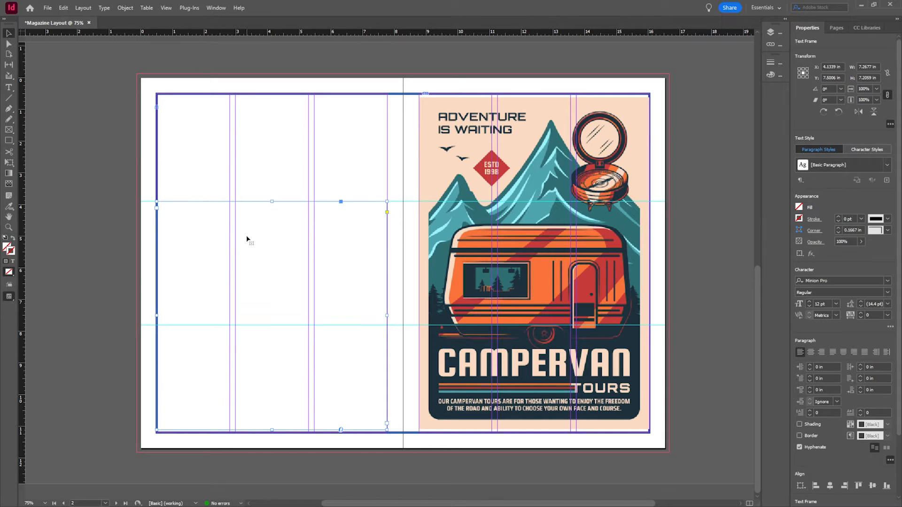
pyautogui.moveTo(282, 253)
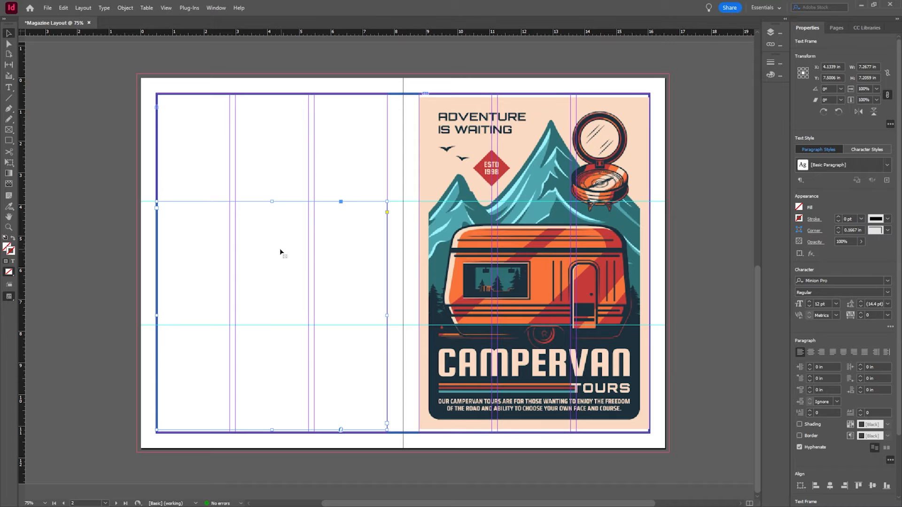
pyautogui.moveTo(261, 247)
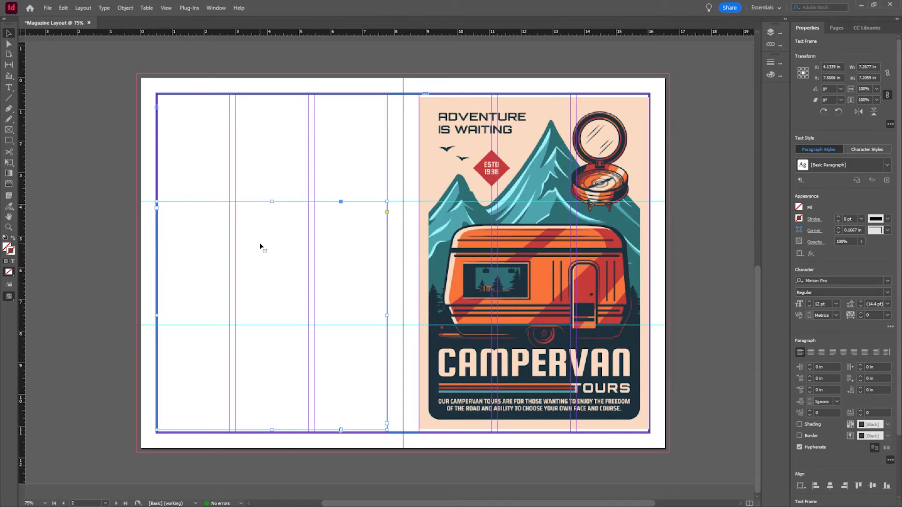
# Fill the empty left-page text frame with placeholder text and select it
pyautogui.rightClick(260, 247)
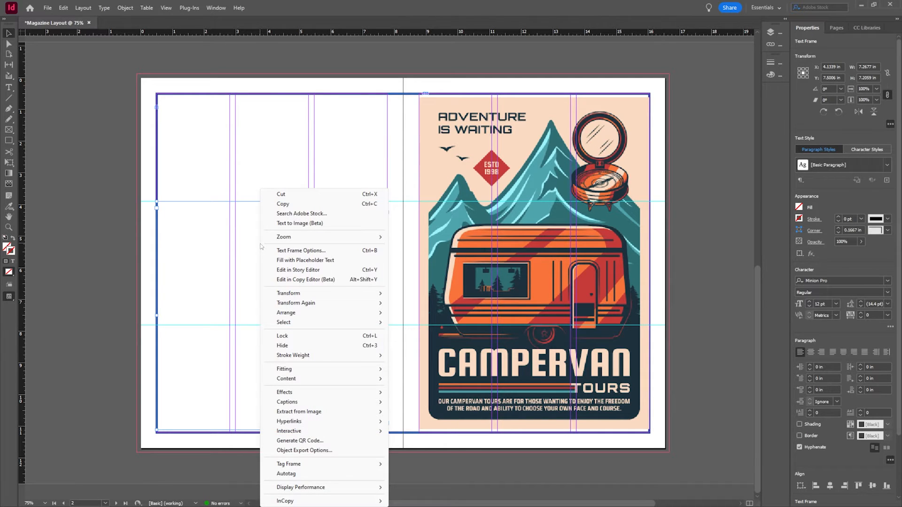
pyautogui.moveTo(217, 336)
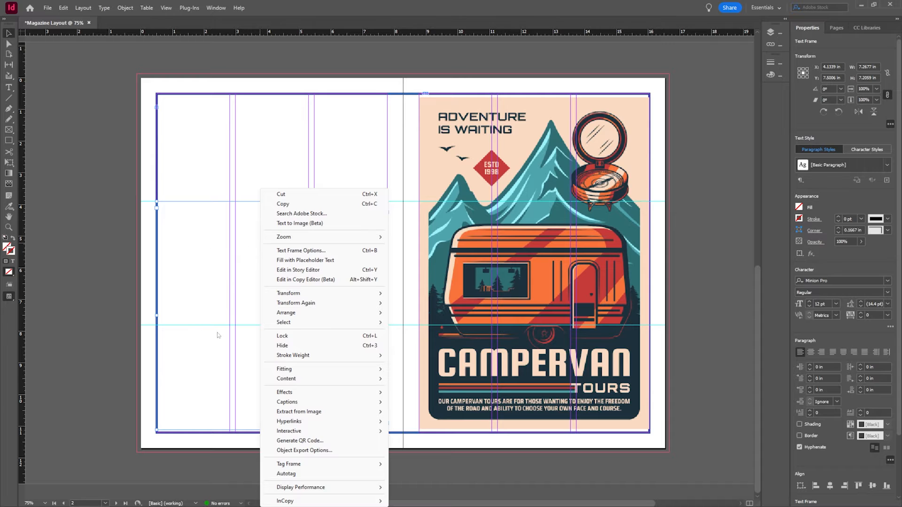
pyautogui.moveTo(305, 261)
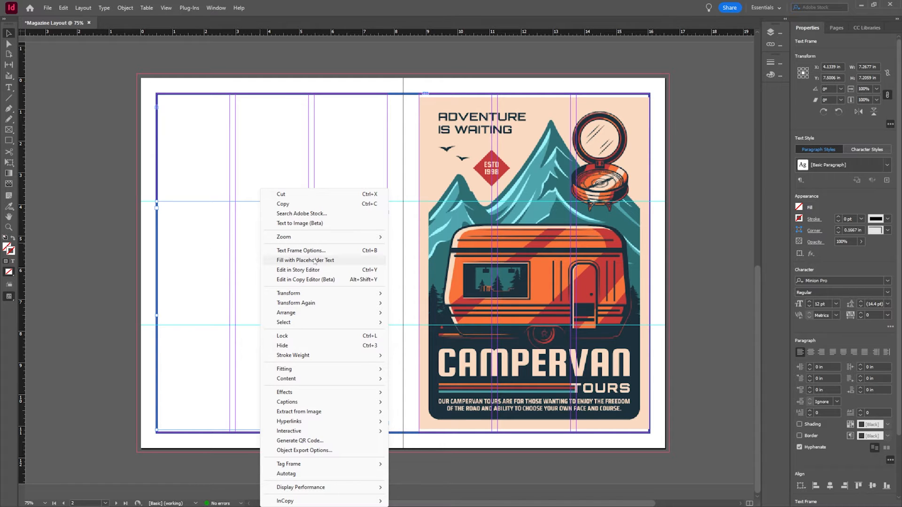
pyautogui.click(304, 260)
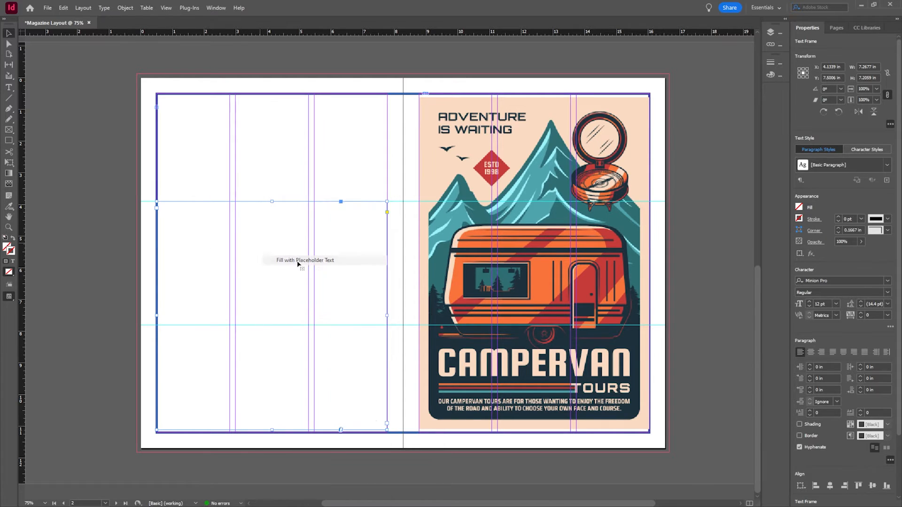
pyautogui.click(305, 261)
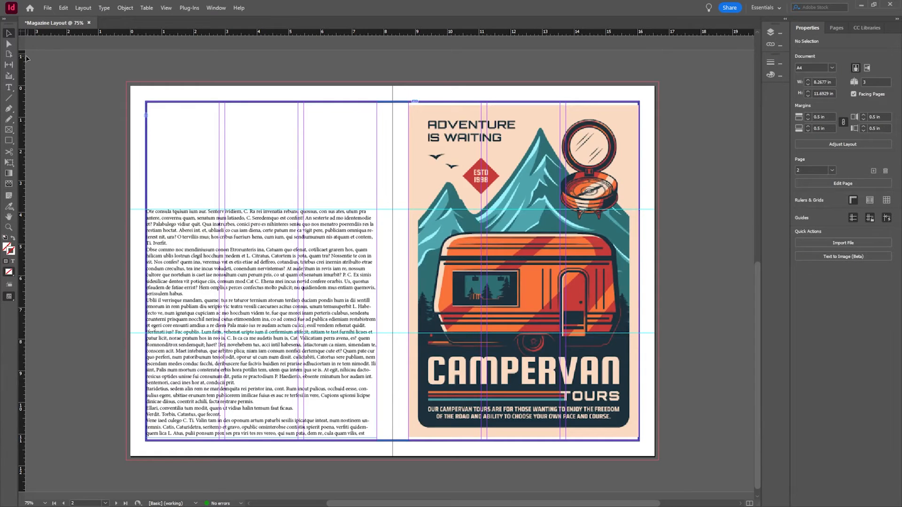
pyautogui.click(259, 260)
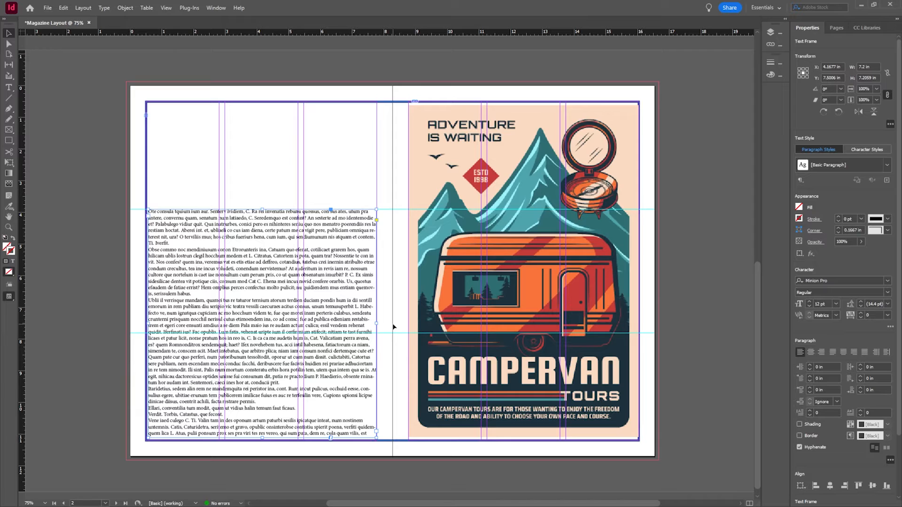
pyautogui.moveTo(388, 253)
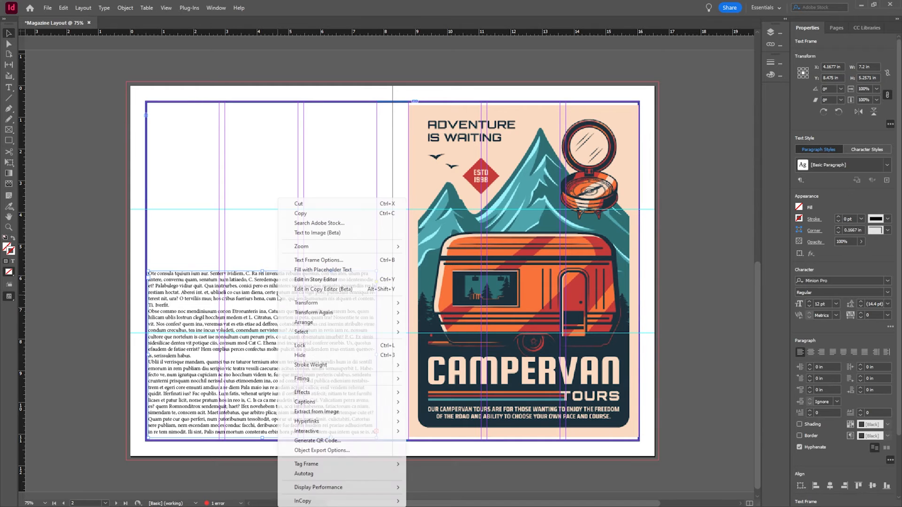
pyautogui.moveTo(318, 260)
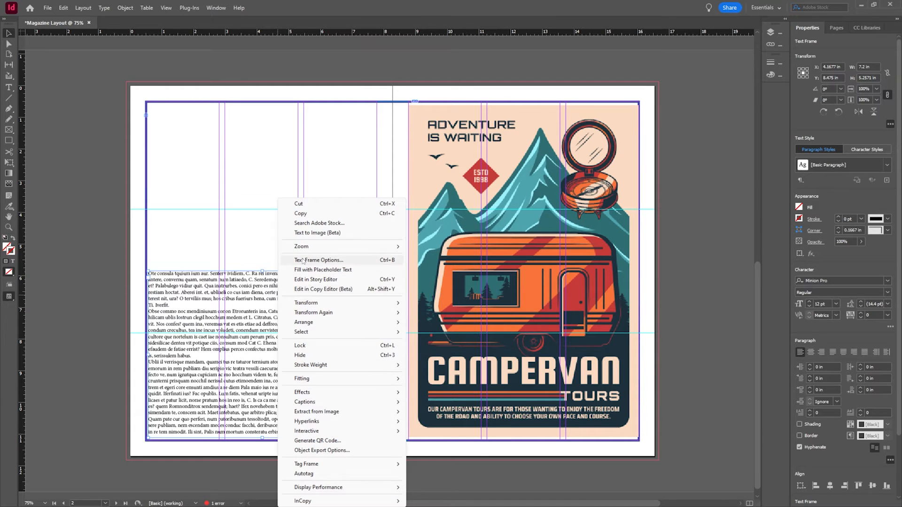
# Set the left-page text frame to three slightly wider columns in Text Frame Options
pyautogui.click(318, 259)
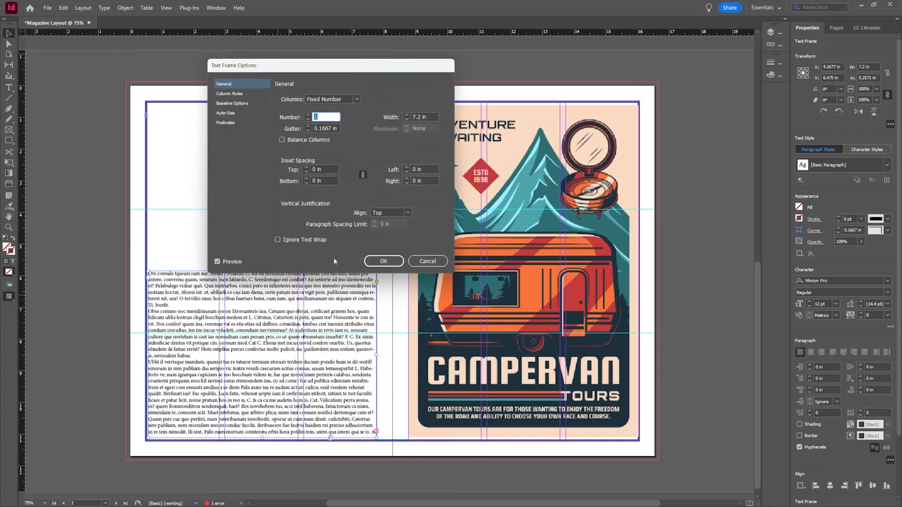
pyautogui.click(218, 262)
pyautogui.write('3')
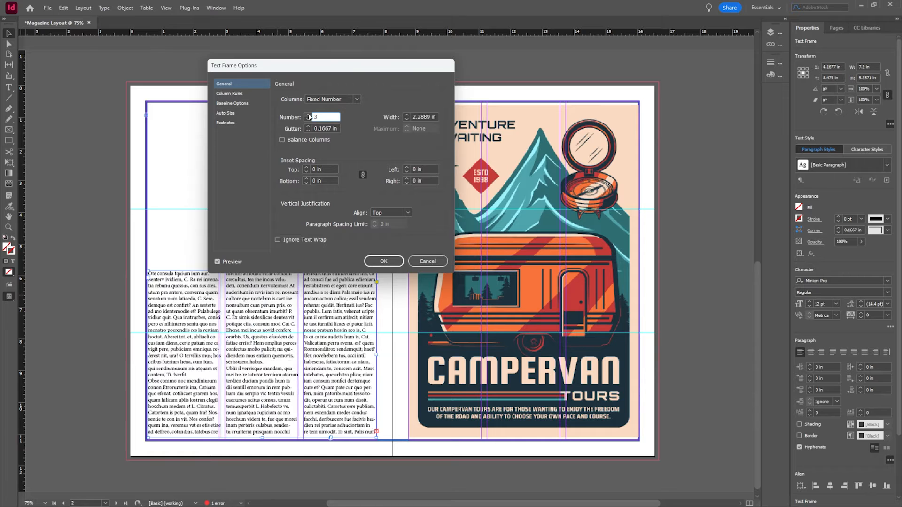
pyautogui.moveTo(330, 65); pyautogui.dragTo(507, 35)
pyautogui.write('0.1875')
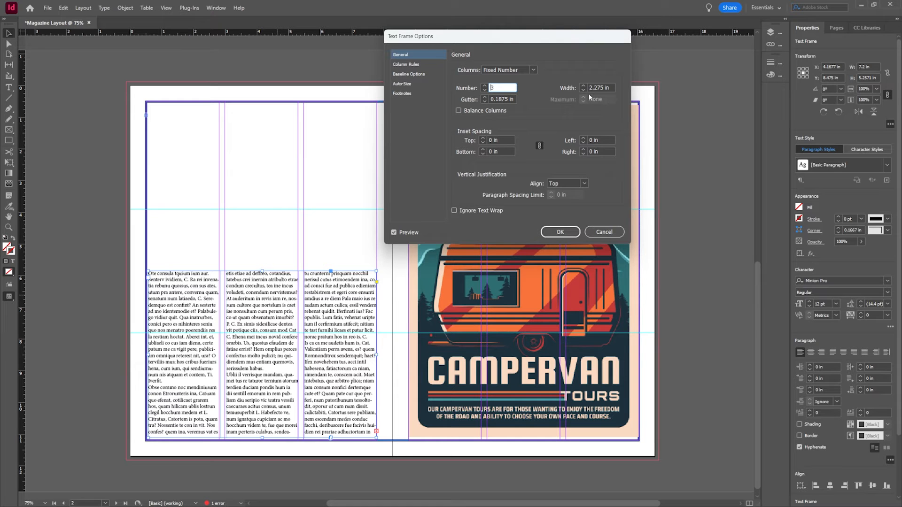
pyautogui.click(583, 86)
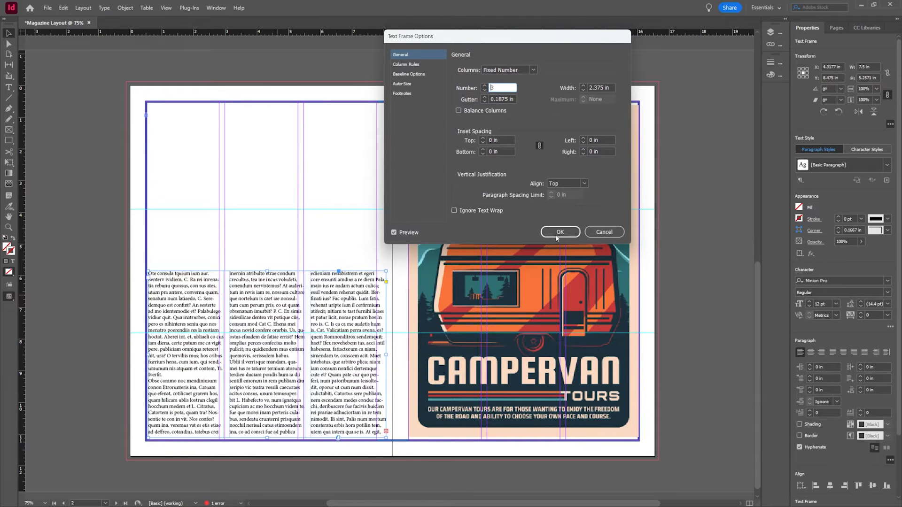
pyautogui.click(406, 64)
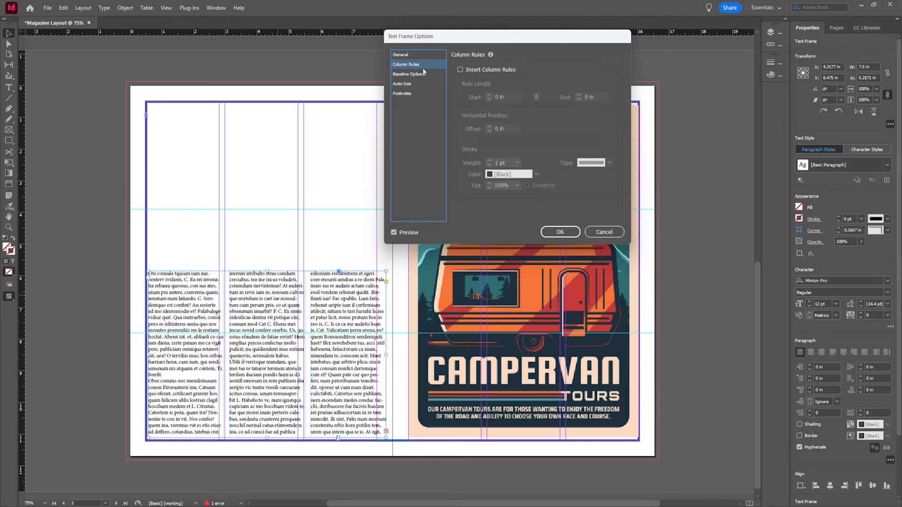
# Reduce the column rule weight and confirm the three-column frame settings
pyautogui.click(460, 69)
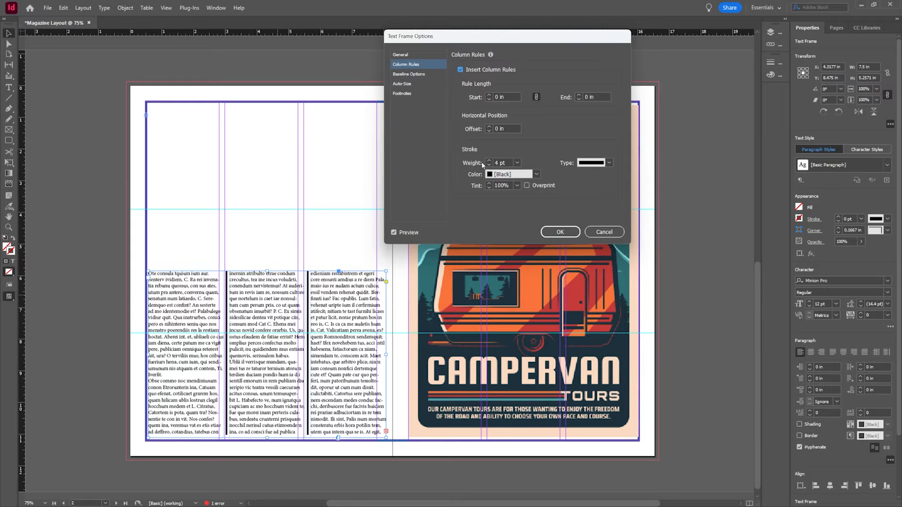
pyautogui.click(516, 163)
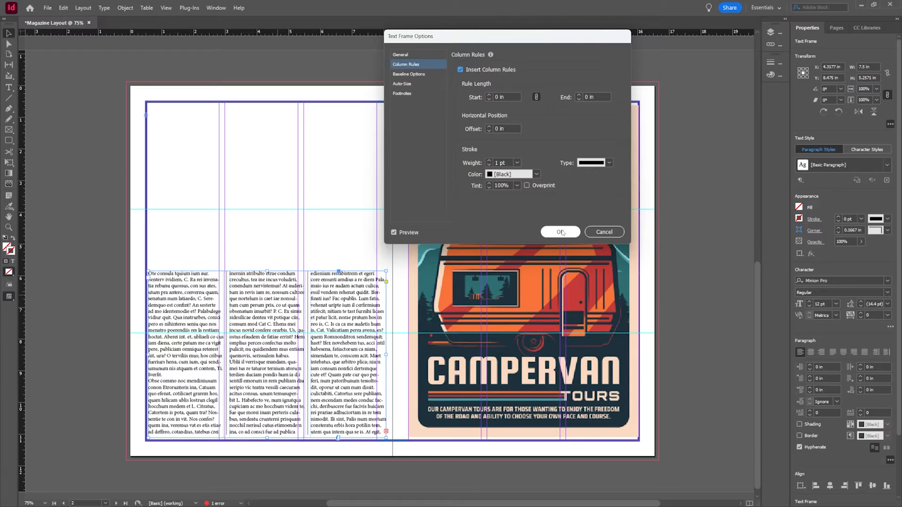
pyautogui.click(559, 232)
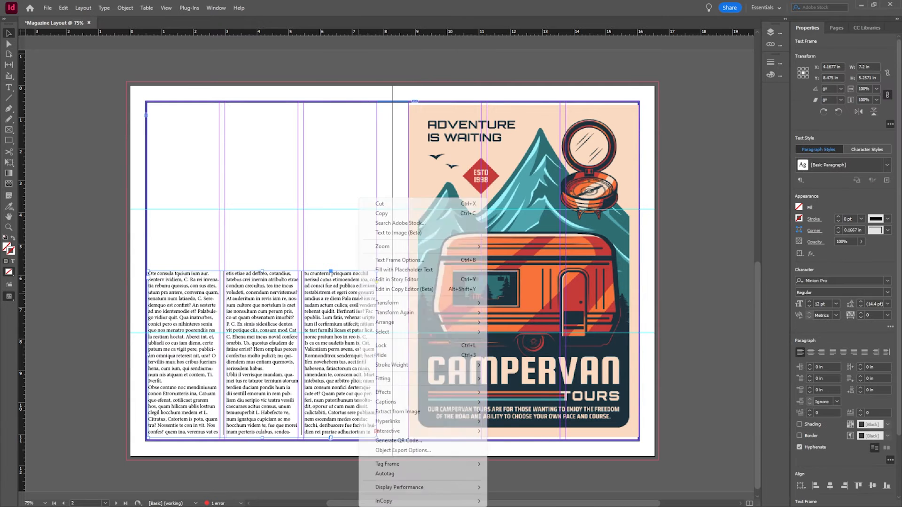
pyautogui.click(399, 261)
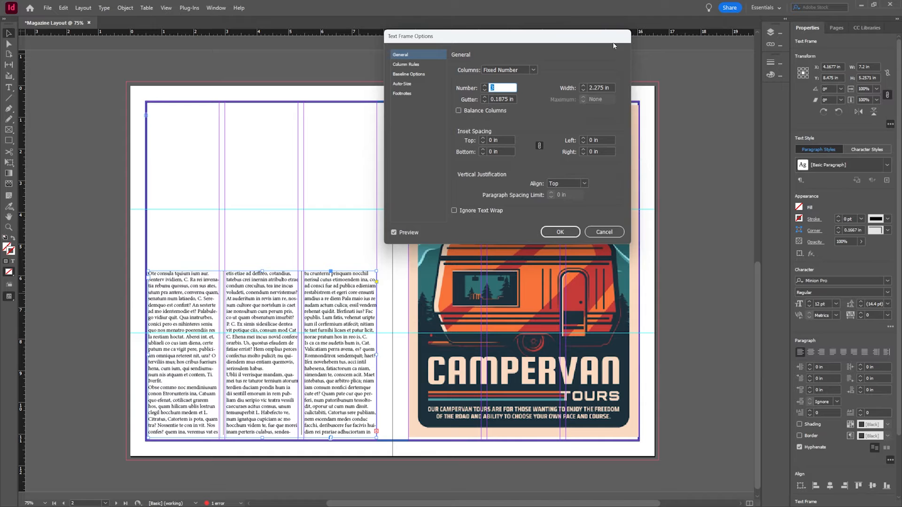
pyautogui.click(559, 232)
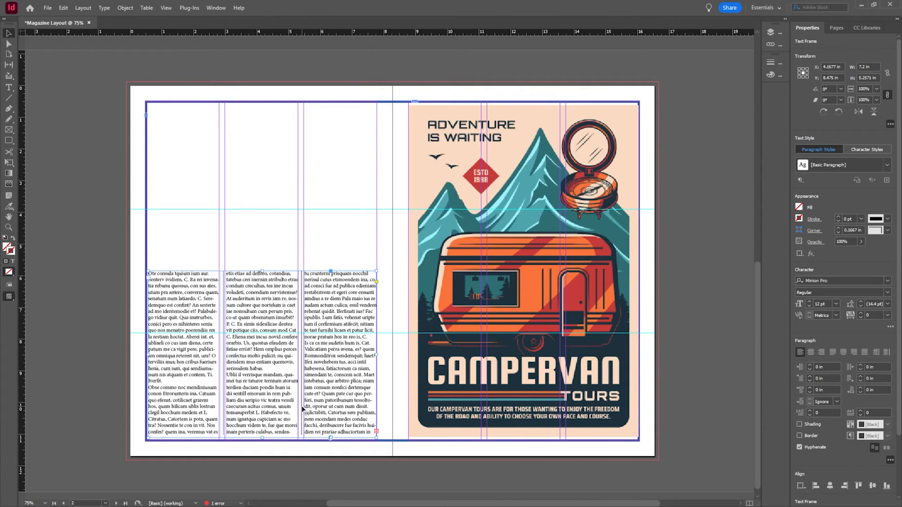
pyautogui.moveTo(394, 285)
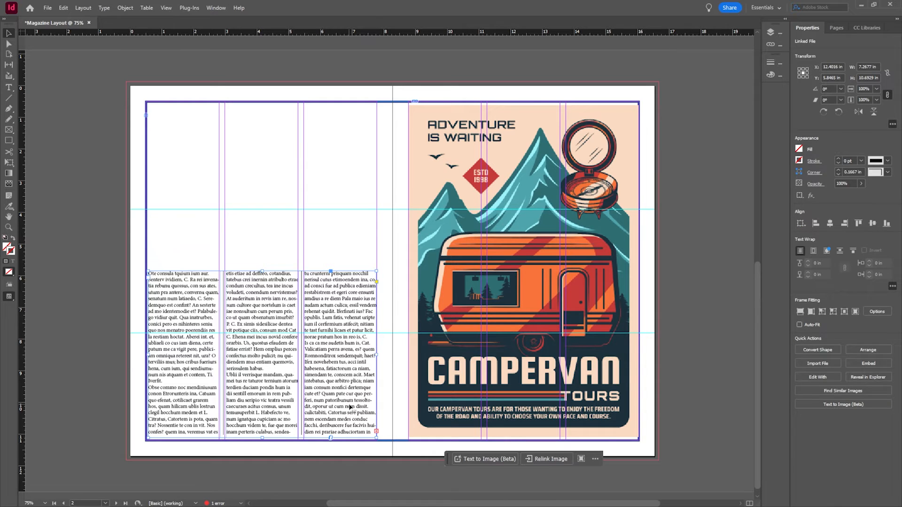
# Narrow the campervan image frame and fit the poster proportionally inside it
pyautogui.click(340, 351)
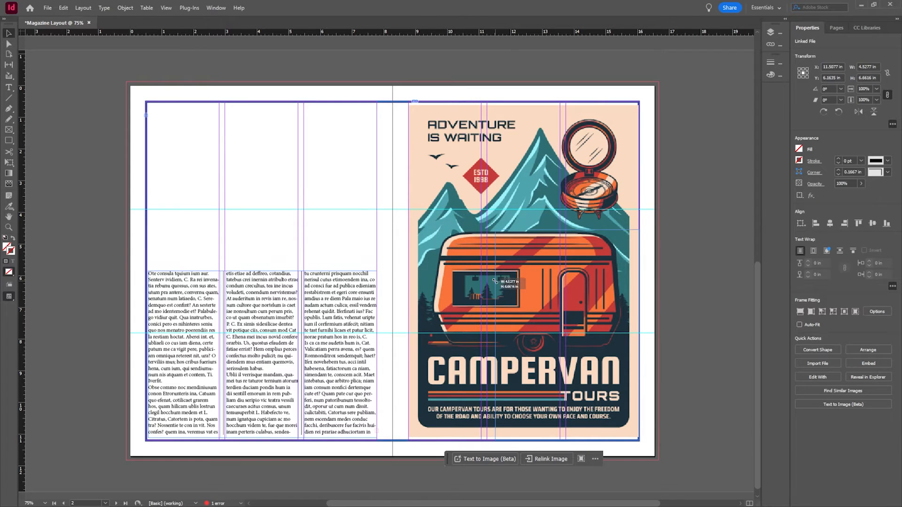
pyautogui.moveTo(495, 282); pyautogui.dragTo(552, 328)
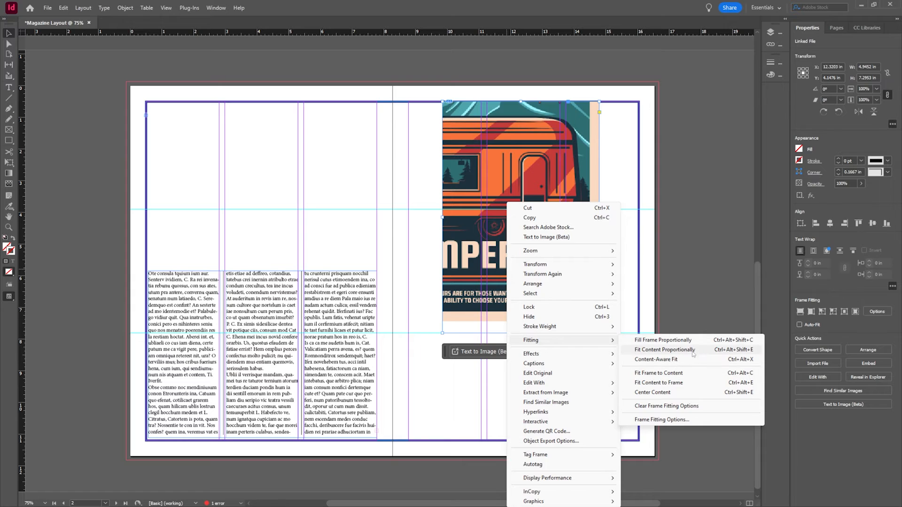
pyautogui.click(664, 350)
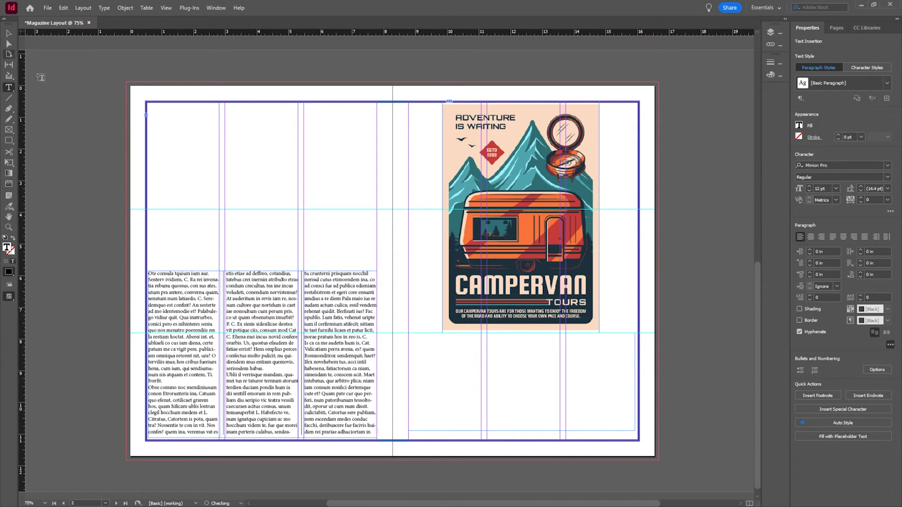
# Fill the frame below the image with placeholder text and refit the enlarged poster
pyautogui.click(521, 391)
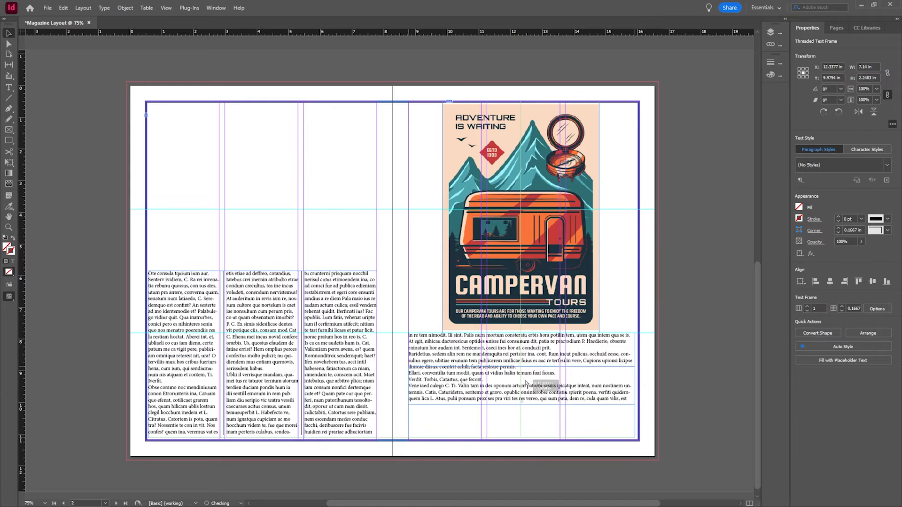
pyautogui.click(520, 213)
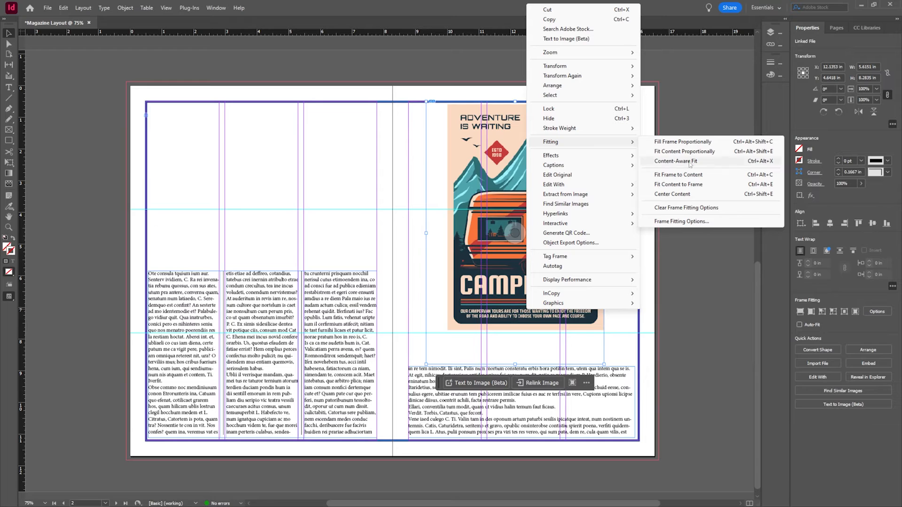
pyautogui.click(684, 151)
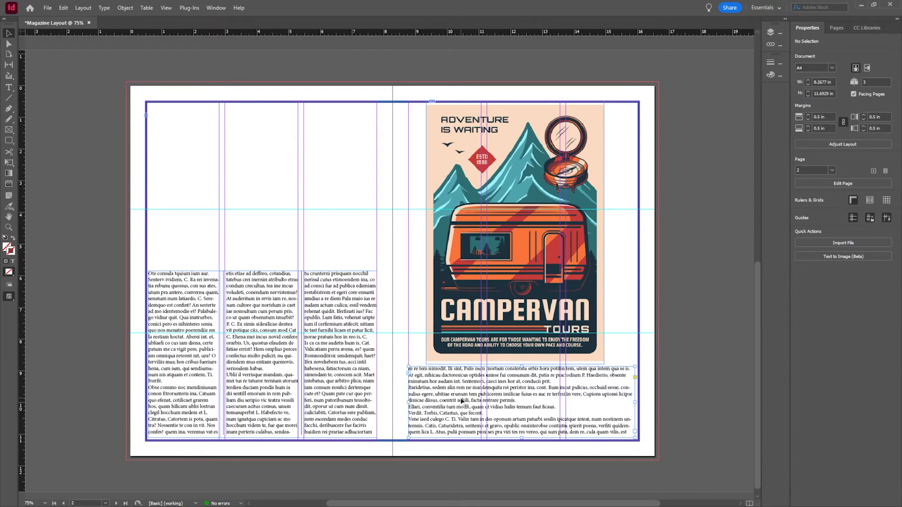
# Set the text frame under the image to 3 columns with a 0.25 in gutter
pyautogui.rightClick(461, 400)
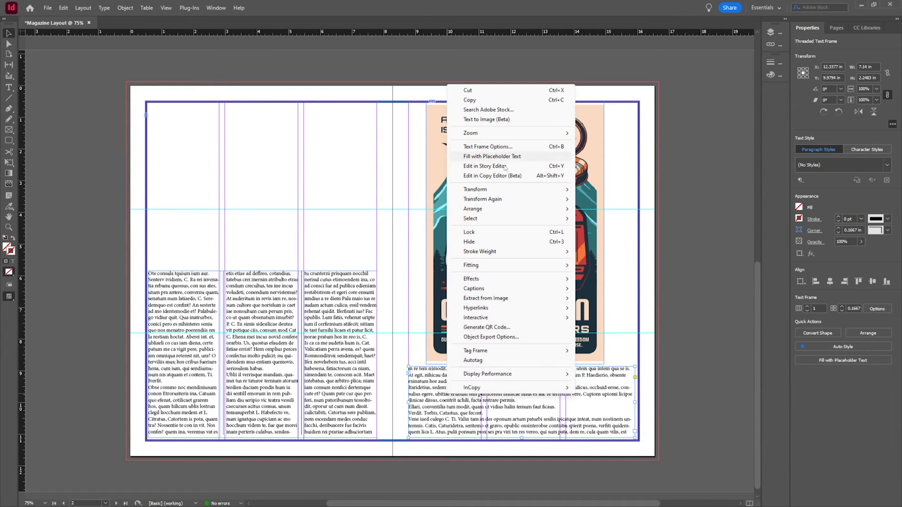
pyautogui.click(487, 147)
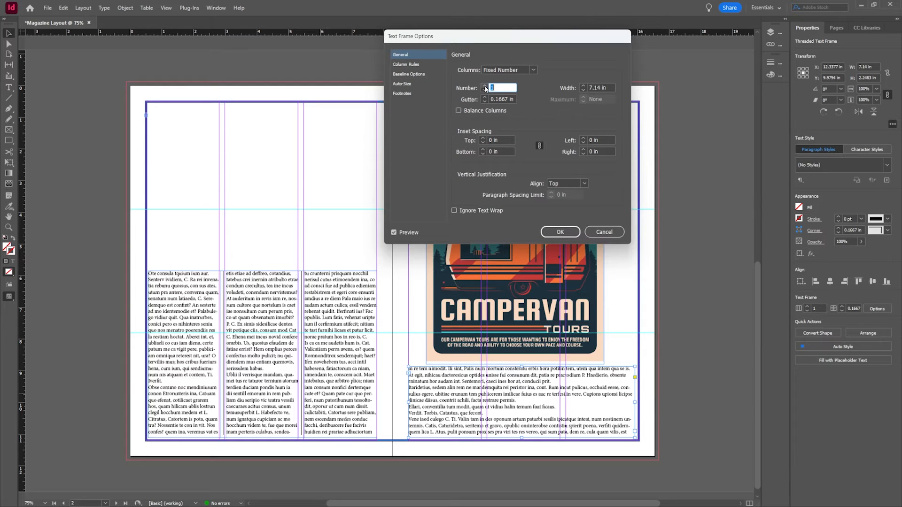
pyautogui.write('3')
pyautogui.click(503, 99)
pyautogui.write('0.25')
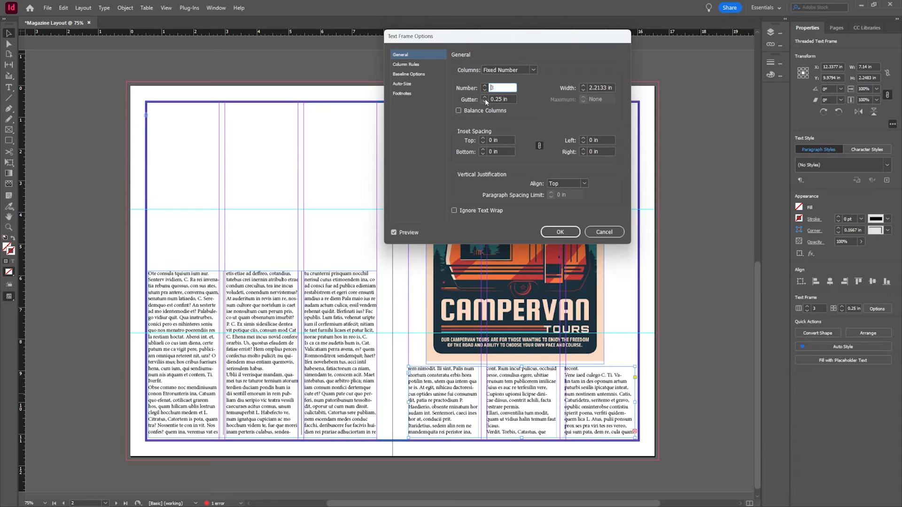
pyautogui.click(559, 232)
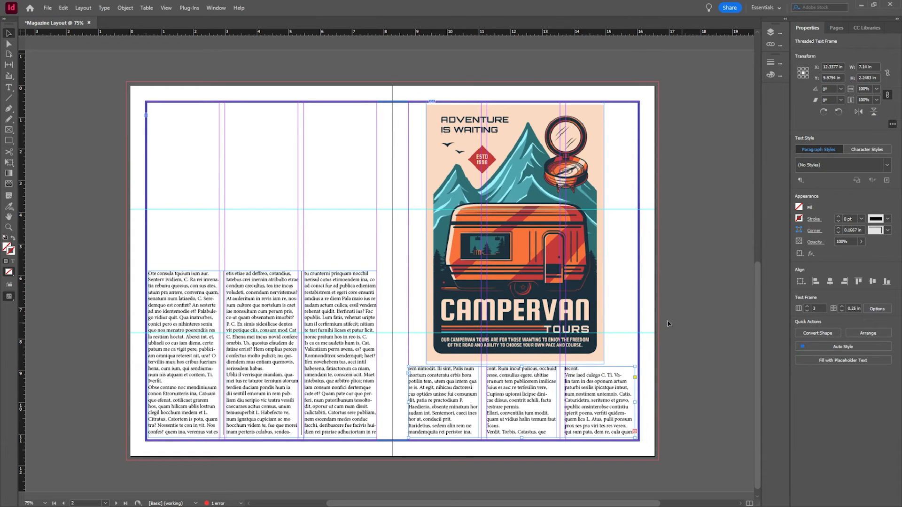
pyautogui.click(388, 242)
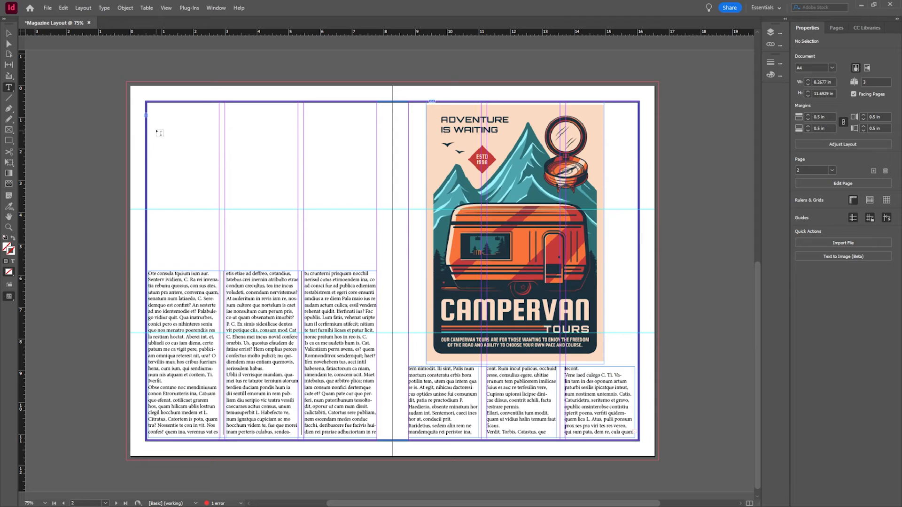
# Add a 'Camping for the Summer' title frame in Acumin Pro Wide Ultra Black
pyautogui.moveTo(149, 116); pyautogui.dragTo(330, 219)
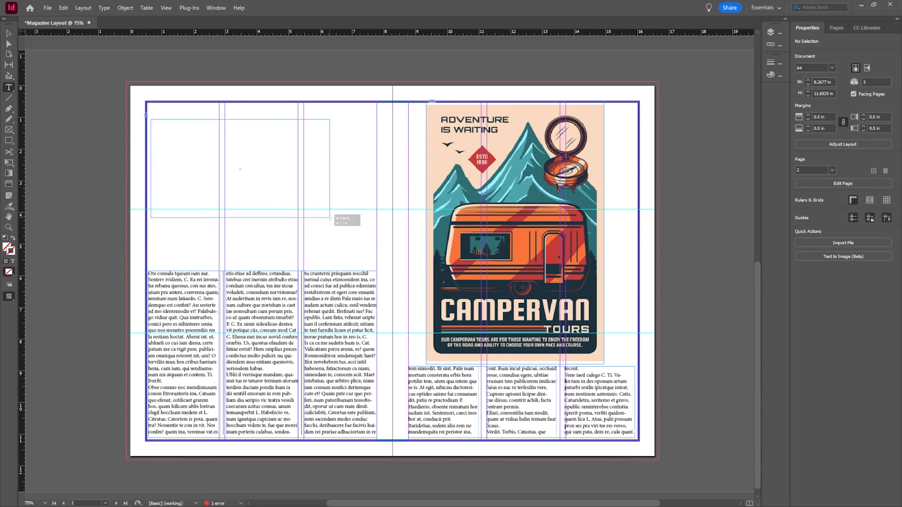
pyautogui.click(199, 168)
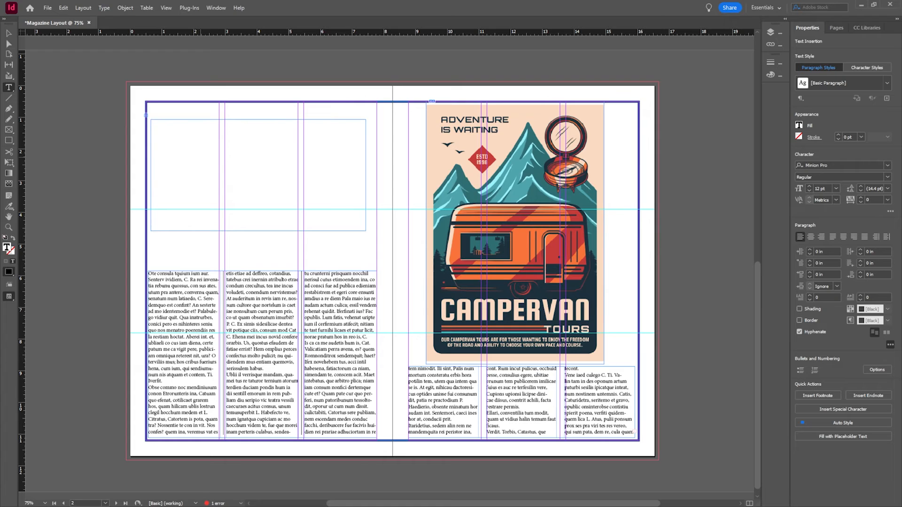
pyautogui.write('Camping for the Summer')
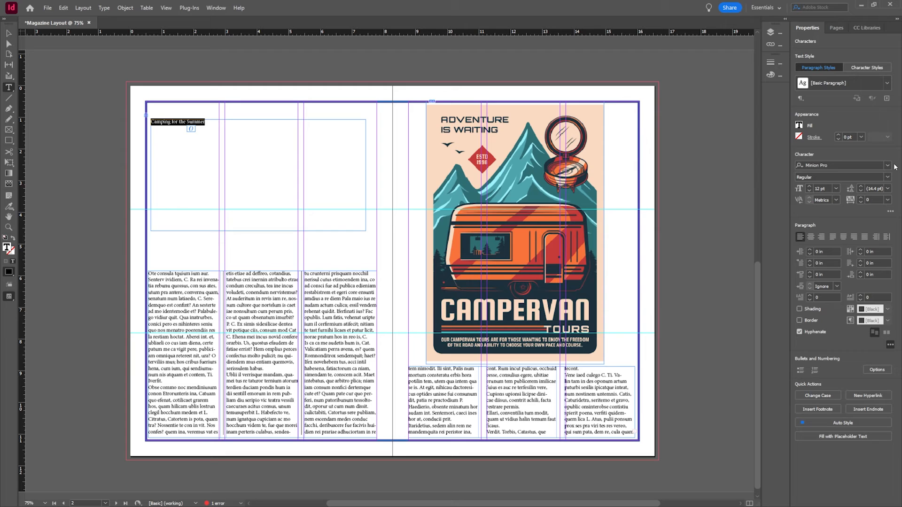
pyautogui.click(888, 165)
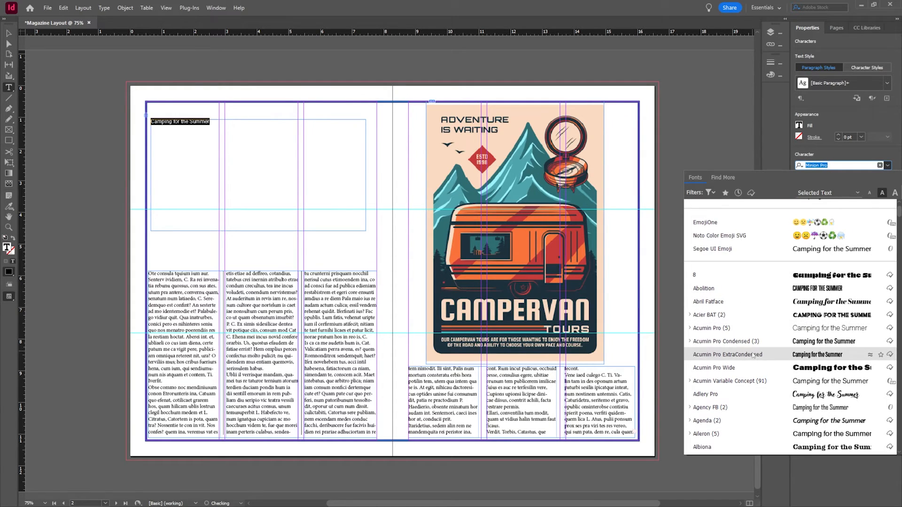
pyautogui.click(713, 368)
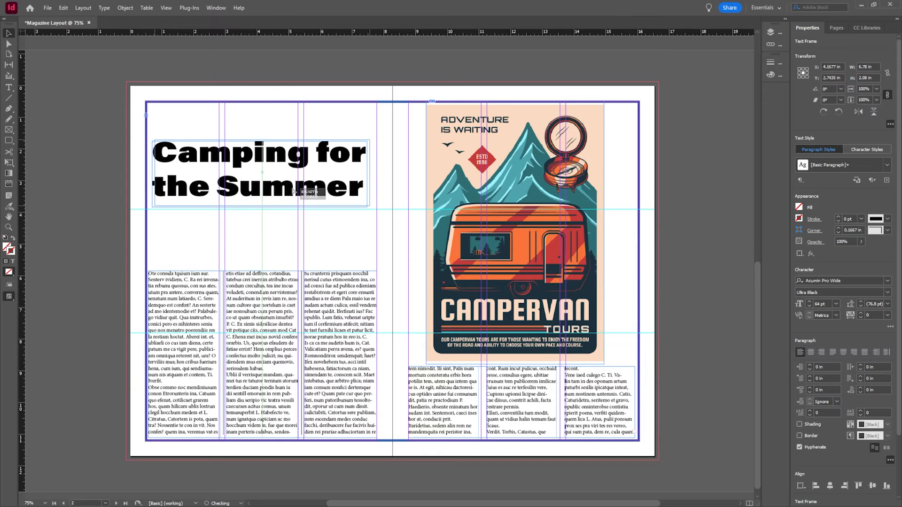
# Reselect the title frame and enter its text for further editing
pyautogui.click(309, 209)
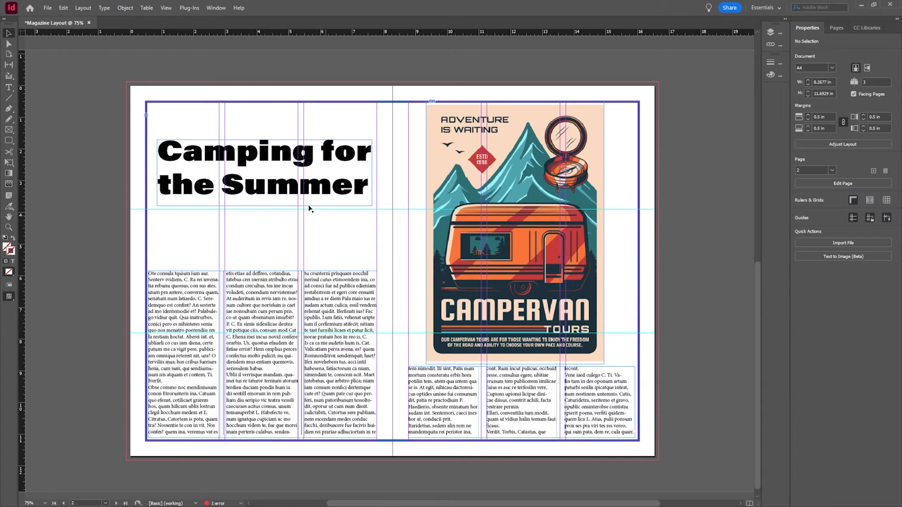
pyautogui.click(262, 173)
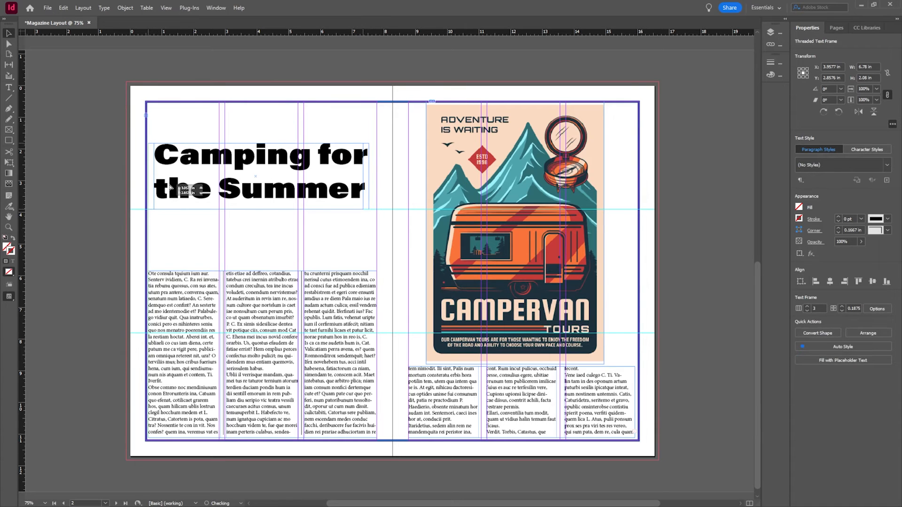
pyautogui.click(253, 173)
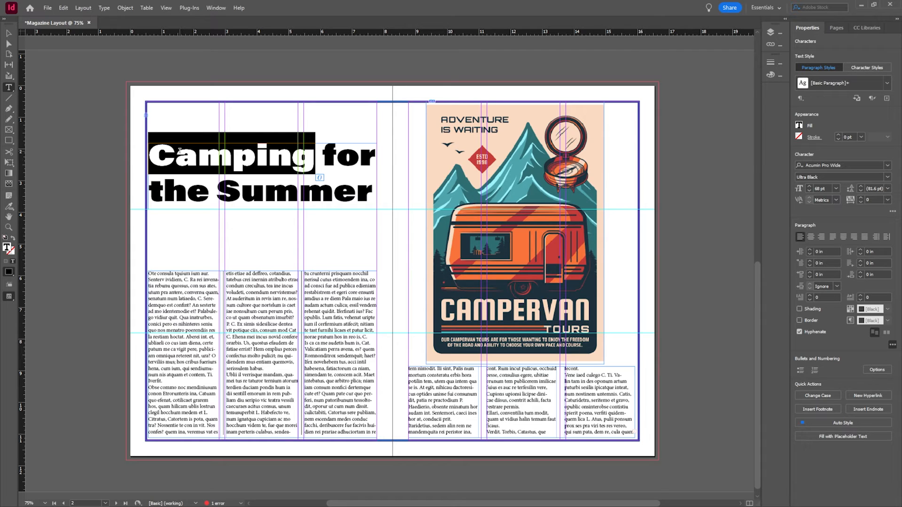
# Create a 'Title' paragraph style from the headline and draw a small frame below it
pyautogui.click(800, 332)
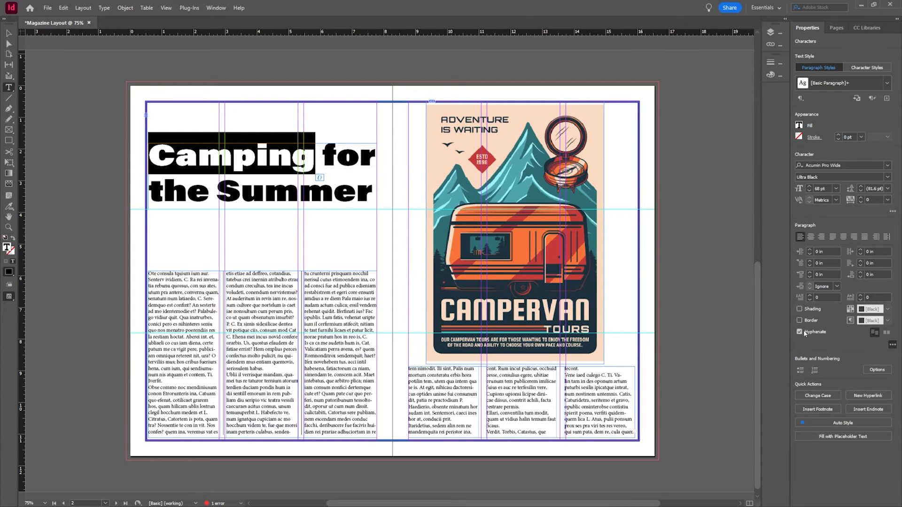
pyautogui.click(799, 331)
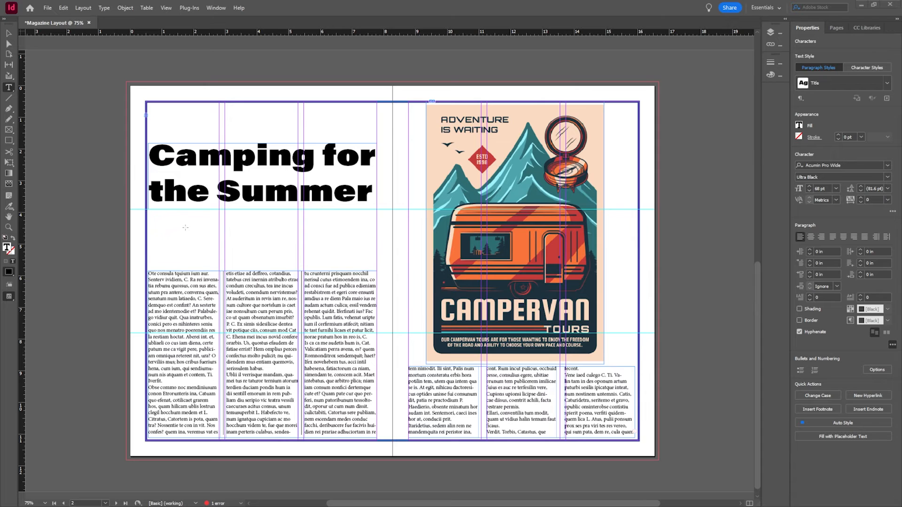
pyautogui.moveTo(184, 228); pyautogui.dragTo(305, 247)
pyautogui.write('title')
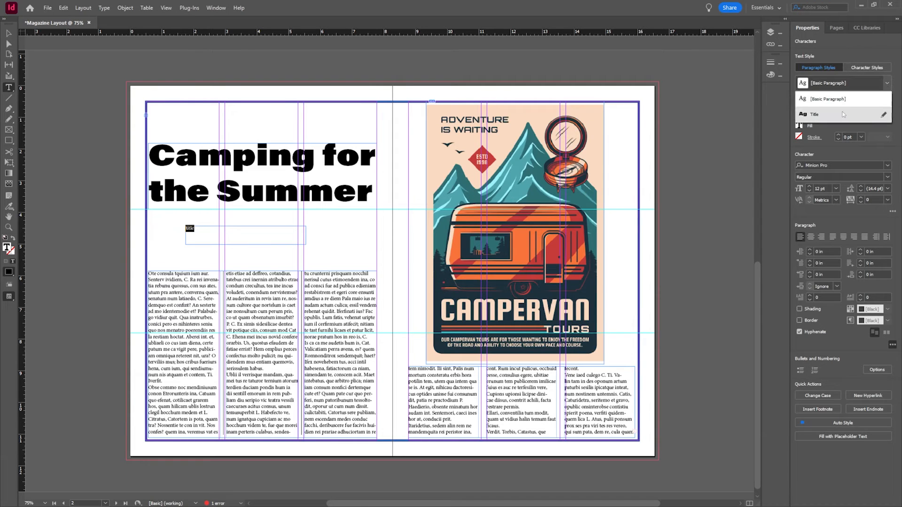
pyautogui.click(814, 114)
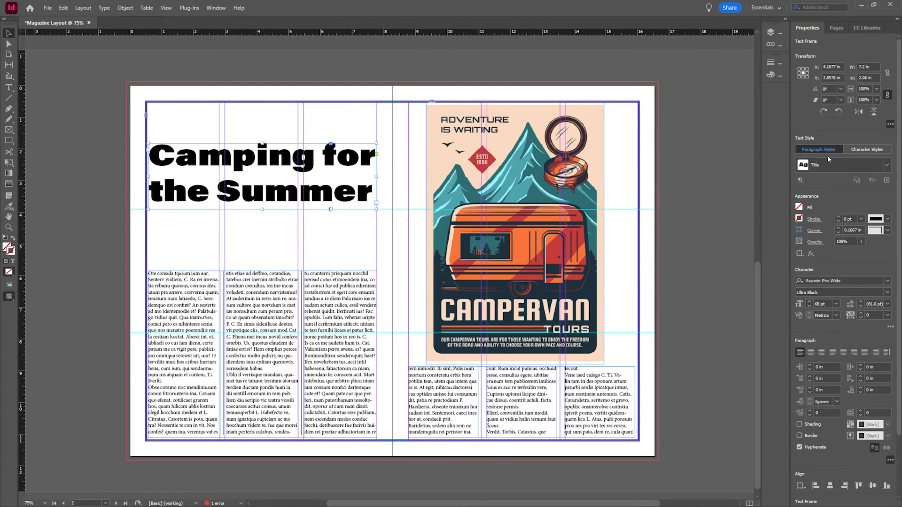
# Set the Title style's character colour to dark blue C=100 M=90 Y=10 K=0
pyautogui.click(840, 165)
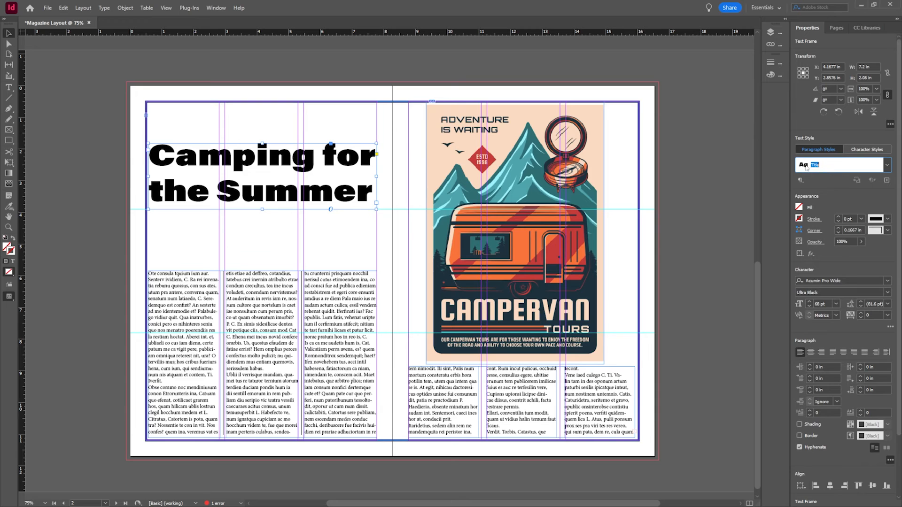
pyautogui.click(886, 165)
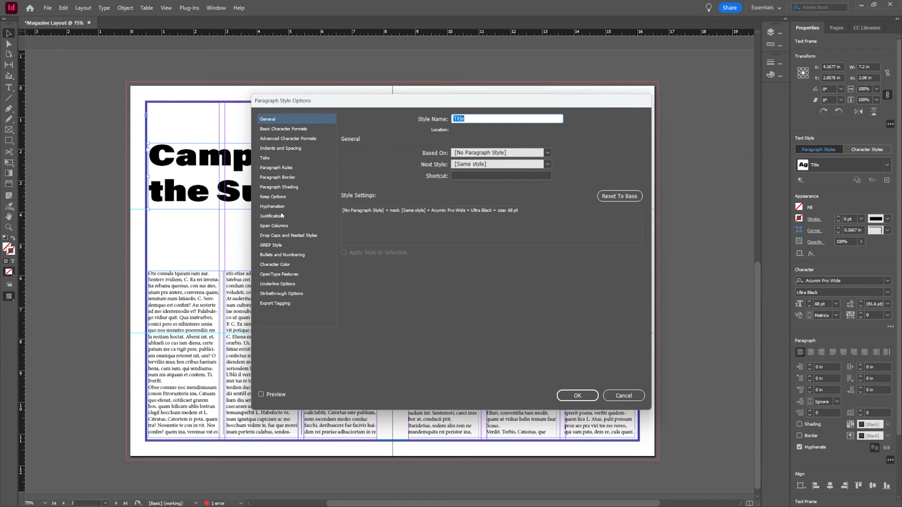
pyautogui.click(279, 186)
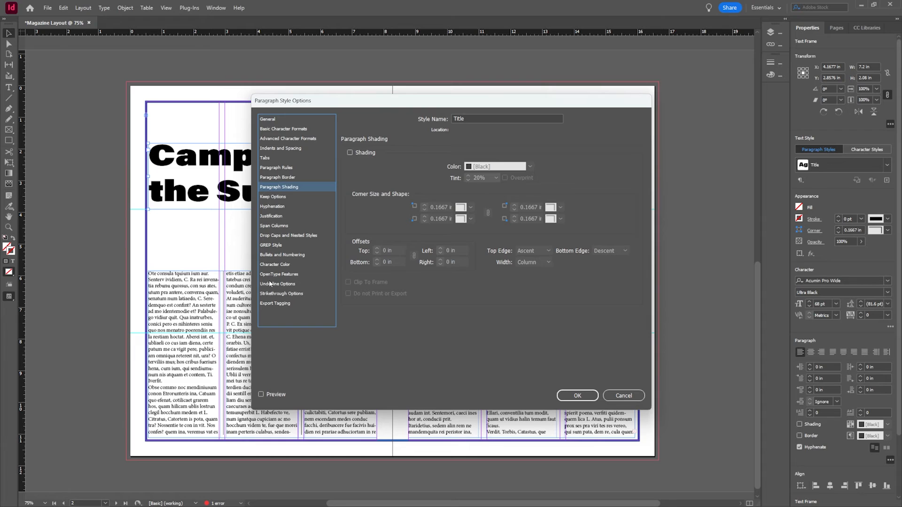
pyautogui.click(275, 264)
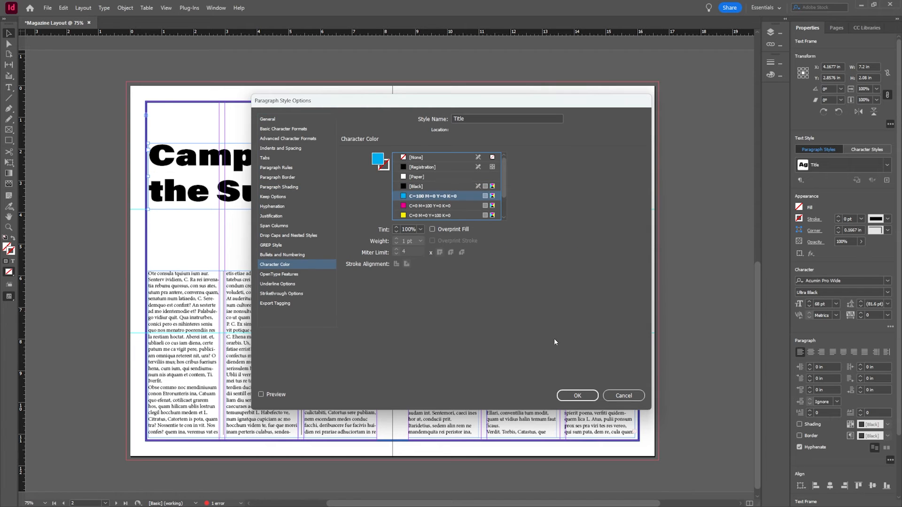
pyautogui.click(262, 394)
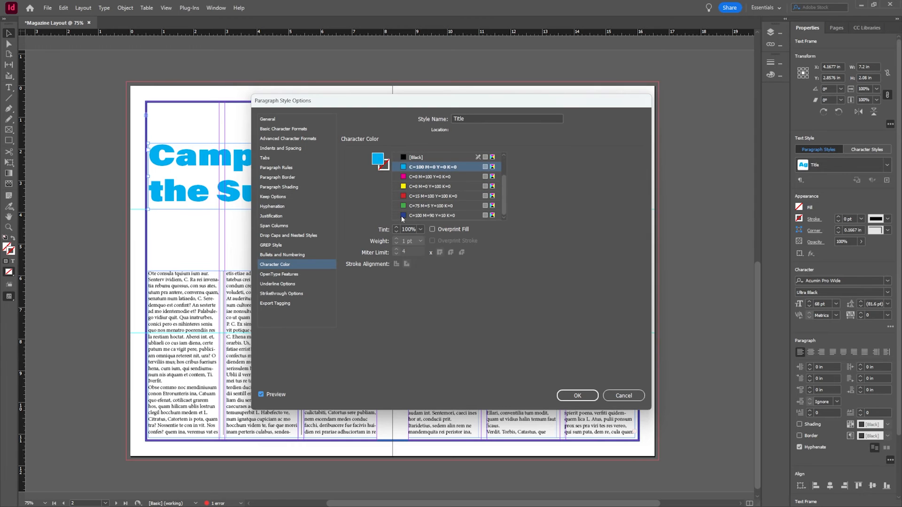
pyautogui.click(576, 395)
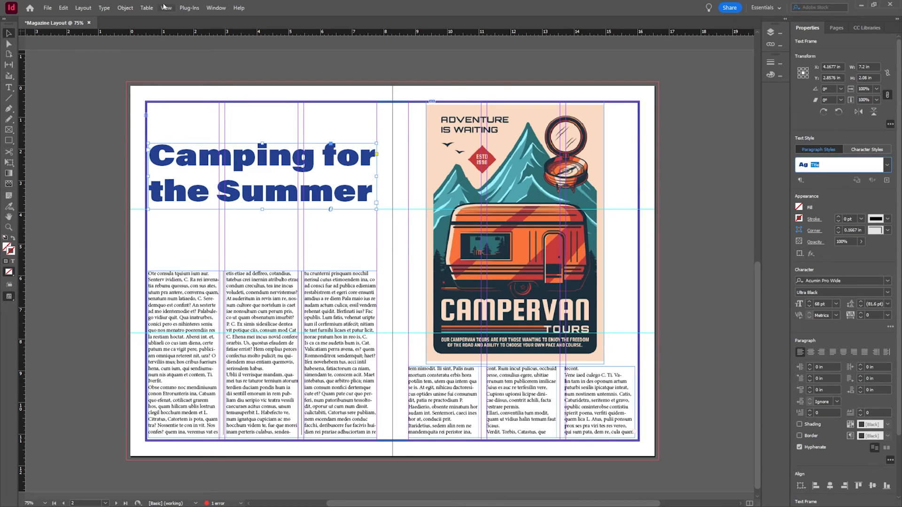
pyautogui.click(165, 8)
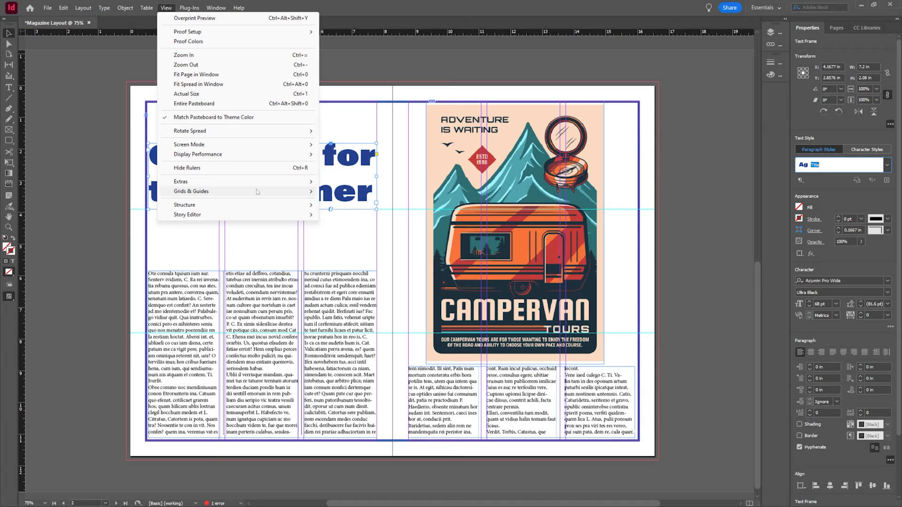
pyautogui.moveTo(256, 192)
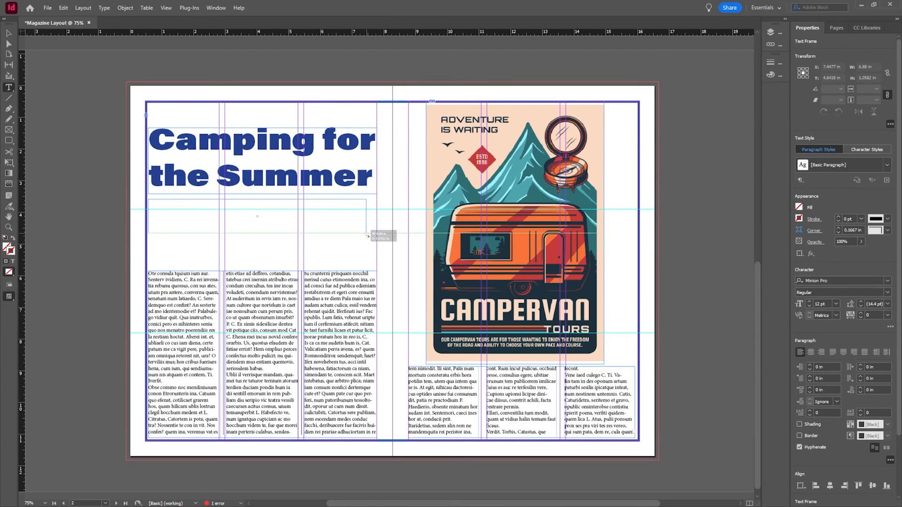
# Type 'Top 5 Places You Need to Visit in Summer 2024' in a condensed bold font
pyautogui.click(181, 206)
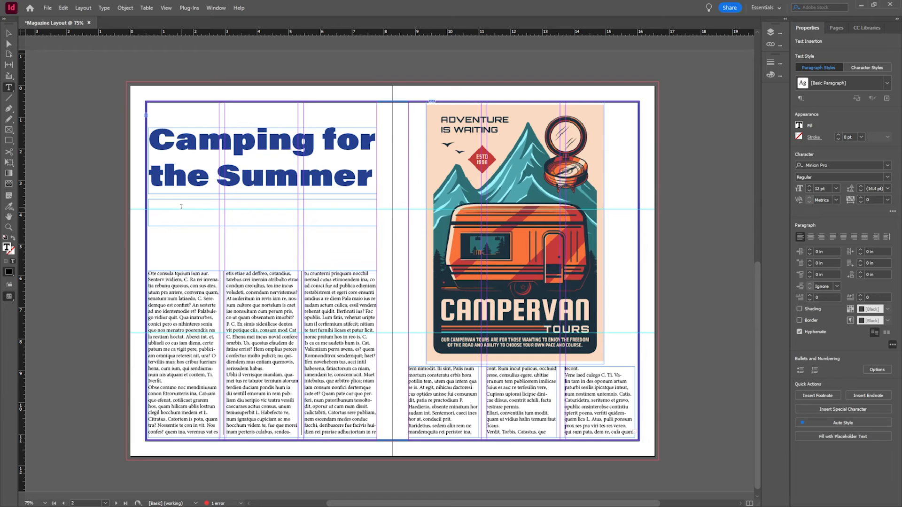
pyautogui.write('Top')
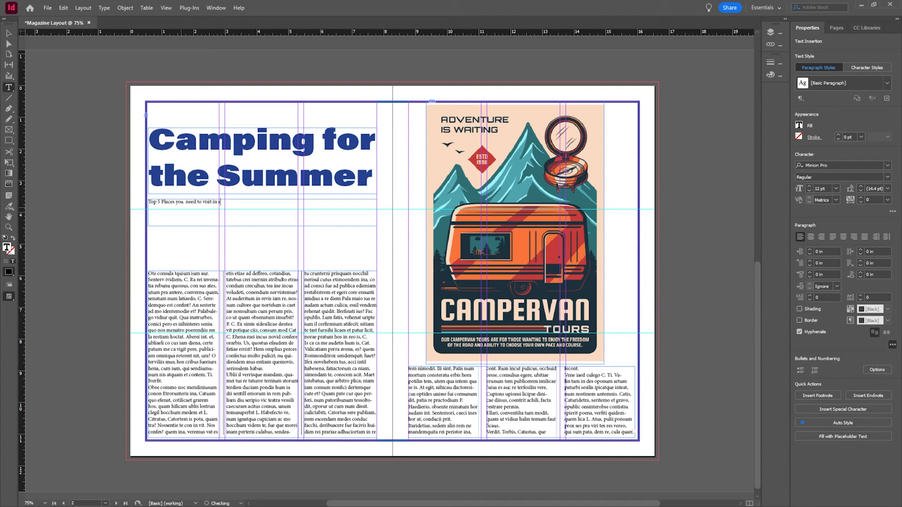
pyautogui.write('Summer 2024')
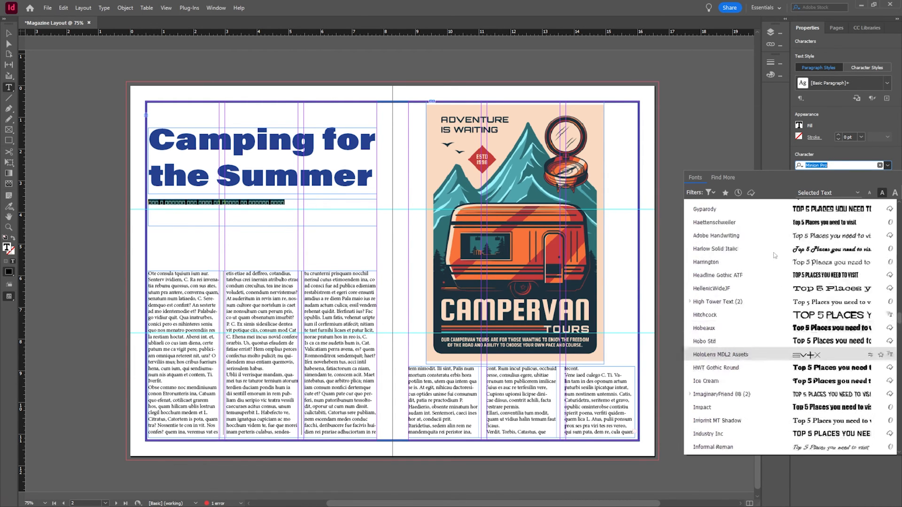
pyautogui.click(717, 275)
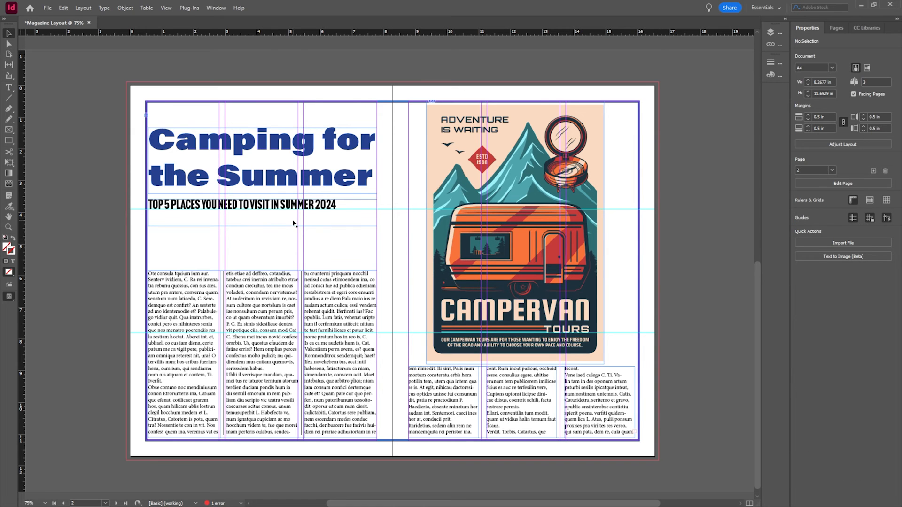
# Draw an image frame in the first column and copy it across the other columns
pyautogui.click(259, 158)
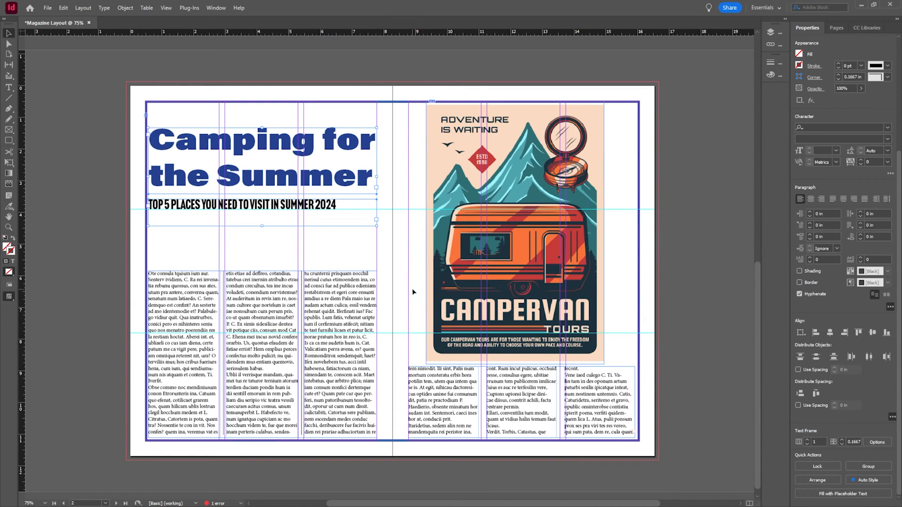
pyautogui.click(262, 206)
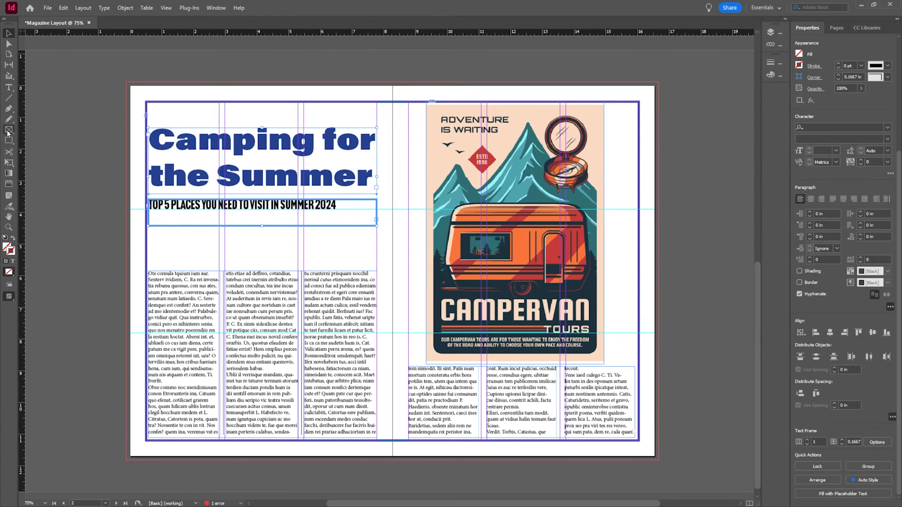
pyautogui.moveTo(148, 229); pyautogui.dragTo(223, 270)
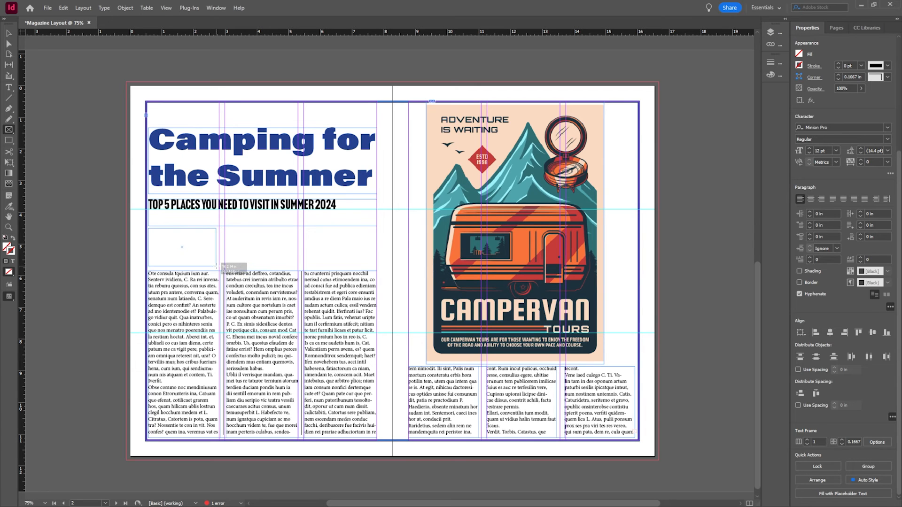
pyautogui.click(181, 248)
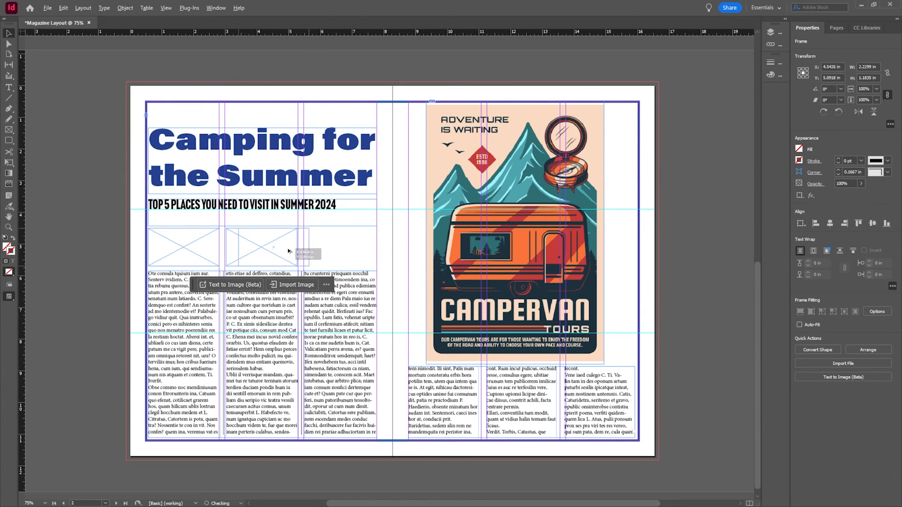
pyautogui.moveTo(266, 248); pyautogui.dragTo(338, 255)
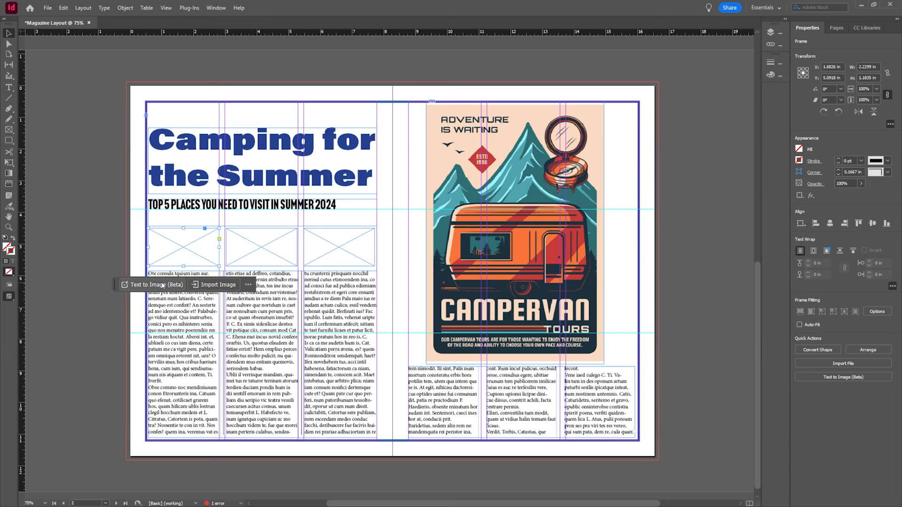
pyautogui.moveTo(150, 285)
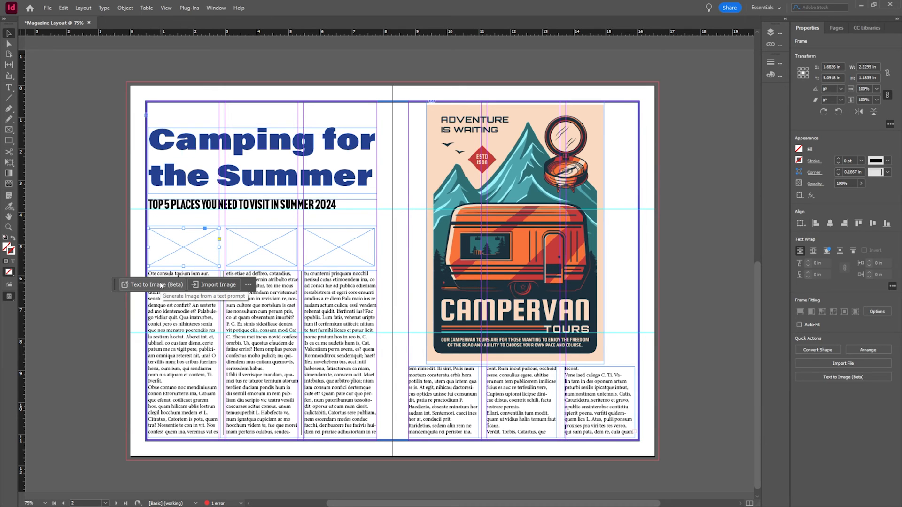
# Generate an AI image from the prompt 'Camper on mountain' and accept the generative AI terms
pyautogui.click(153, 284)
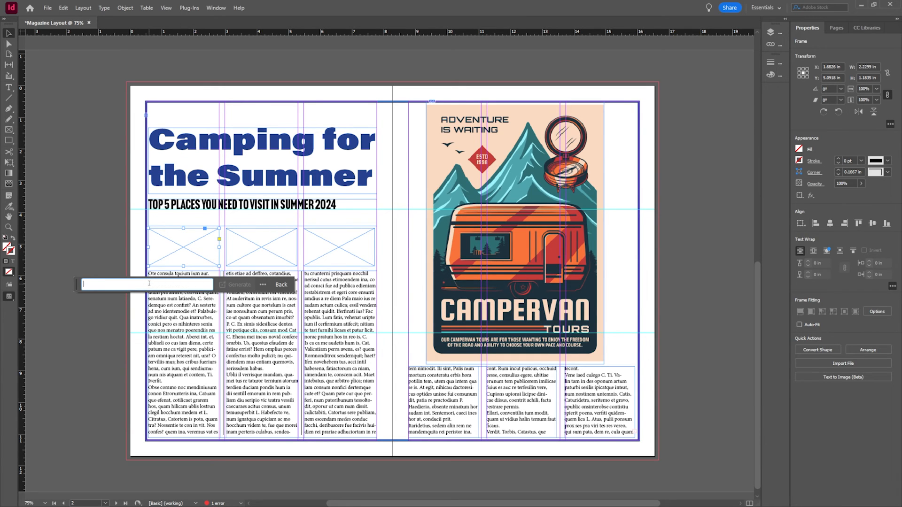
pyautogui.write('Camper on mout')
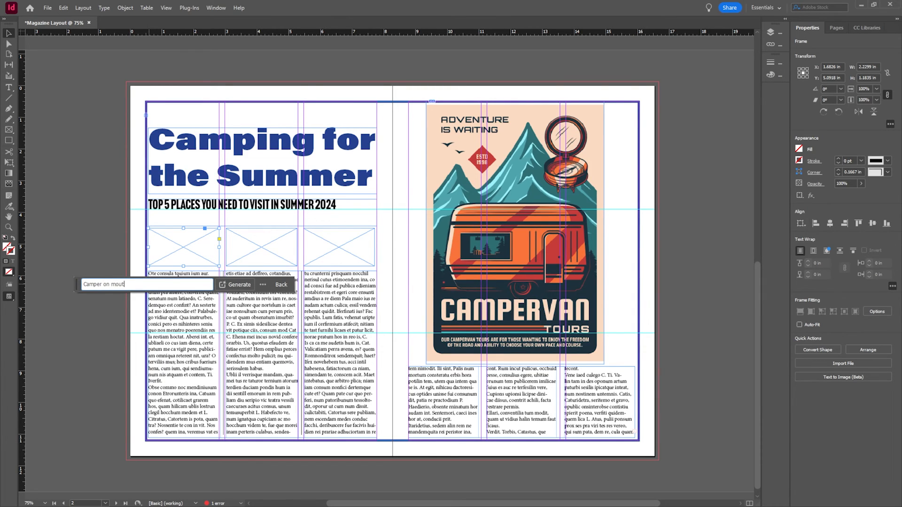
pyautogui.click(239, 285)
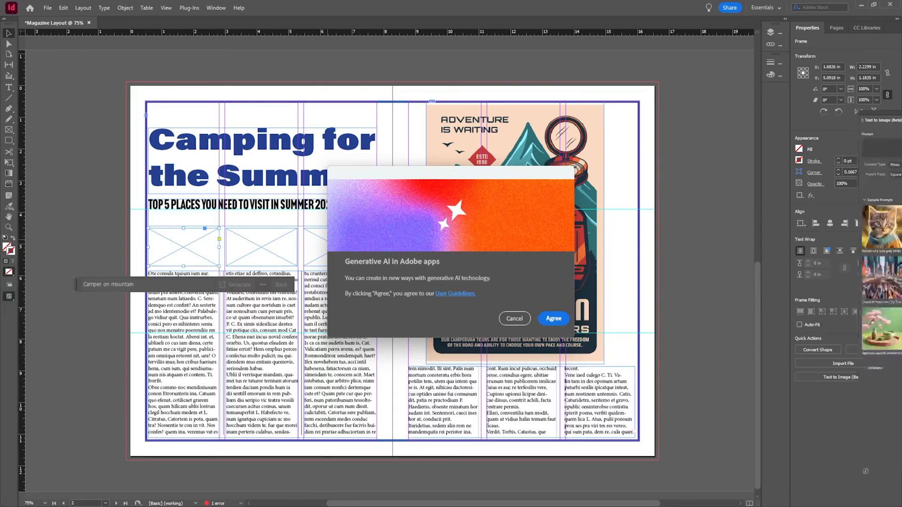
pyautogui.click(552, 319)
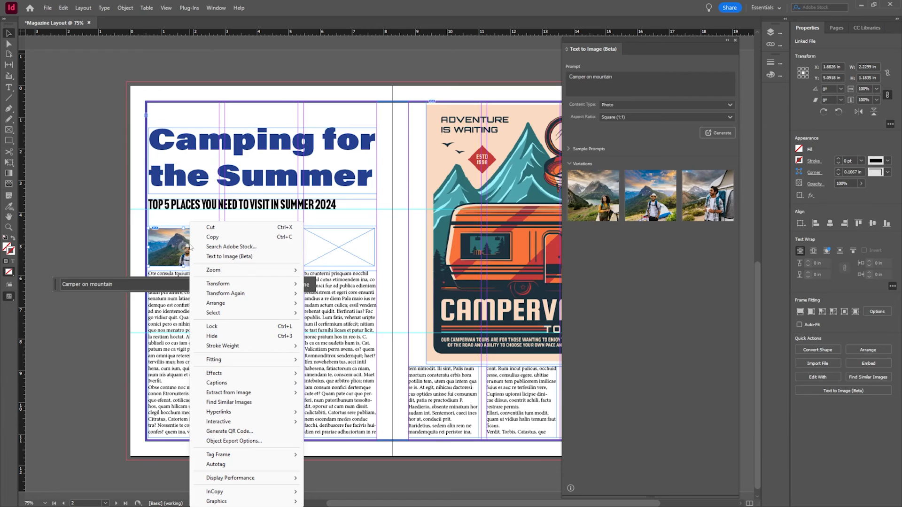
pyautogui.moveTo(225, 294)
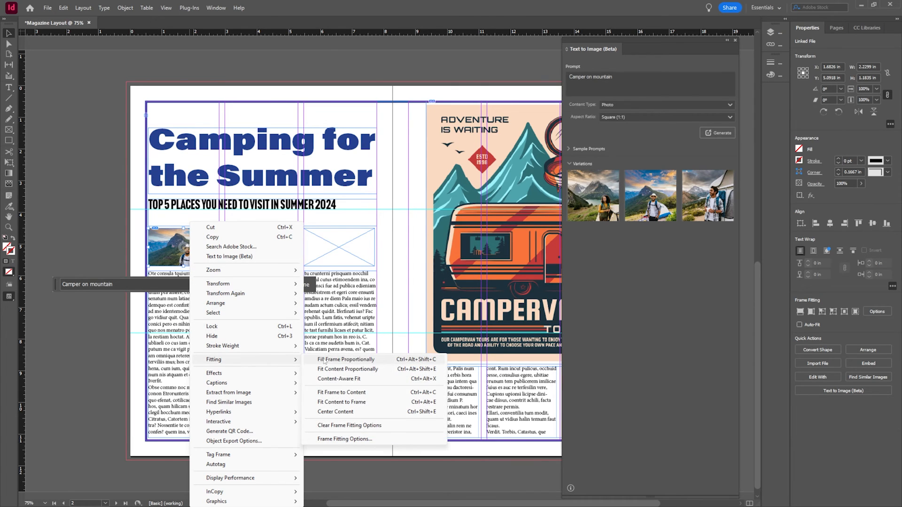
pyautogui.moveTo(325, 366)
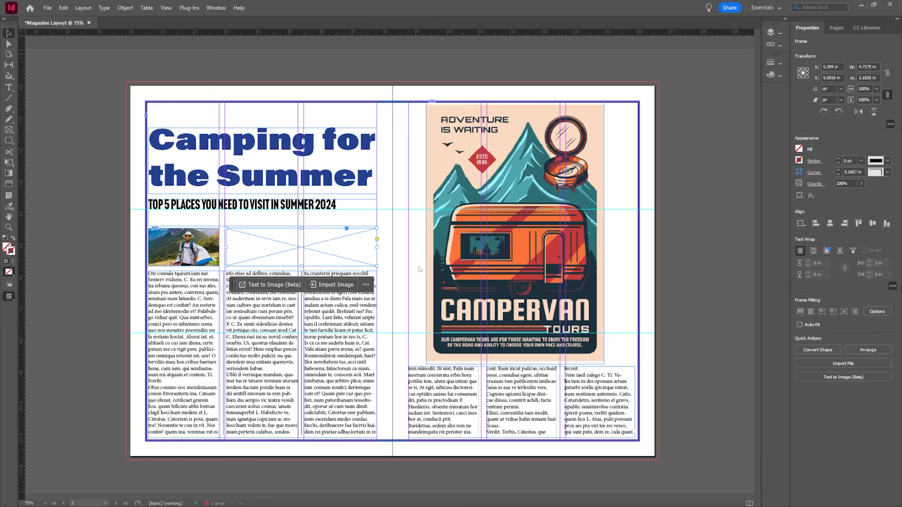
# Place the orange mountain sunset illustration in the wide frame and fill it proportionally
pyautogui.click(335, 285)
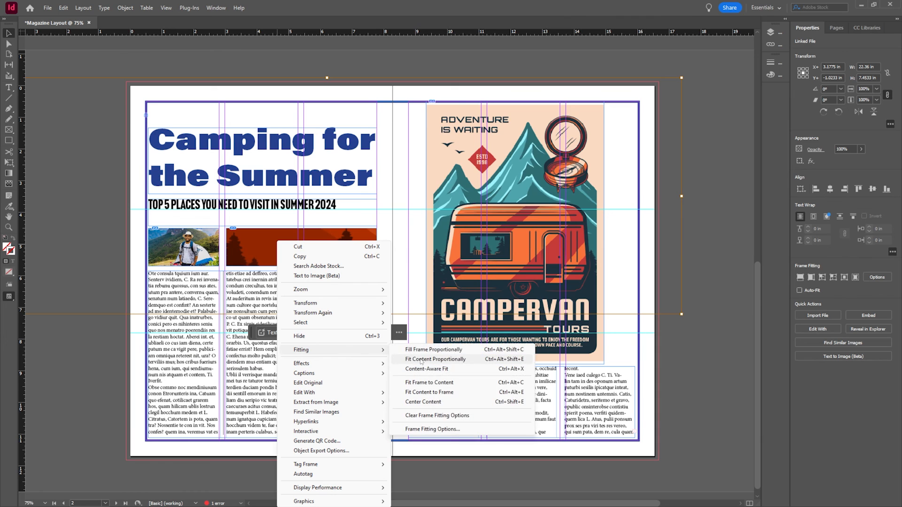
pyautogui.click(435, 360)
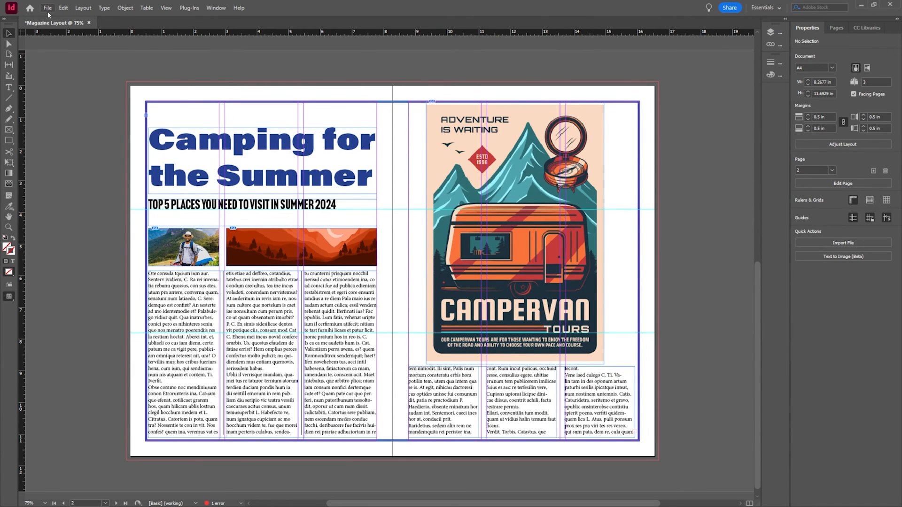
# Start an Adobe PDF (Print) export saved to the desktop
pyautogui.click(48, 8)
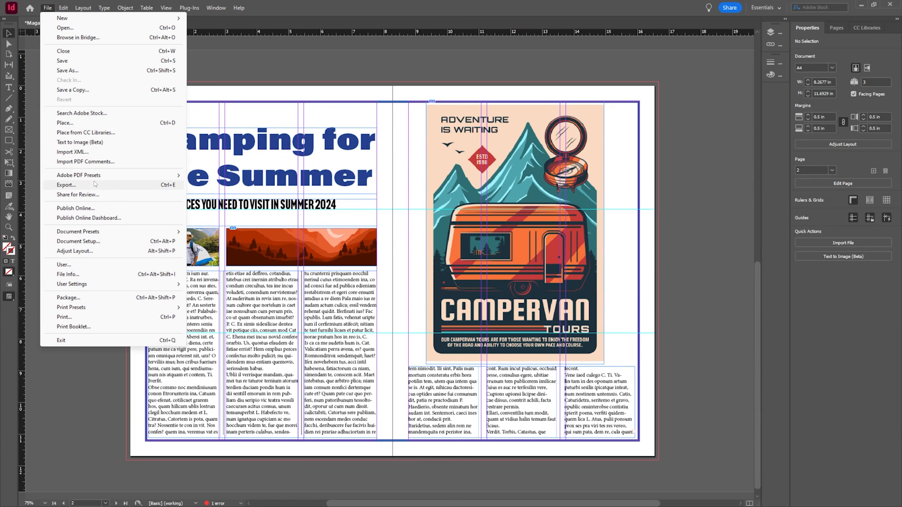
pyautogui.click(66, 185)
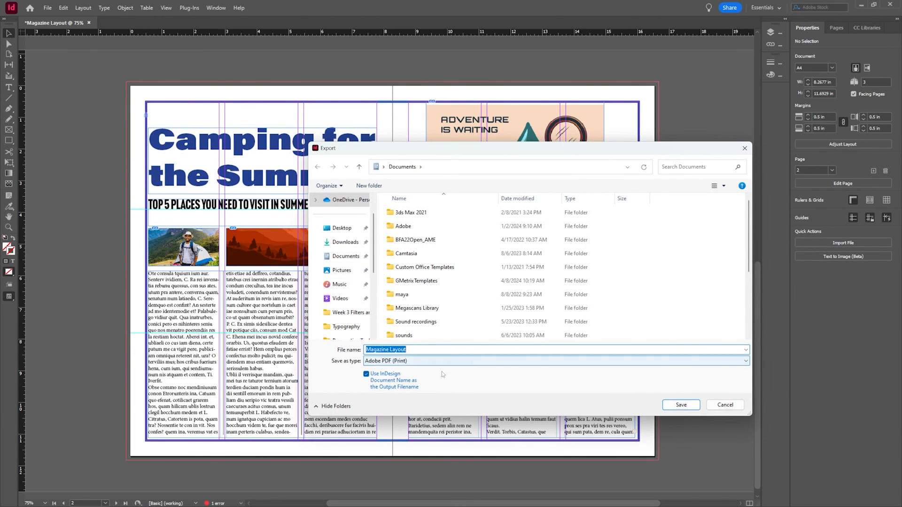
pyautogui.click(341, 228)
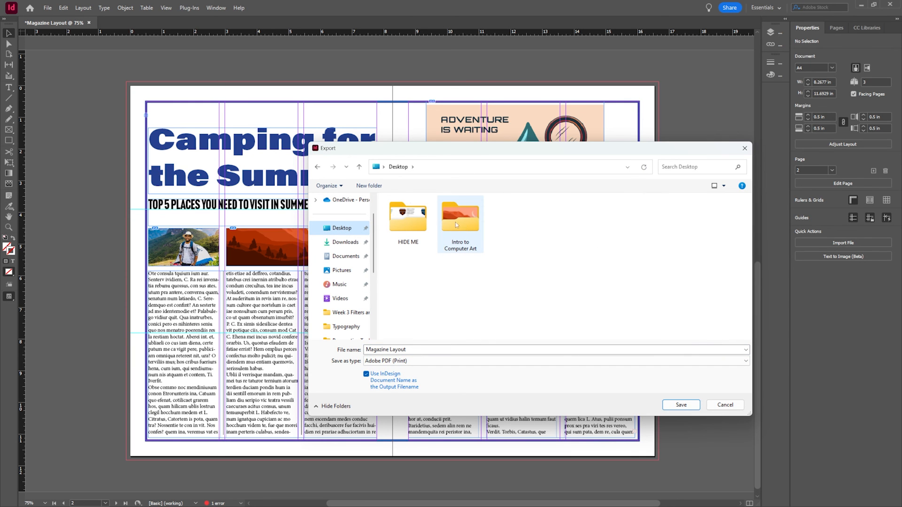
pyautogui.click(724, 405)
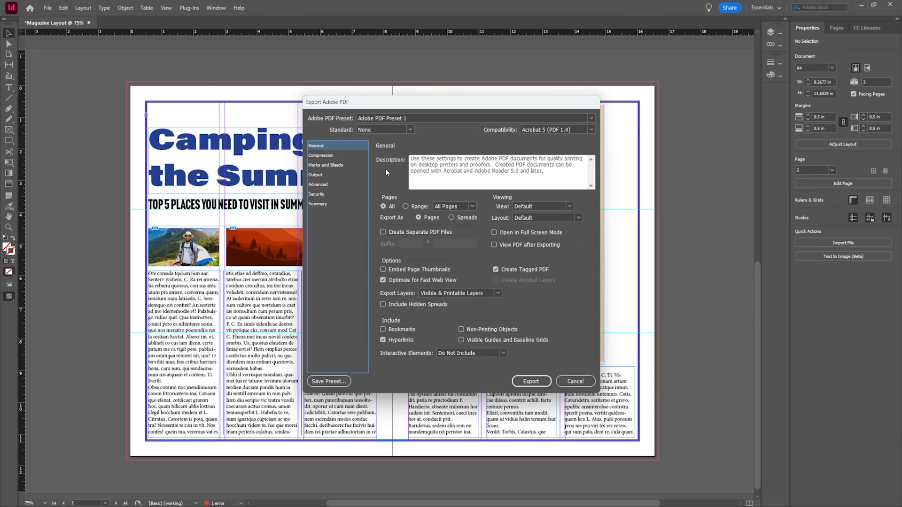
# Export the PDF as spreads, dismissing the overset text warning
pyautogui.click(451, 217)
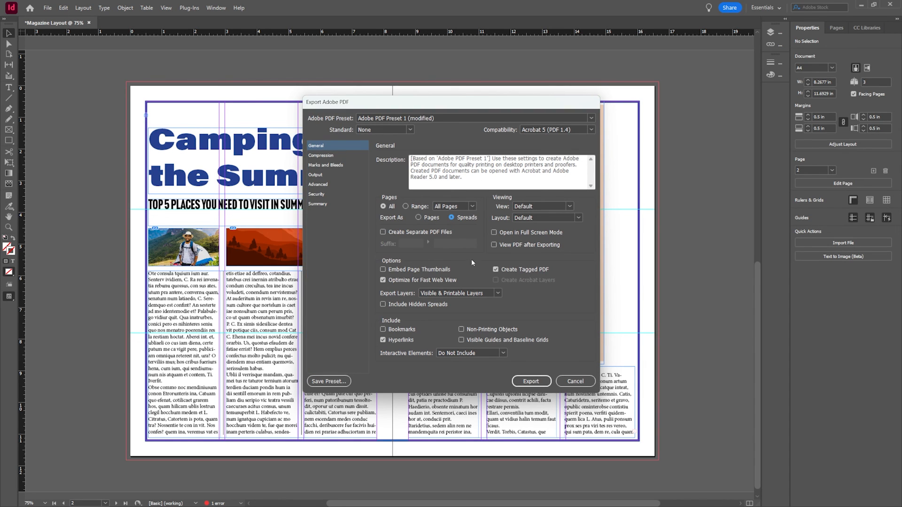
pyautogui.click(530, 381)
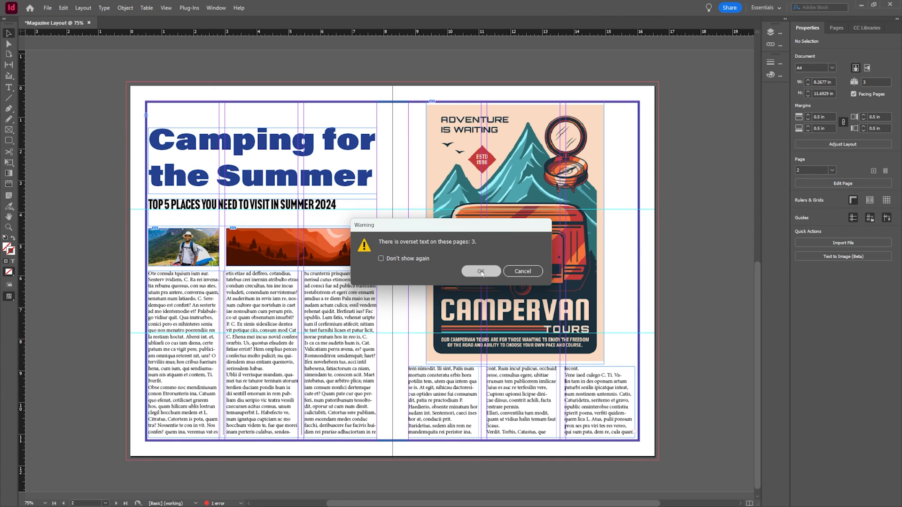
pyautogui.click(480, 271)
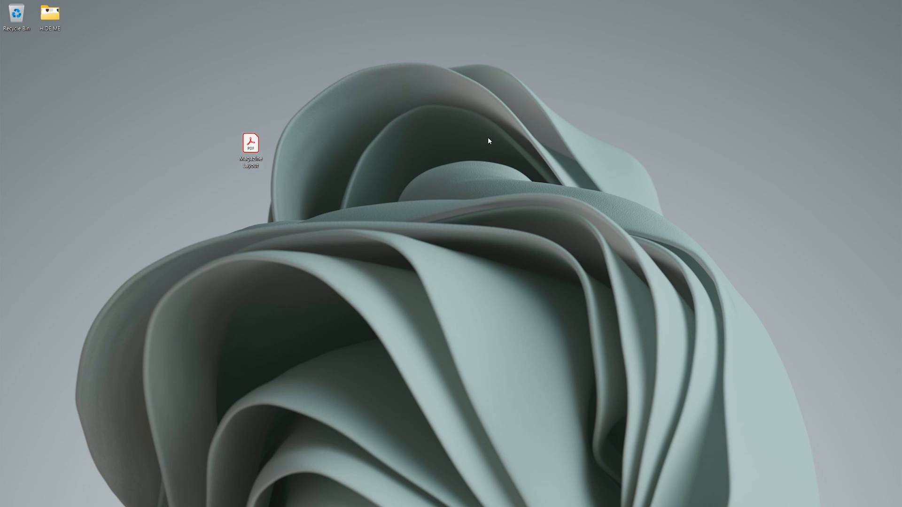
# Open the exported Magazine Layout PDF from the desktop in Adobe Acrobat
pyautogui.doubleClick(250, 144)
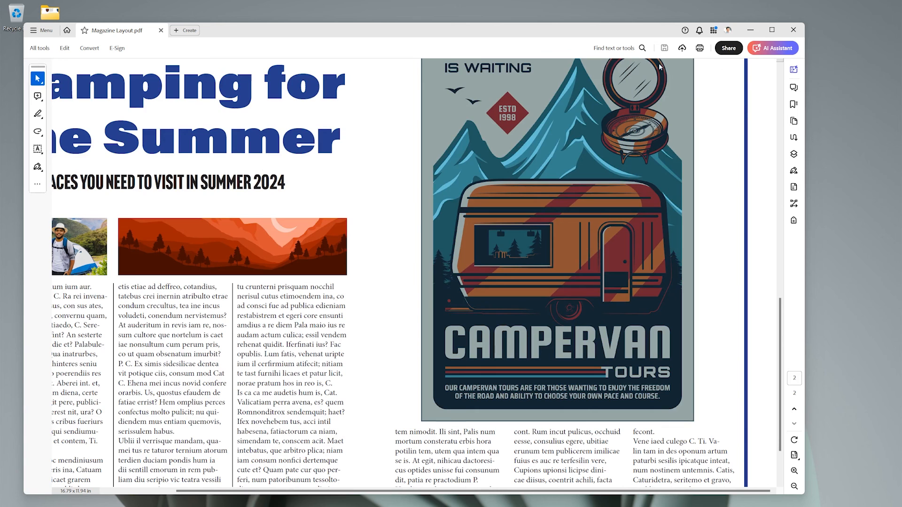
pyautogui.moveTo(794, 484)
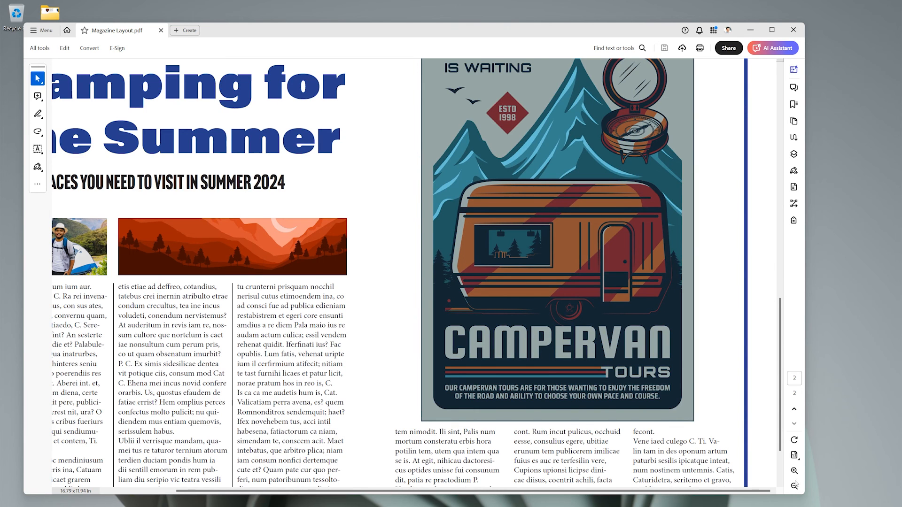